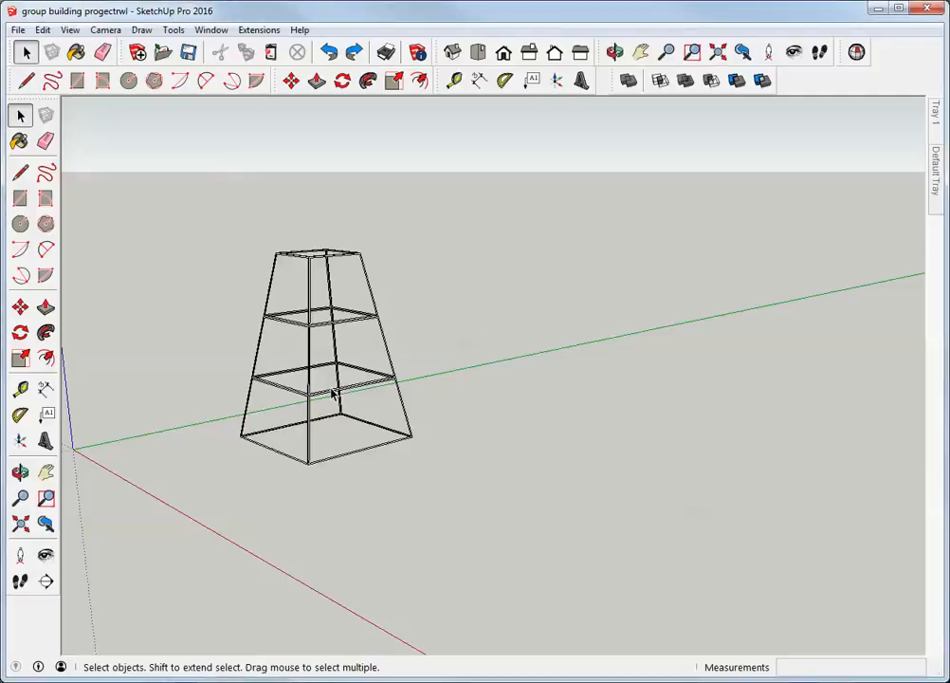
mouse_move(320, 401)
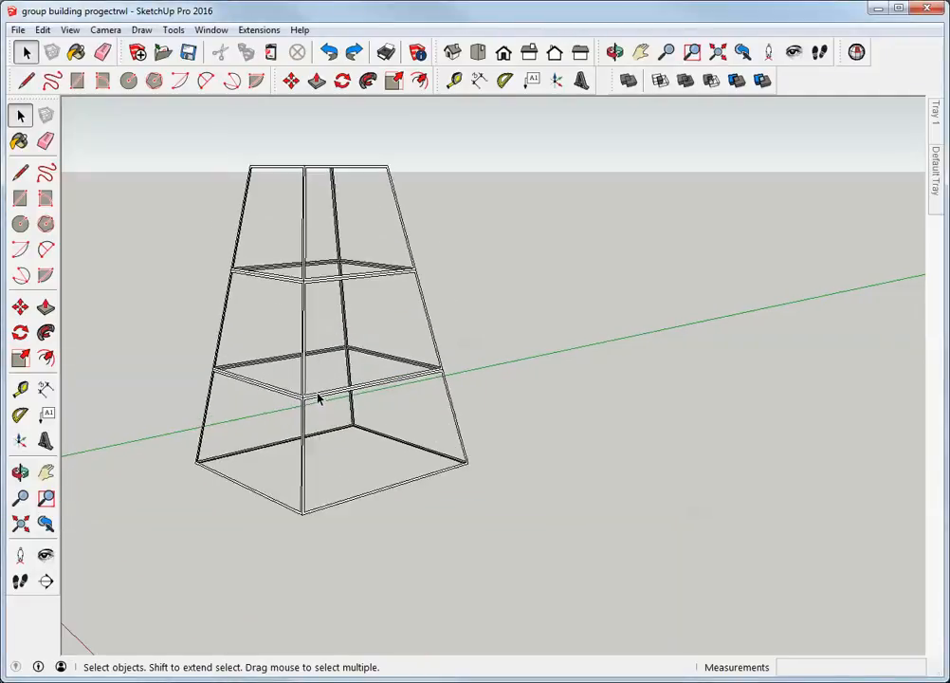
Orbit around the shelf frame, push/pull a face, and inspect a frame corner from below.
left_click(614, 52)
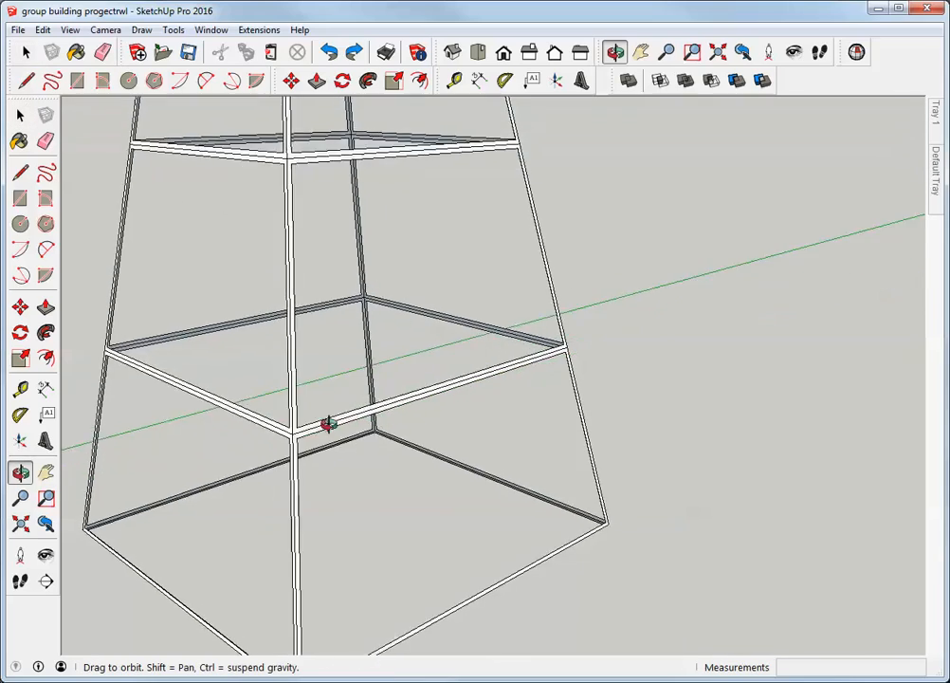
left_click_drag(327, 422, 241, 444)
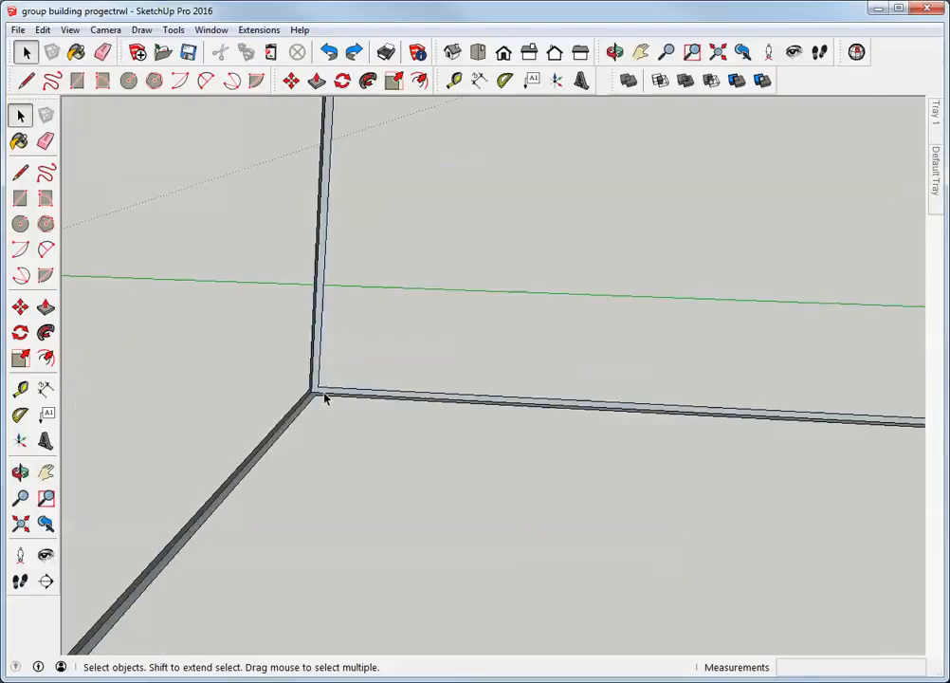
left_click(614, 52)
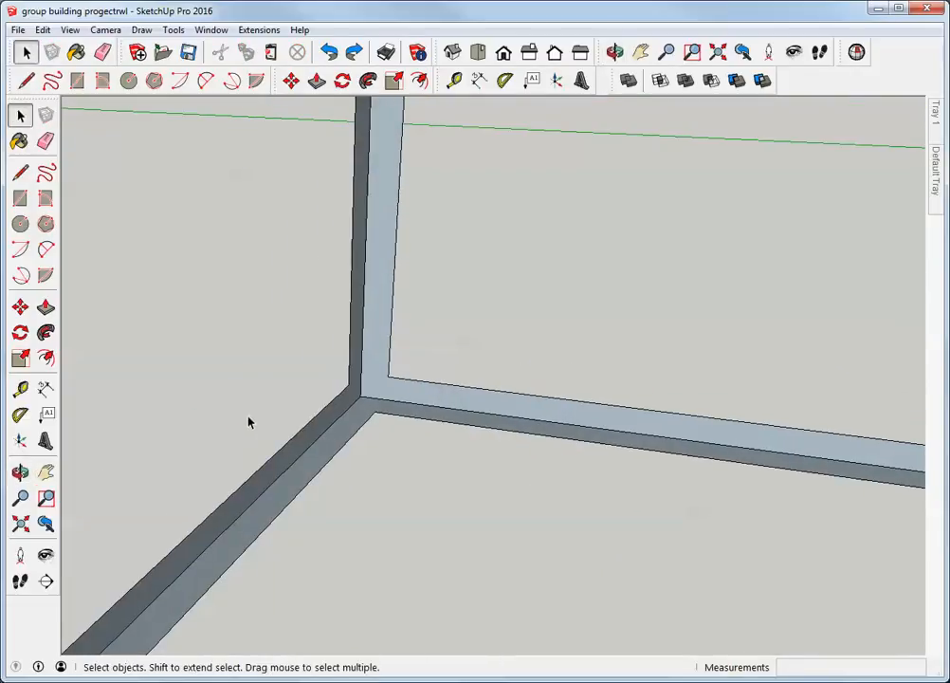
left_click(317, 81)
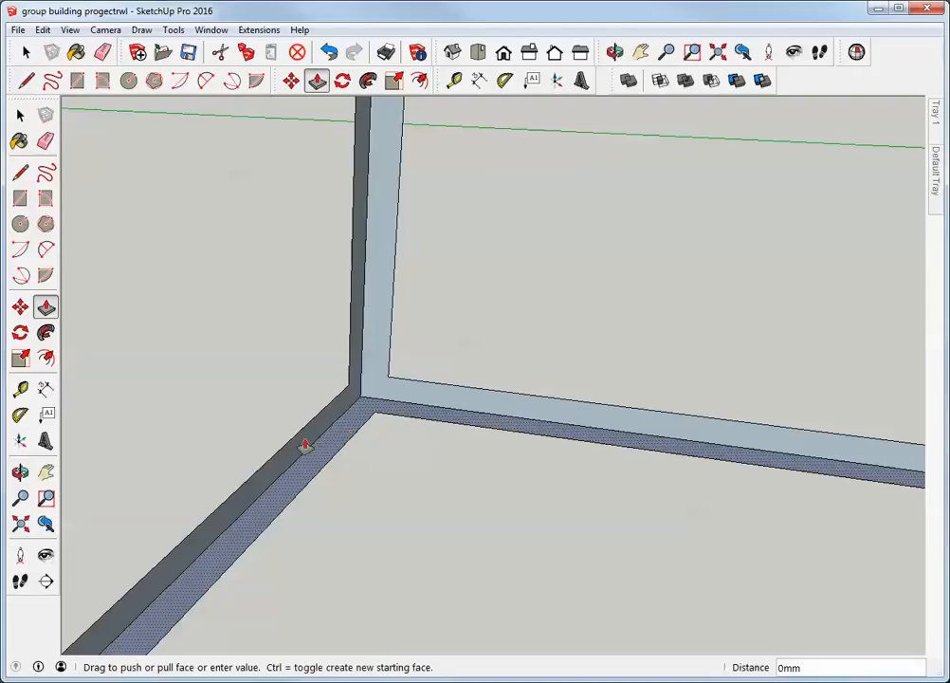
left_click_drag(306, 444, 379, 356)
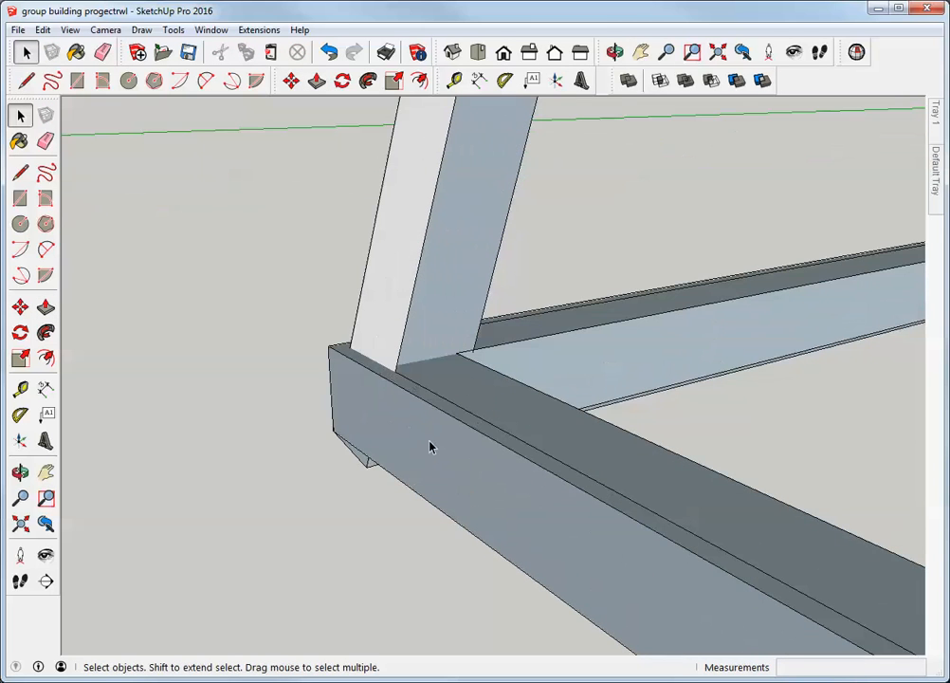
left_click(615, 52)
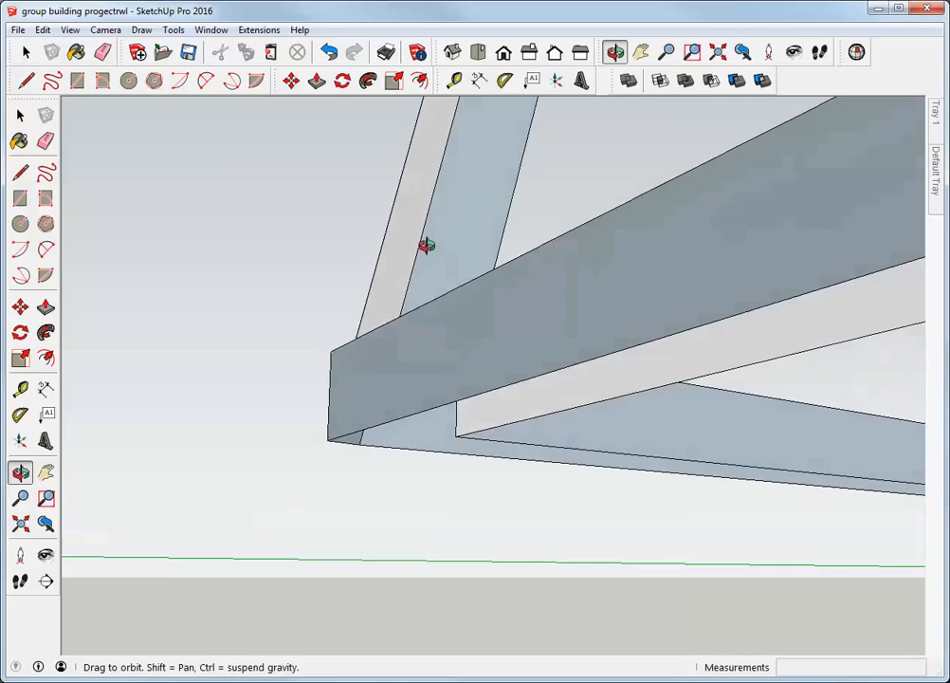
left_click_drag(426, 246, 455, 355)
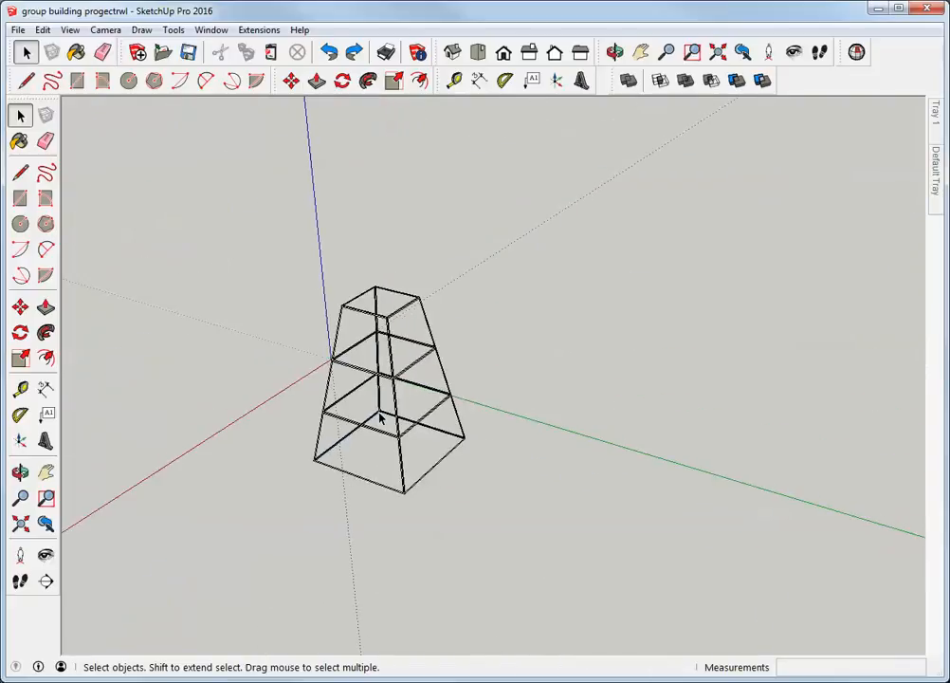
Draw a 400 by 400 square face on the ground in front of the frame.
left_click(614, 52)
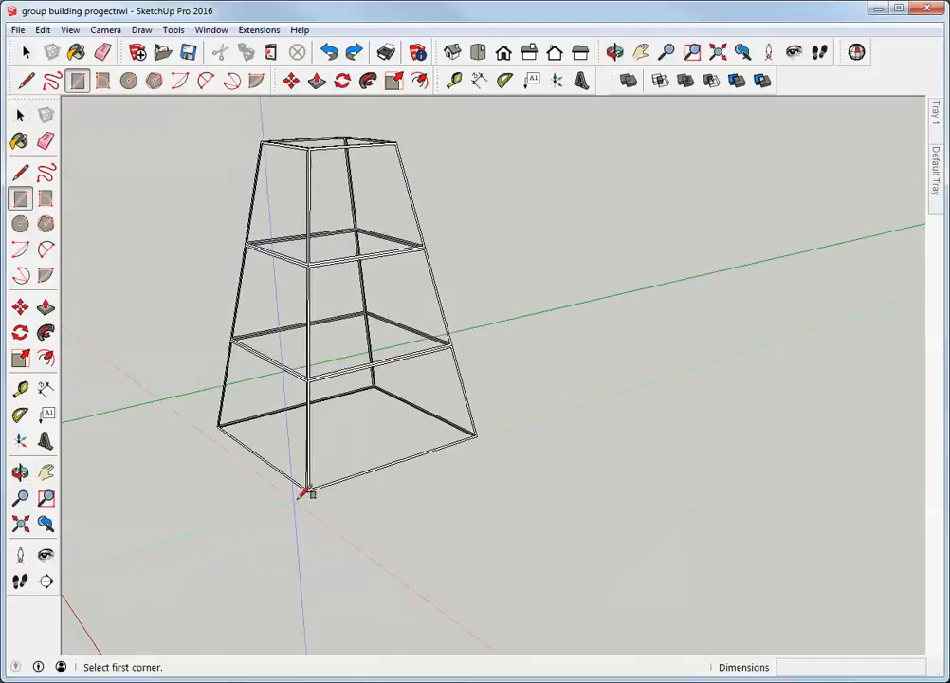
left_click(311, 491)
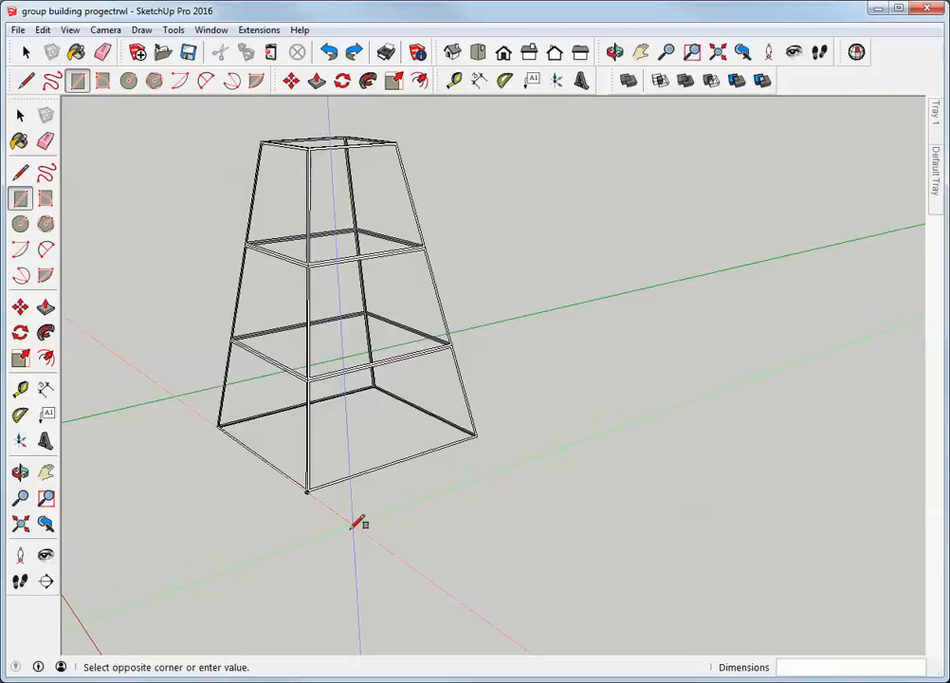
left_click_drag(364, 523, 634, 523)
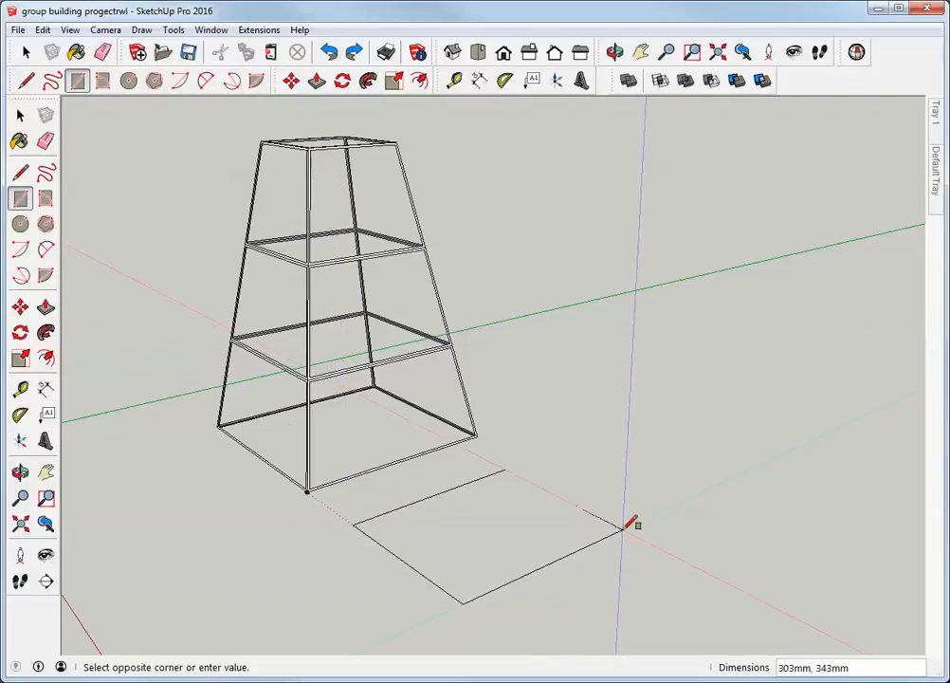
left_click(625, 524)
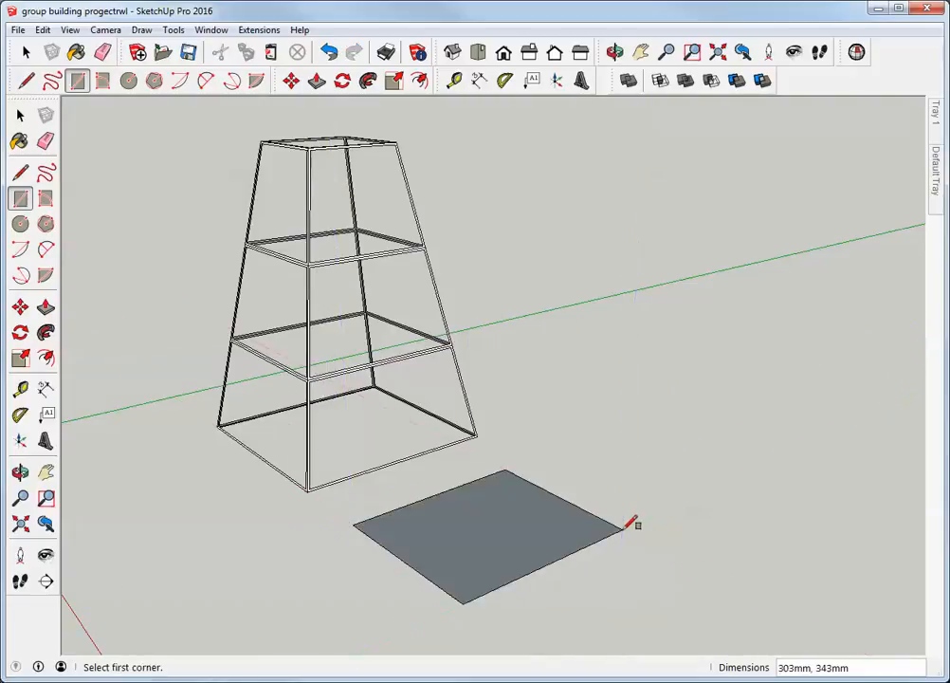
type("4")
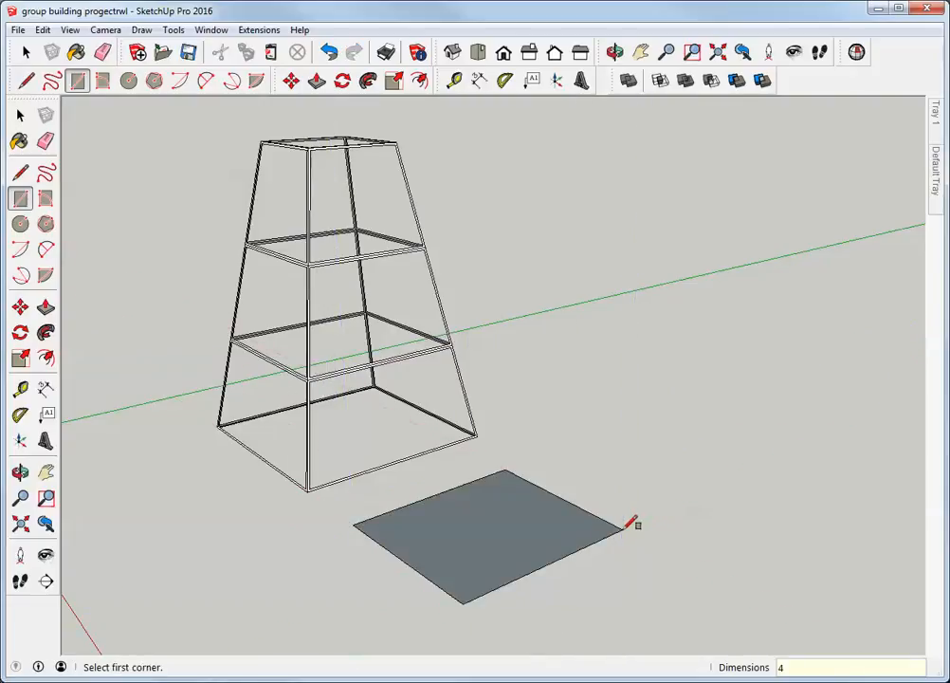
type("400")
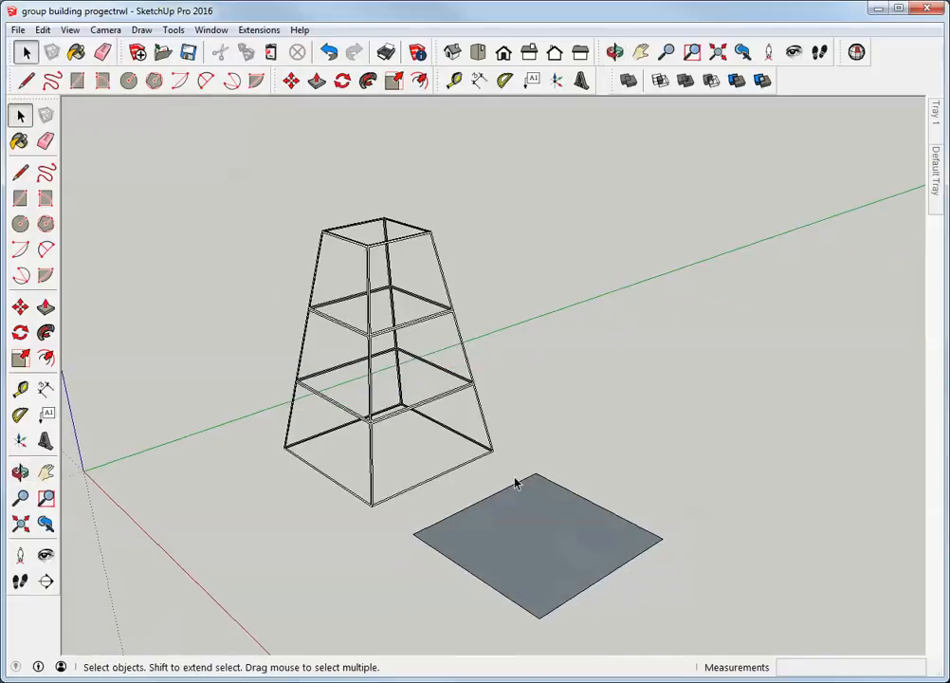
mouse_move(436, 232)
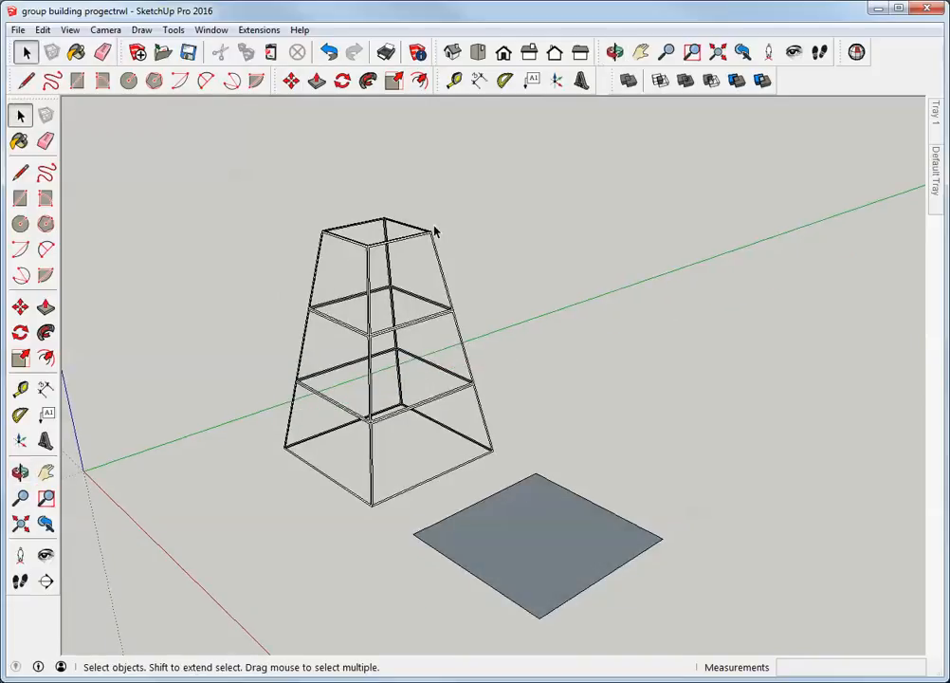
mouse_move(55, 391)
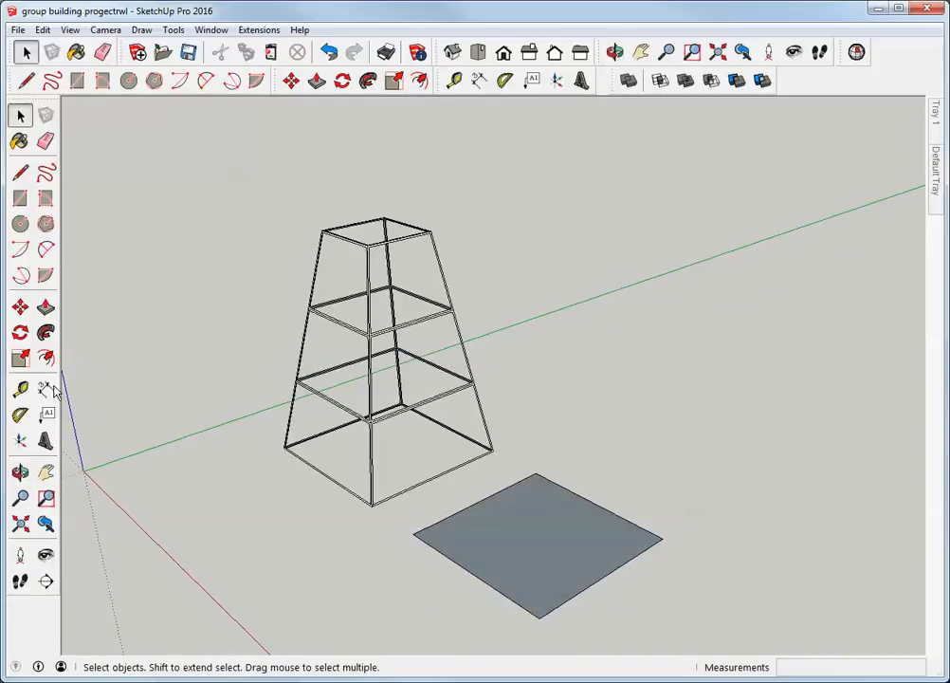
Offset the square's outline inward and select the resulting centred inner face.
left_click(45, 358)
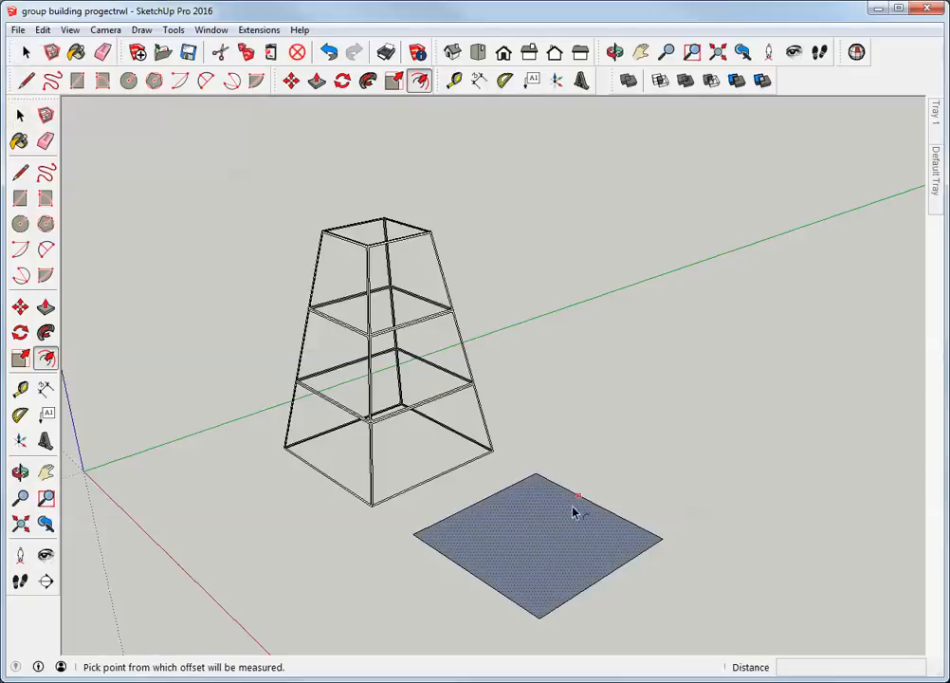
left_click(577, 496)
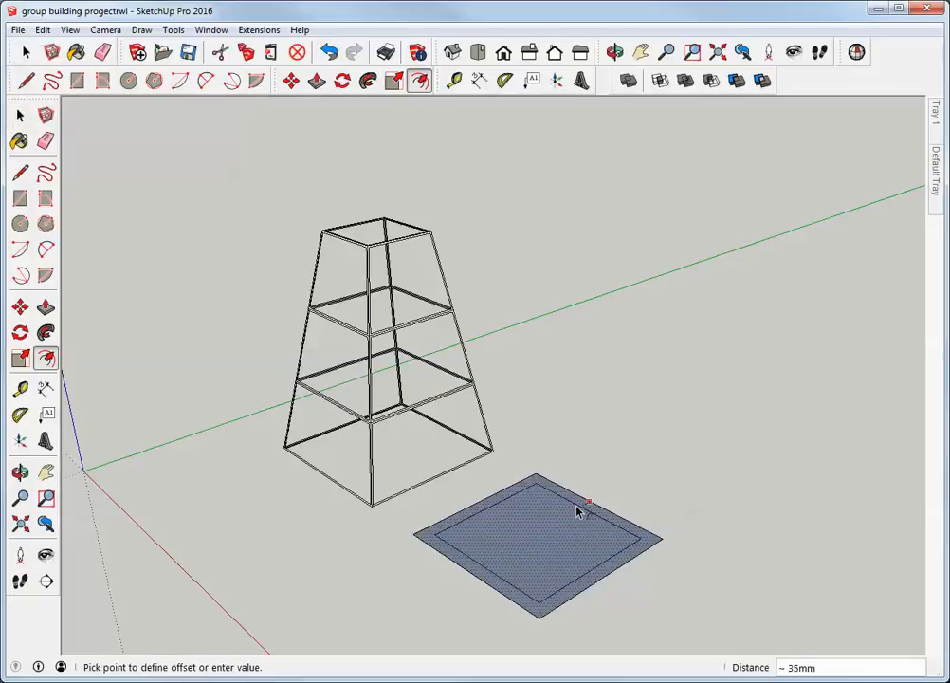
mouse_move(561, 521)
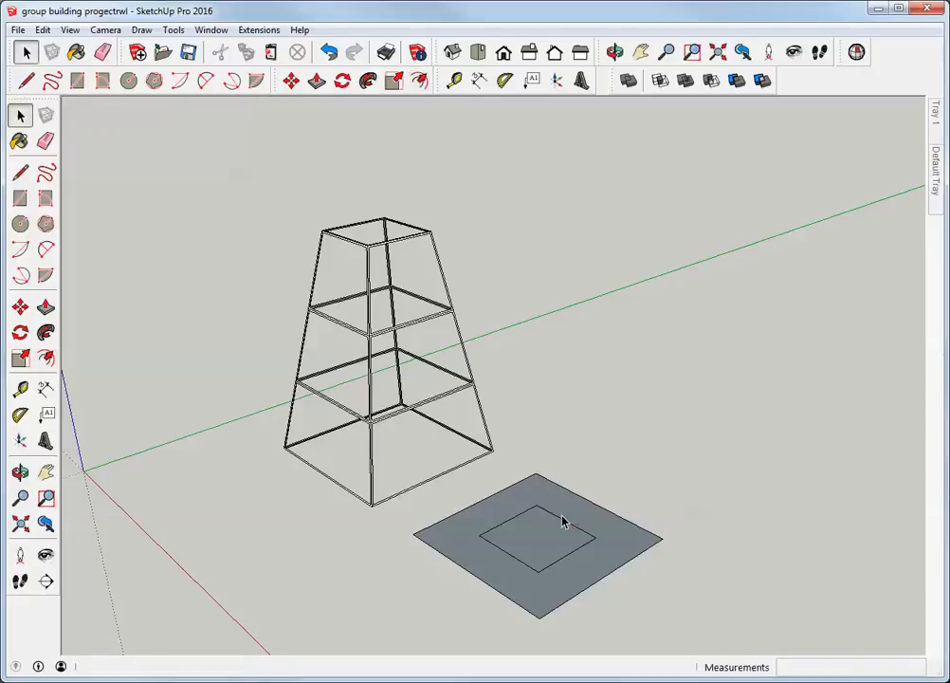
left_click(538, 535)
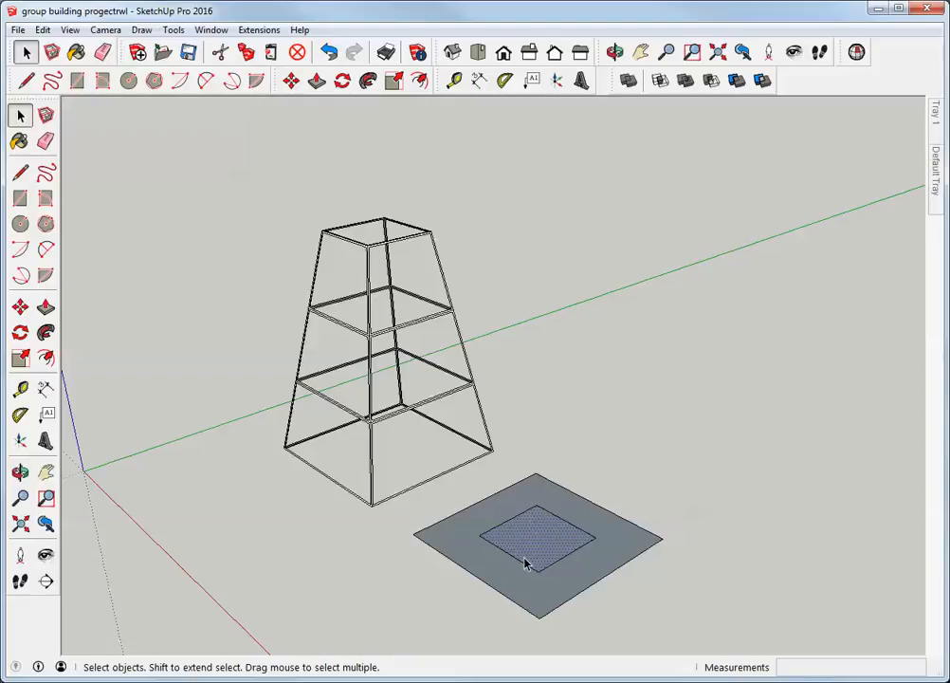
Move the inner square face up the blue axis to about 461 mm, forming a tapered block.
left_click(291, 80)
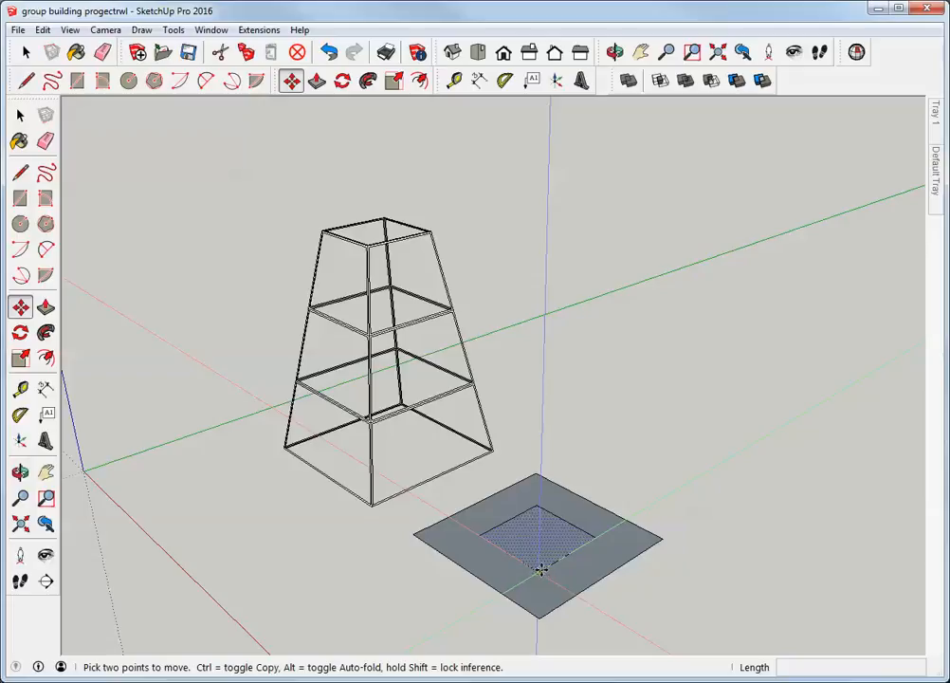
left_click_drag(540, 568, 540, 483)
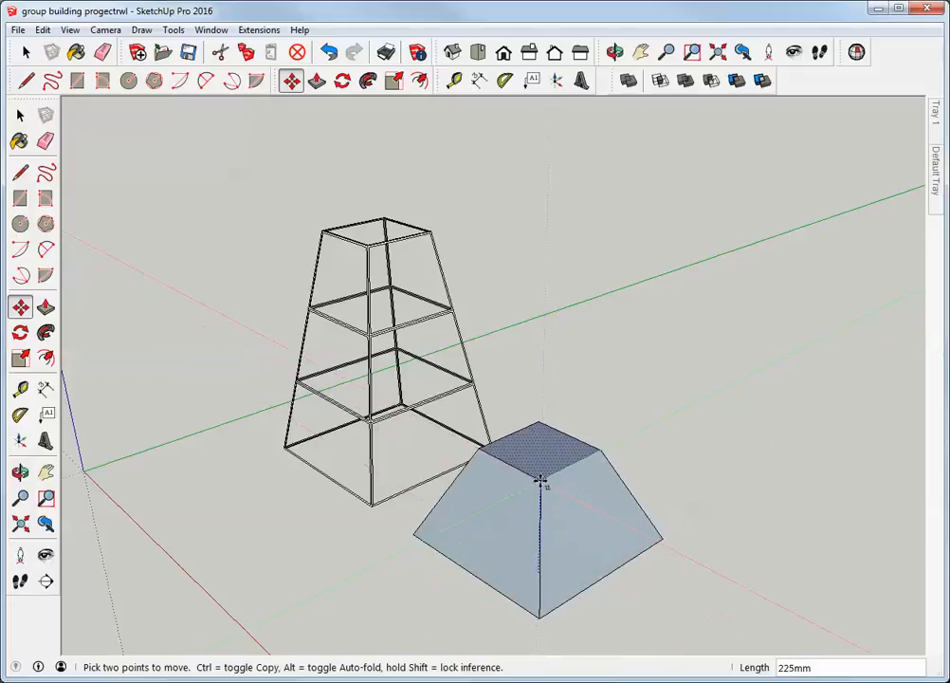
left_click_drag(540, 483, 540, 370)
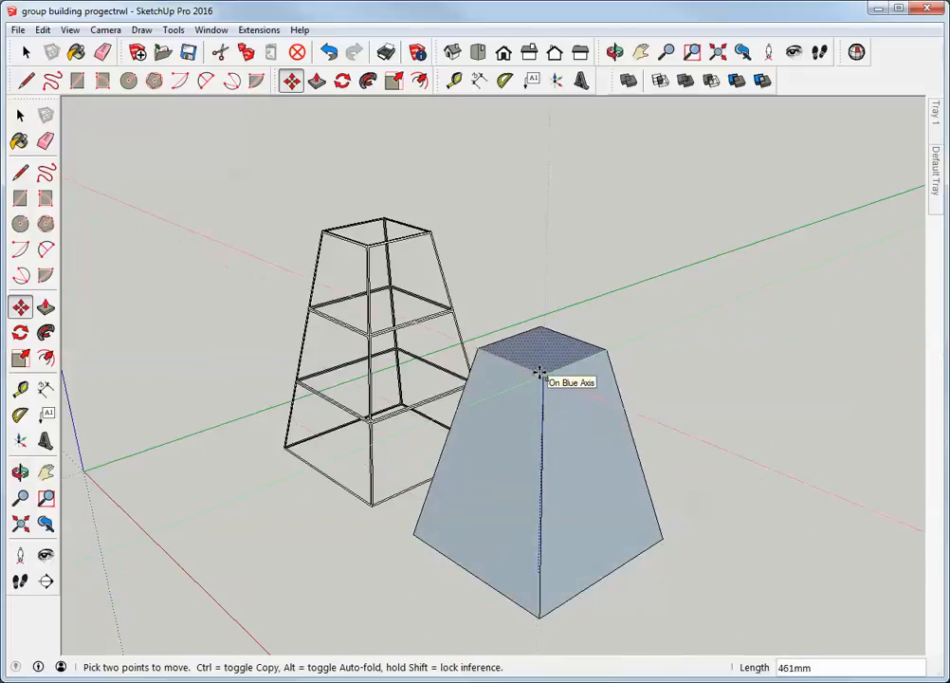
left_click_drag(539, 370, 538, 315)
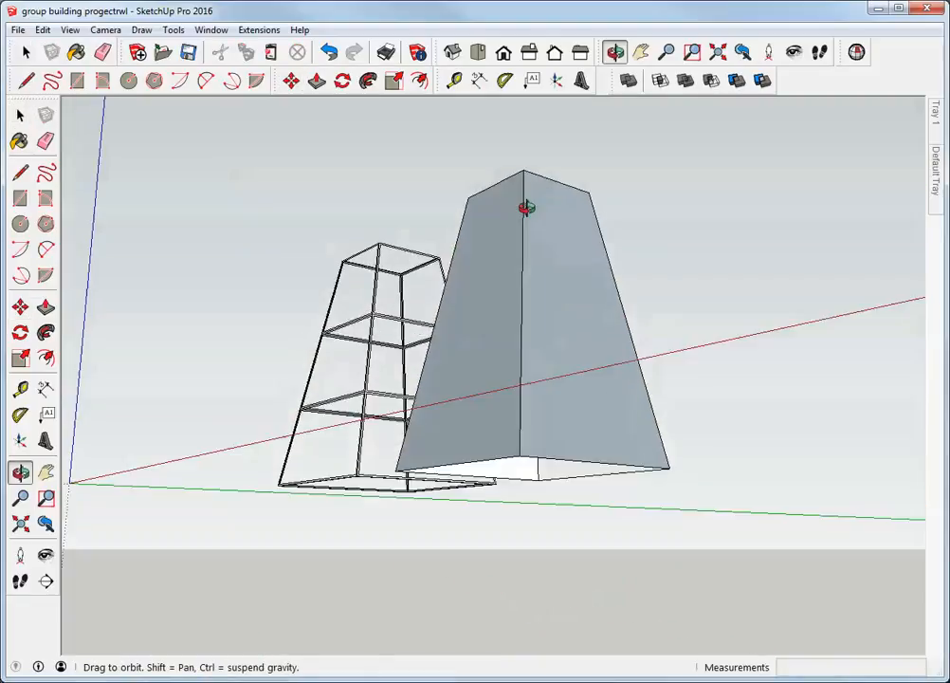
Orbit beneath the tapered block and retrace a base edge with the Pencil.
left_click_drag(526, 207, 638, 405)
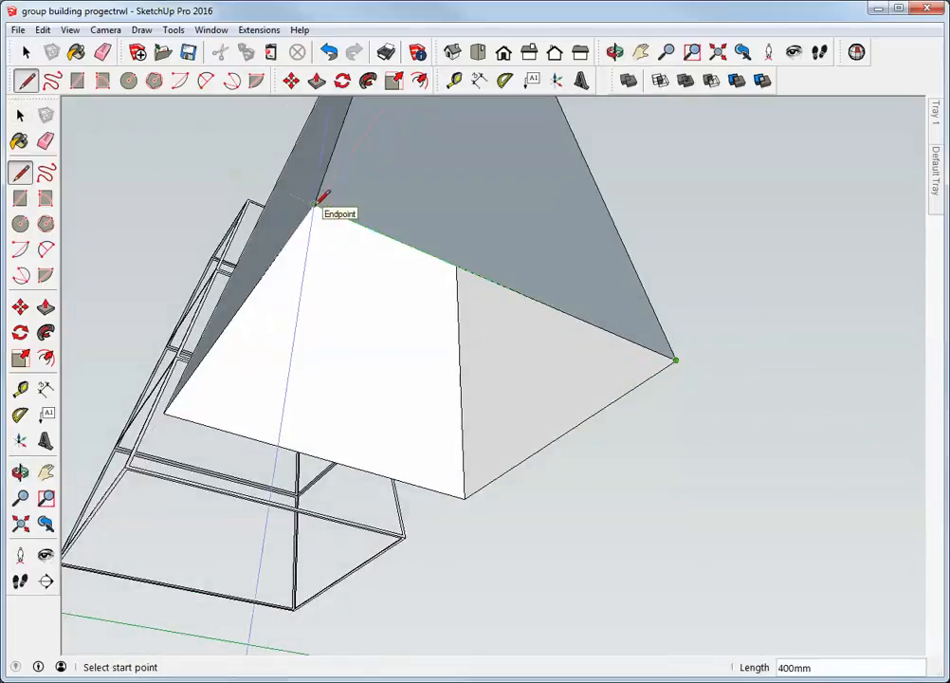
left_click(19, 115)
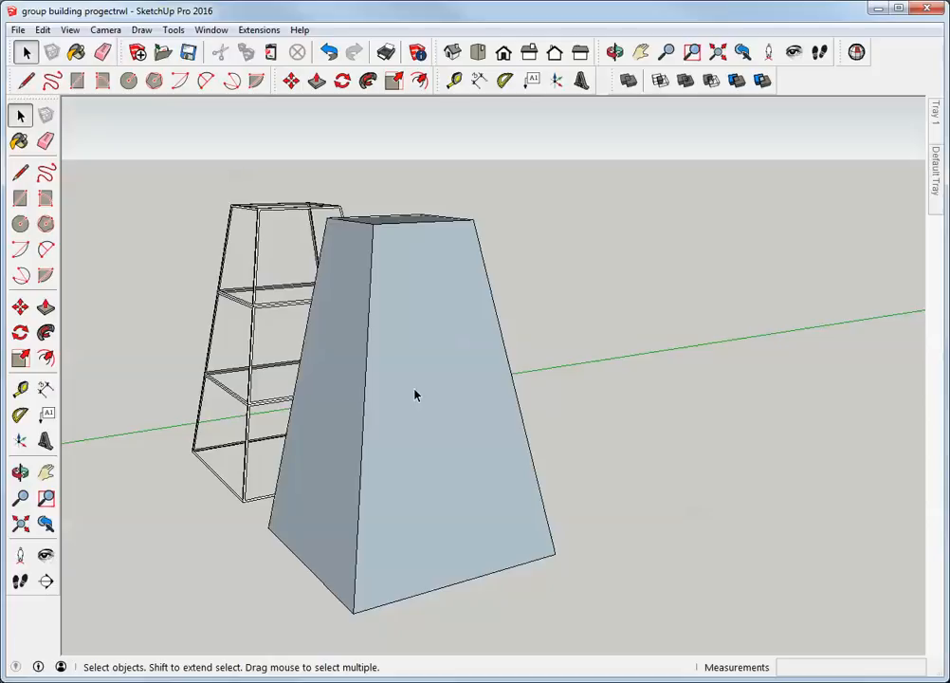
Reverse Faces on the selected tapered block so its sides face outward.
right_click(414, 395)
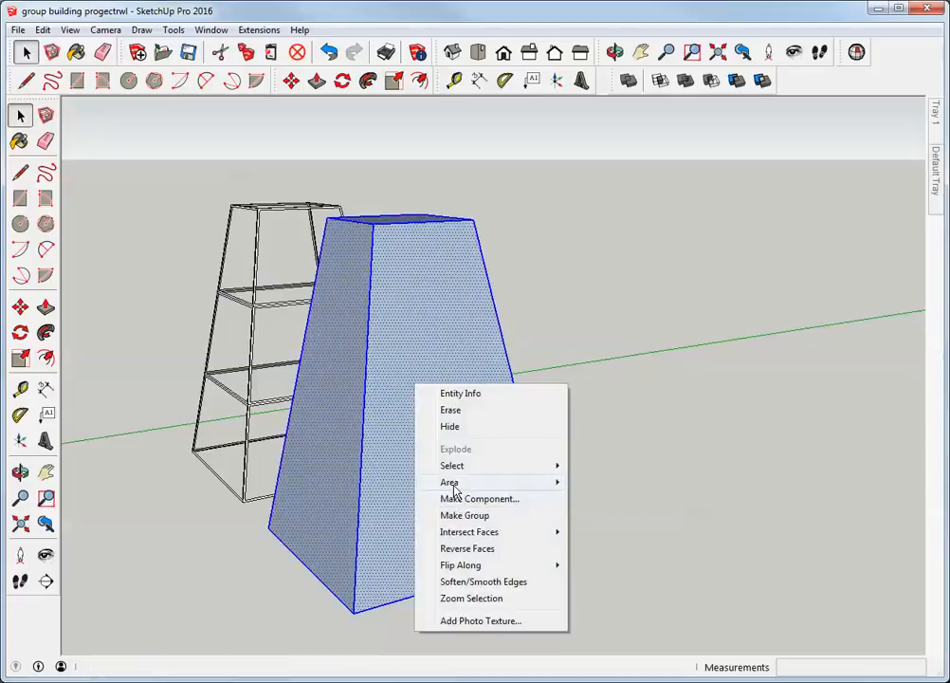
mouse_move(466, 548)
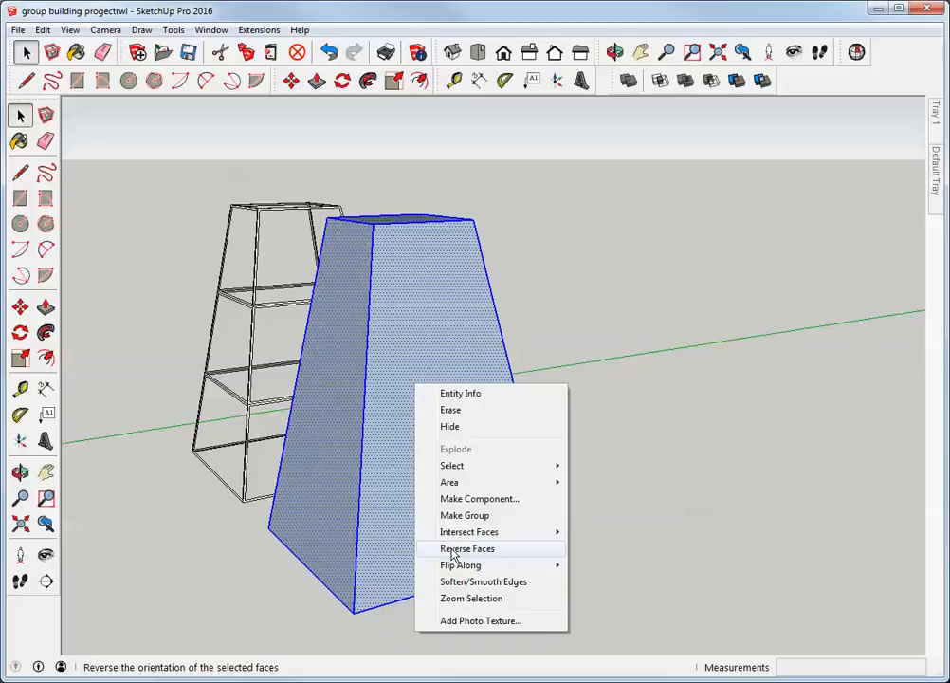
left_click(467, 548)
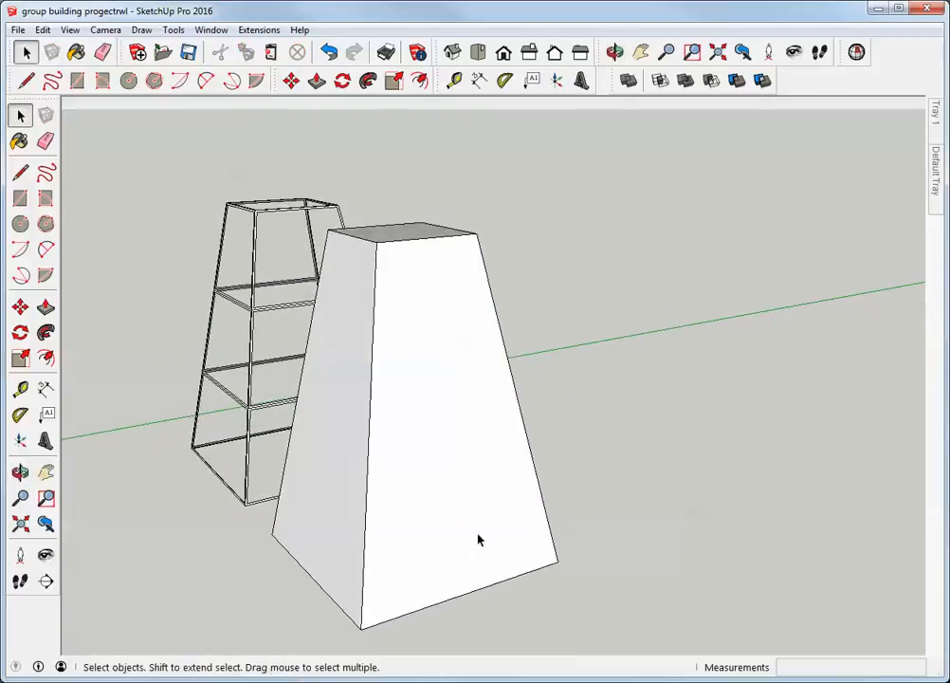
left_click(614, 53)
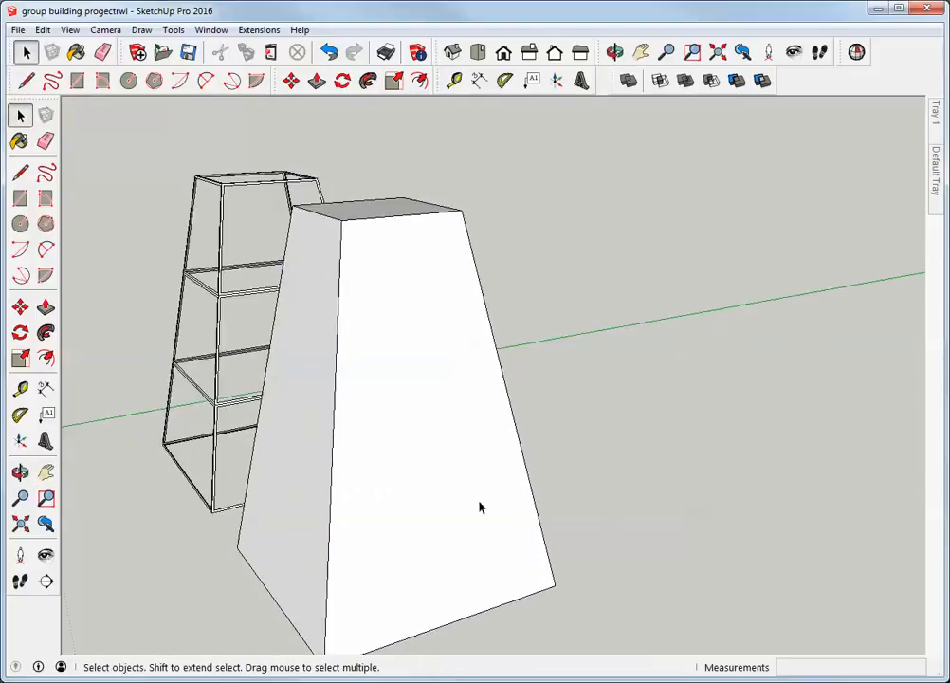
Divide the block's slanted right edge into 3 equal segments.
right_click(520, 420)
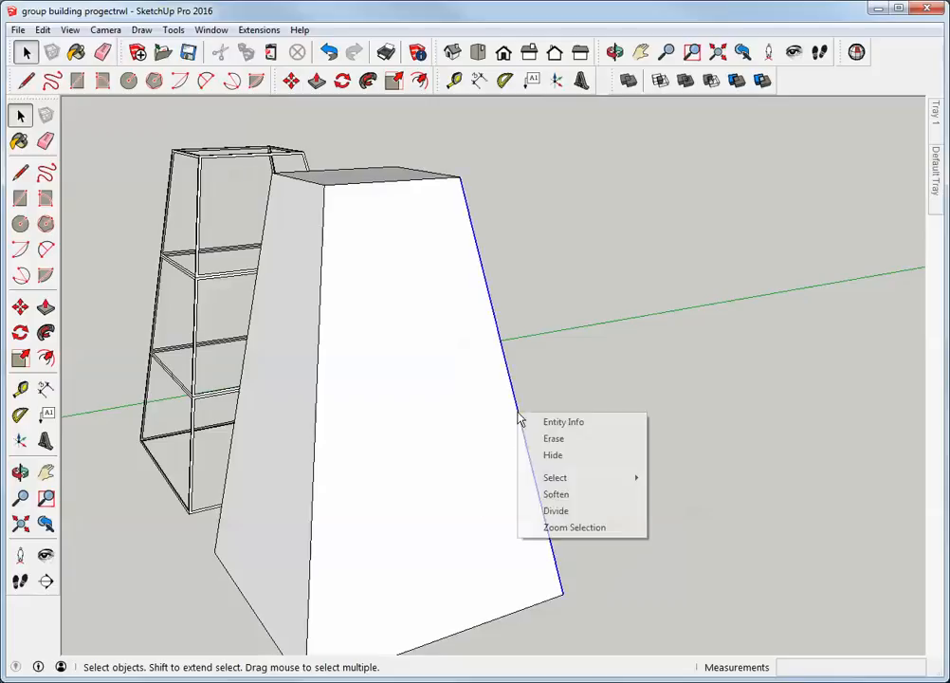
mouse_move(556, 510)
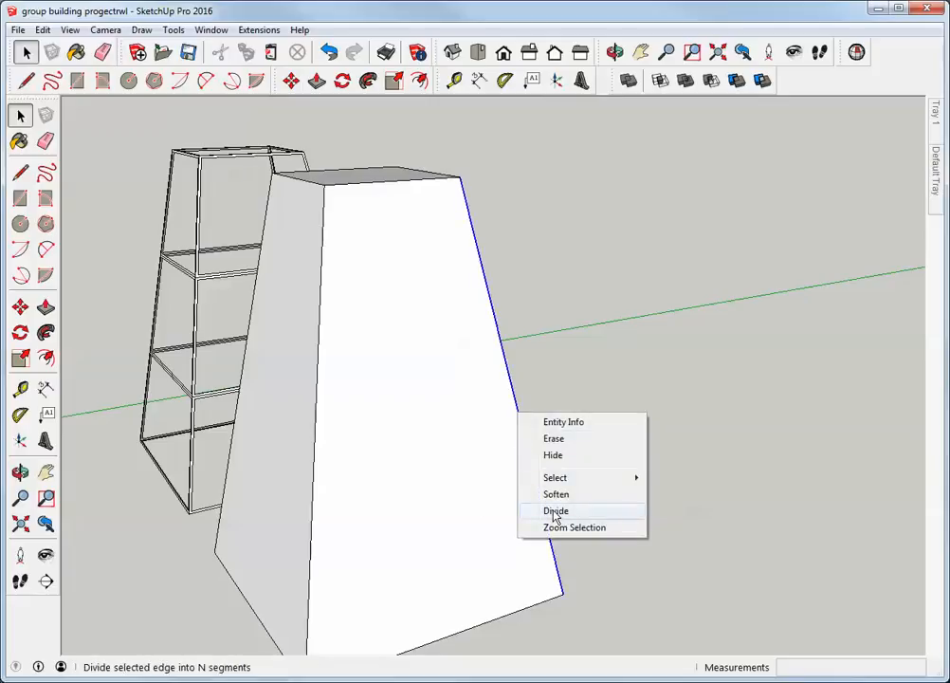
left_click(555, 510)
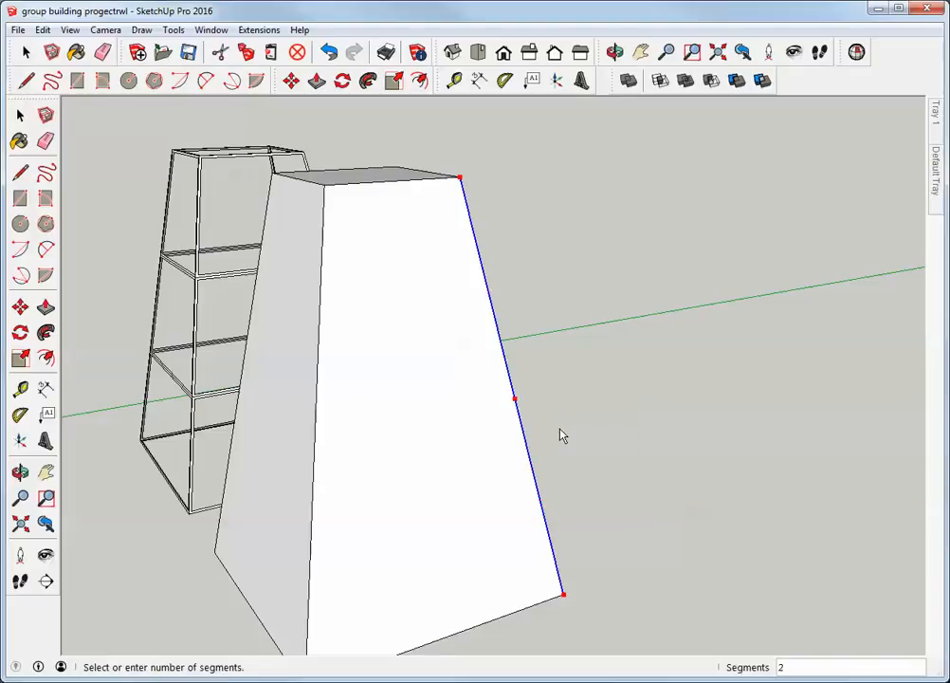
type("3")
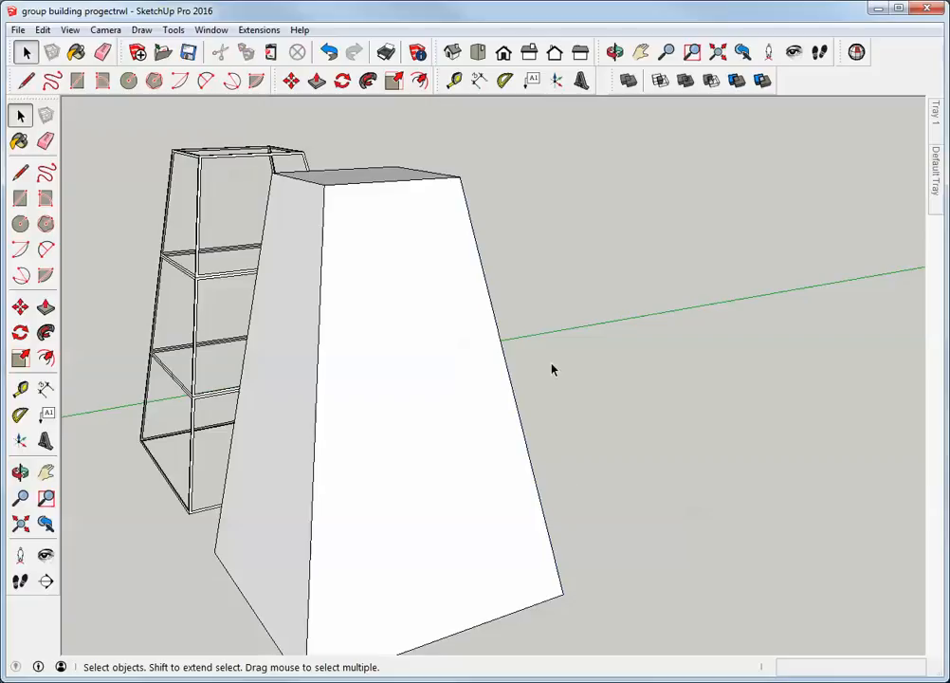
mouse_move(514, 396)
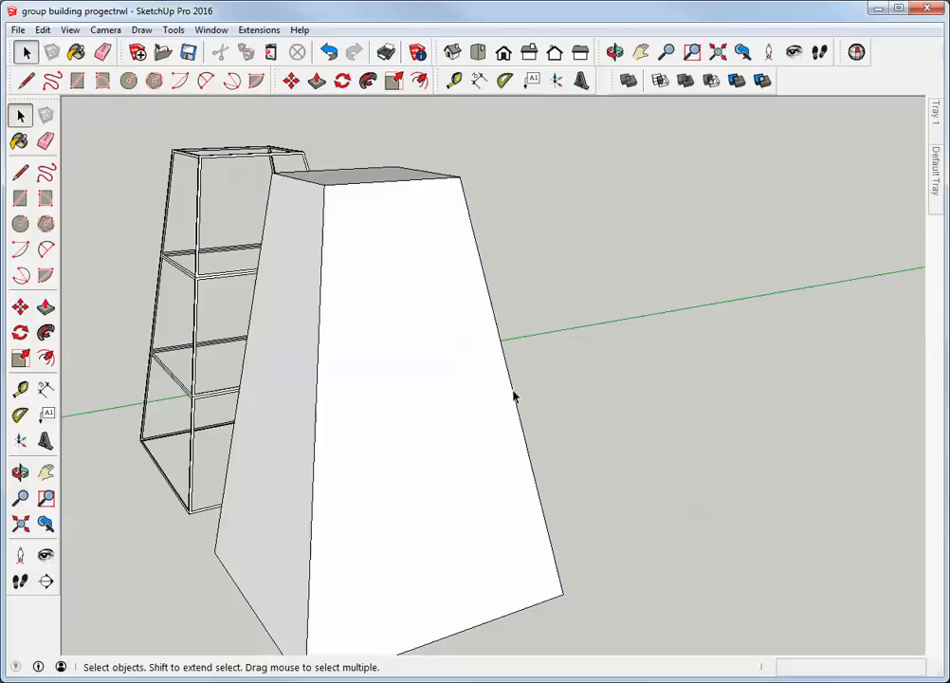
mouse_move(550, 531)
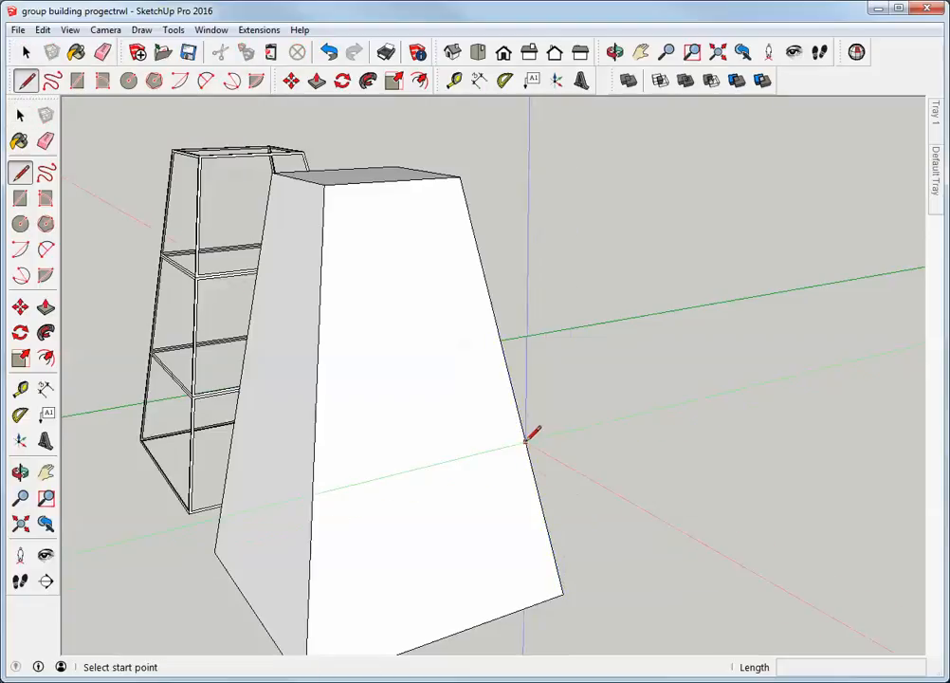
mouse_move(530, 465)
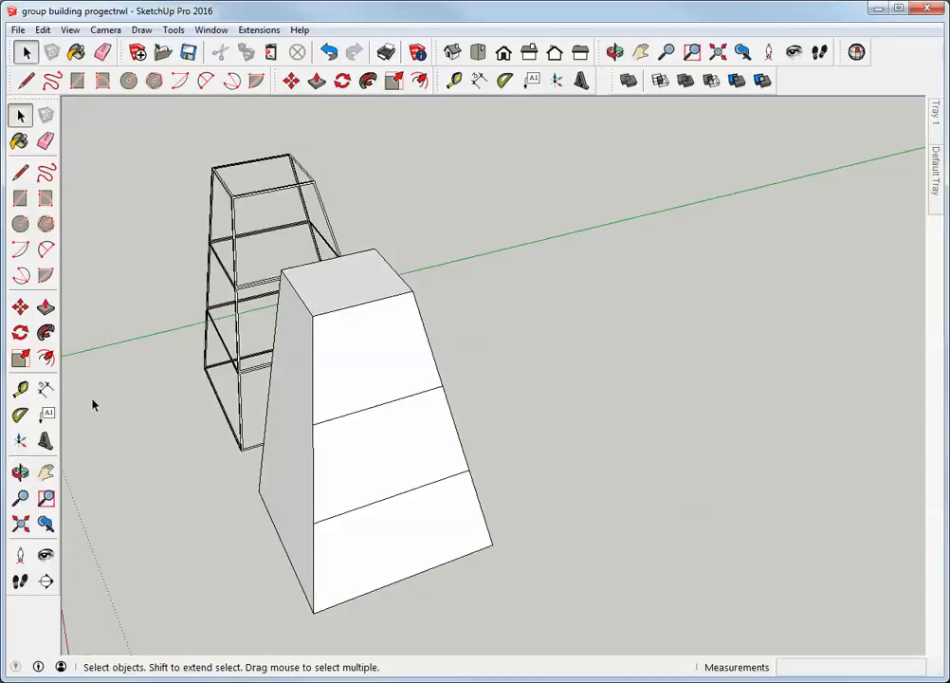
Orbit the model to view the banded tapered block from underneath.
left_click(614, 52)
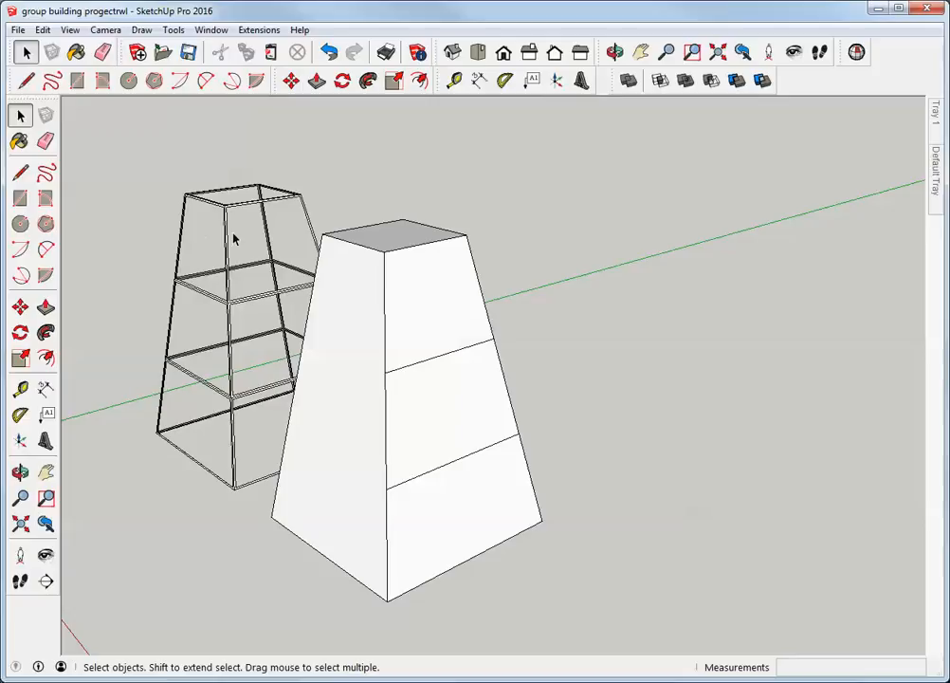
mouse_move(434, 540)
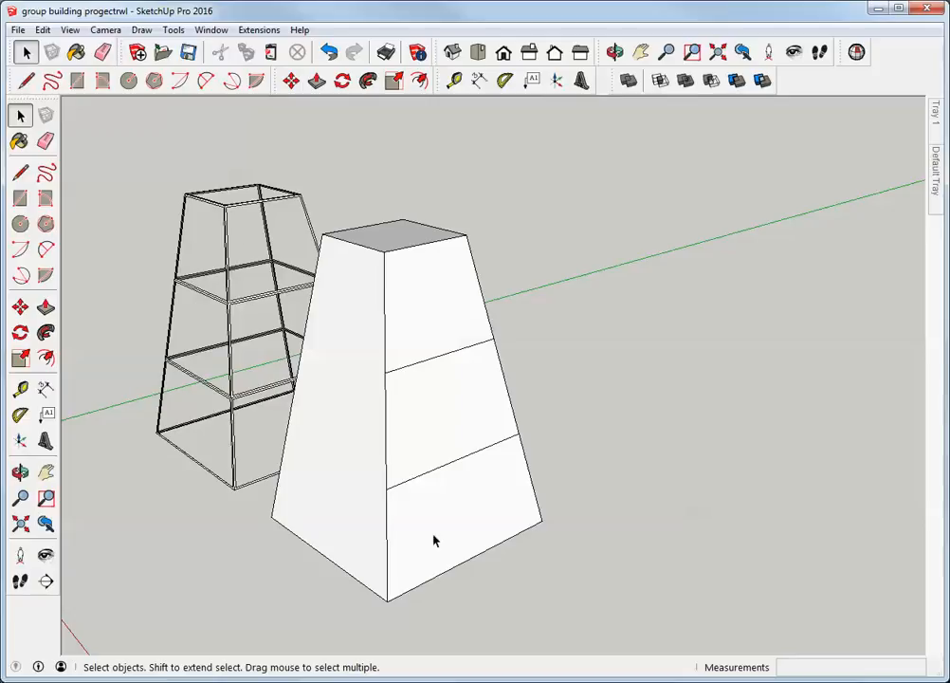
left_click_drag(436, 541, 358, 369)
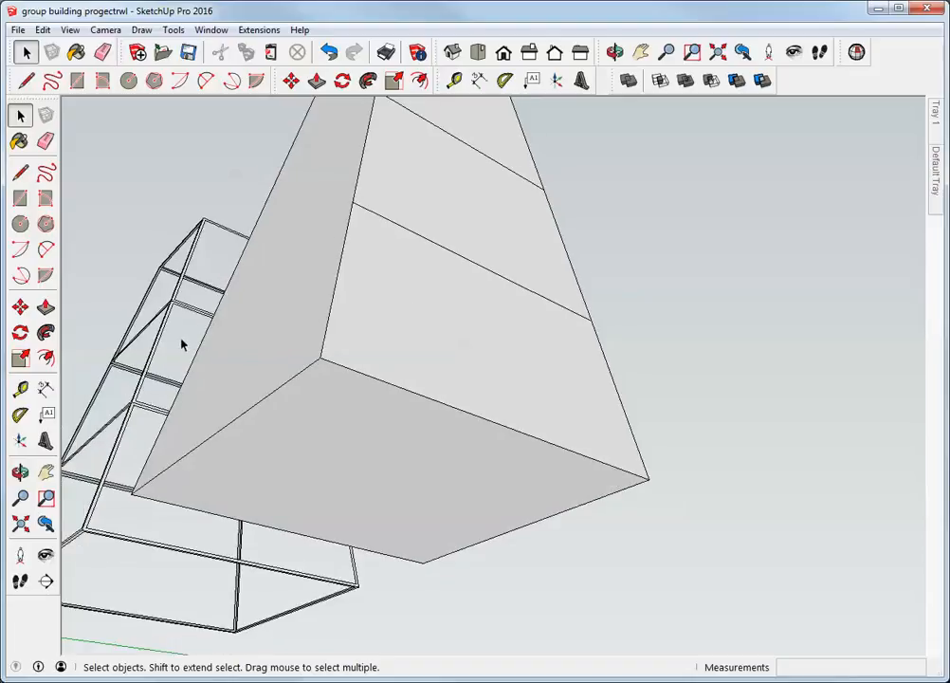
mouse_move(334, 358)
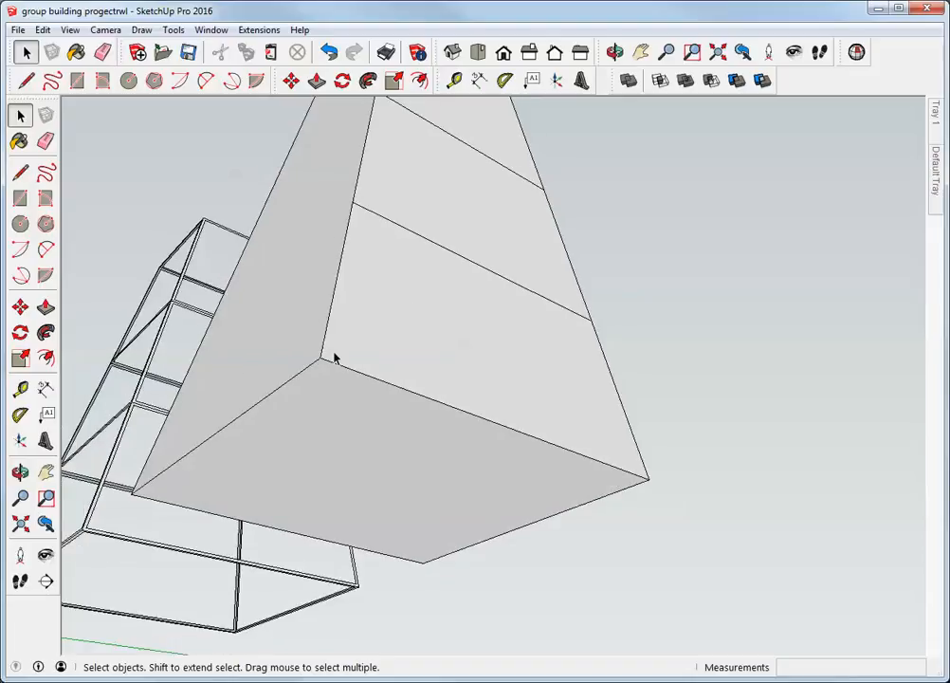
Place 200 mm Tape Measure guide lines crossing the block's bottom face.
left_click(20, 389)
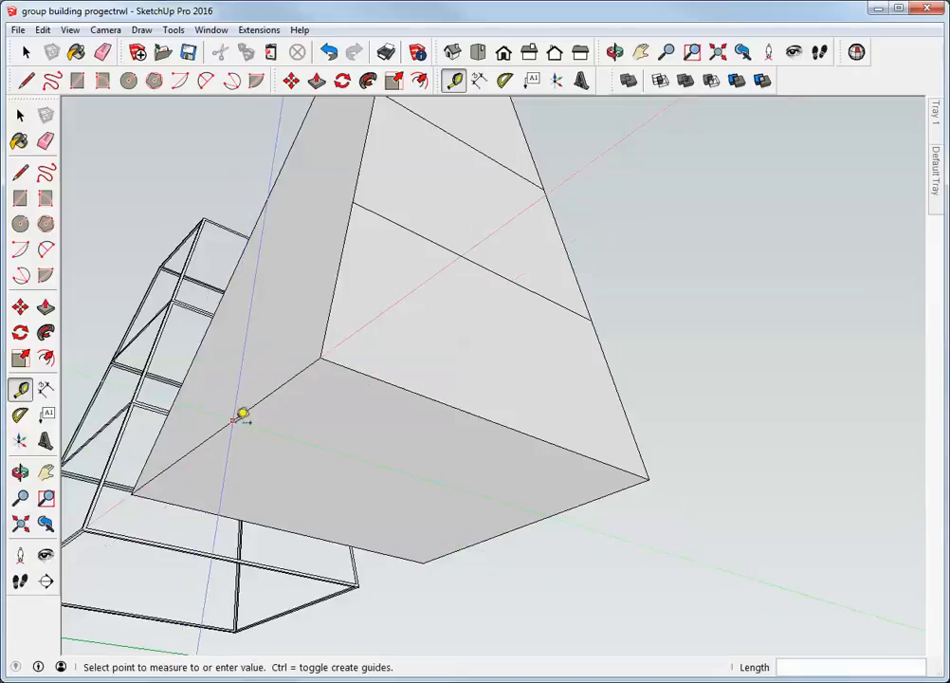
mouse_move(439, 394)
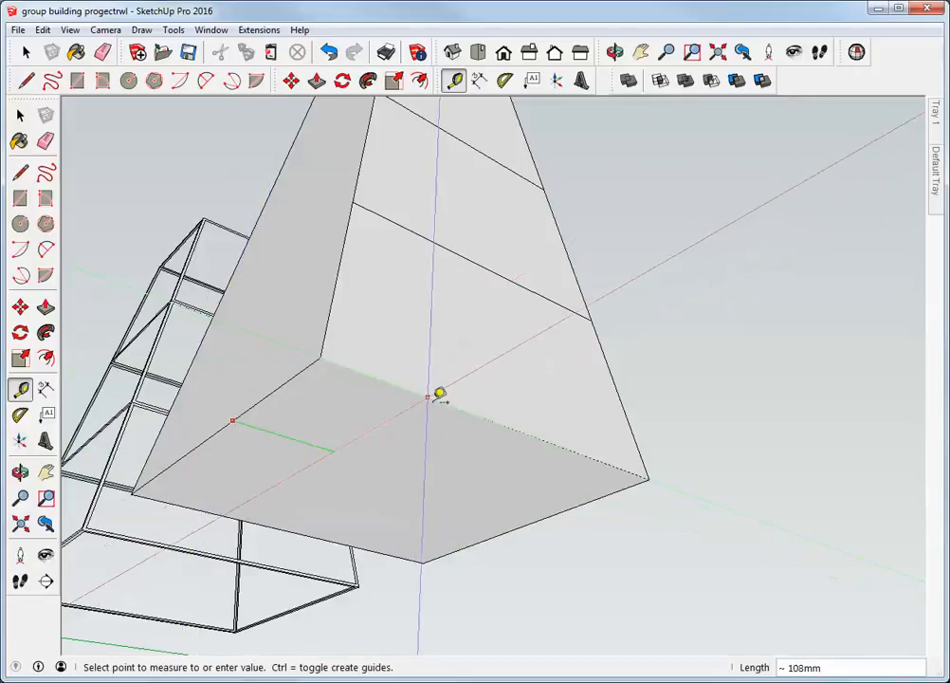
mouse_move(473, 406)
type("200")
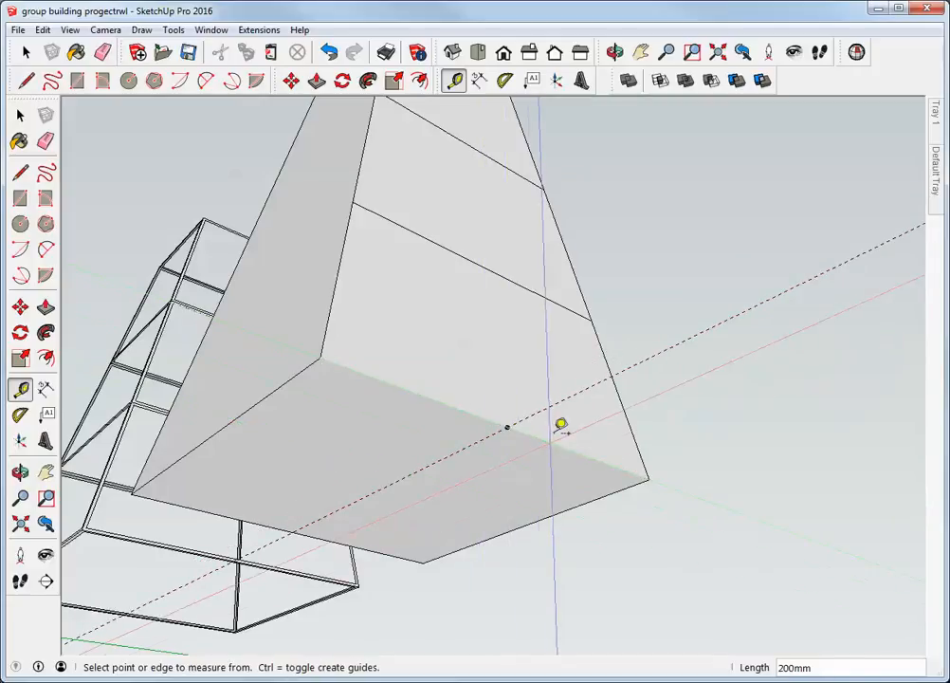
left_click(507, 427)
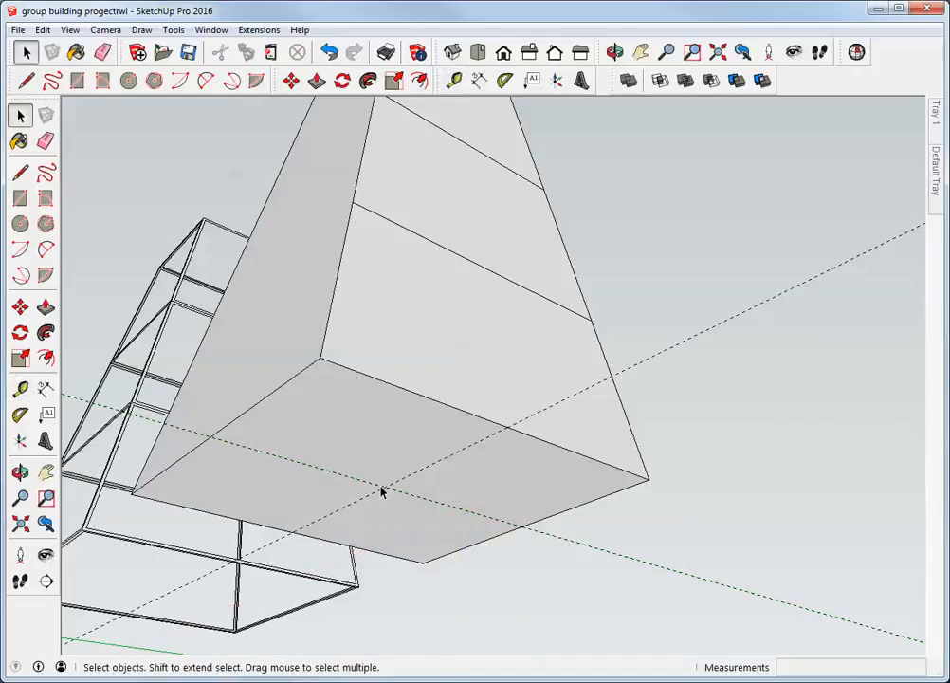
mouse_move(386, 446)
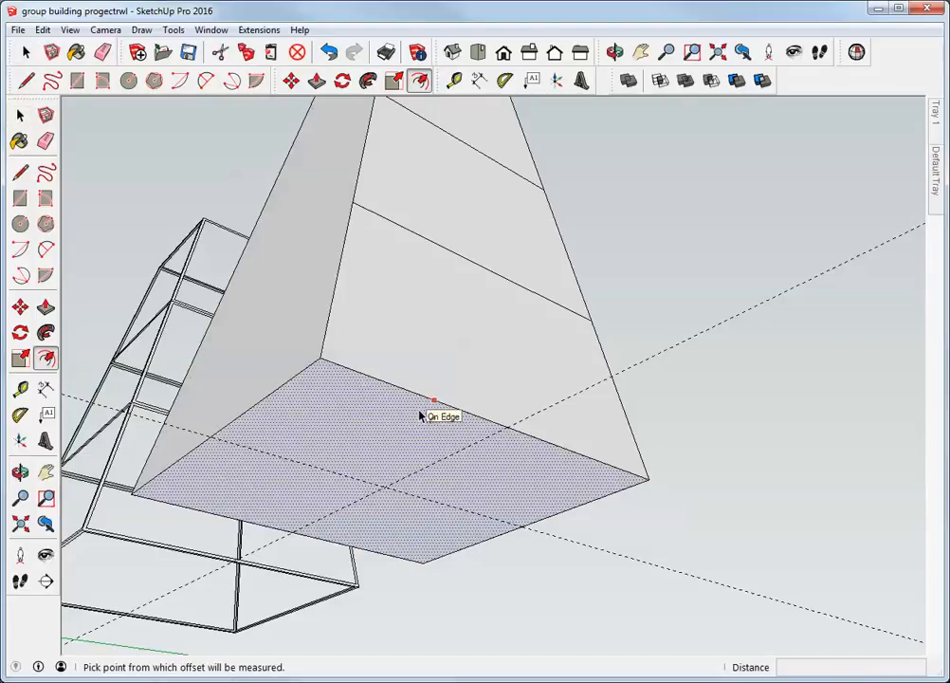
Offset the bottom face by 4, then repeat on the lower and upper front bands.
left_click(433, 399)
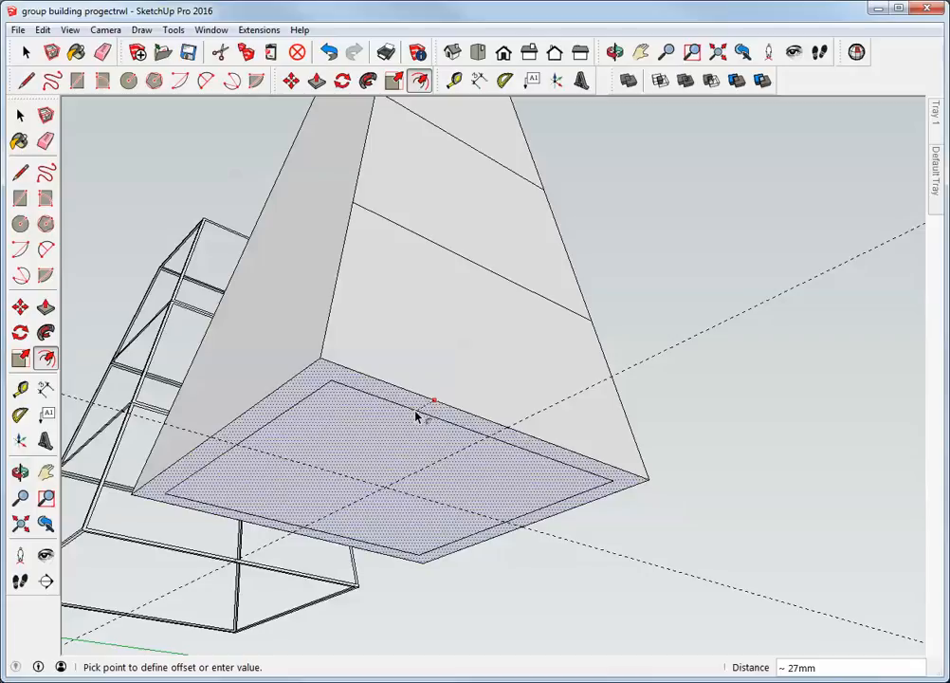
type("4")
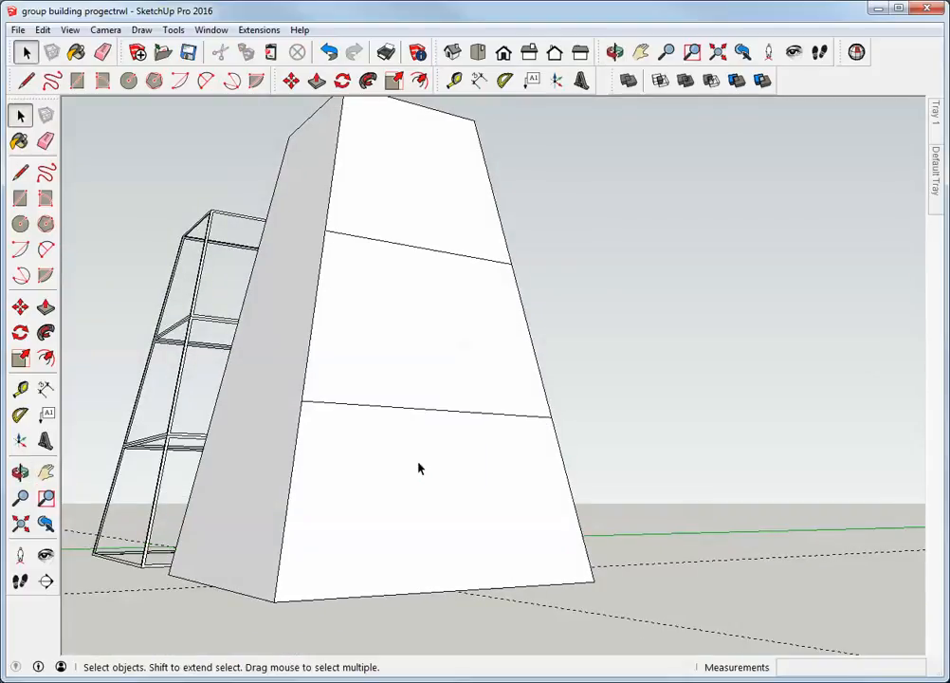
left_click(419, 79)
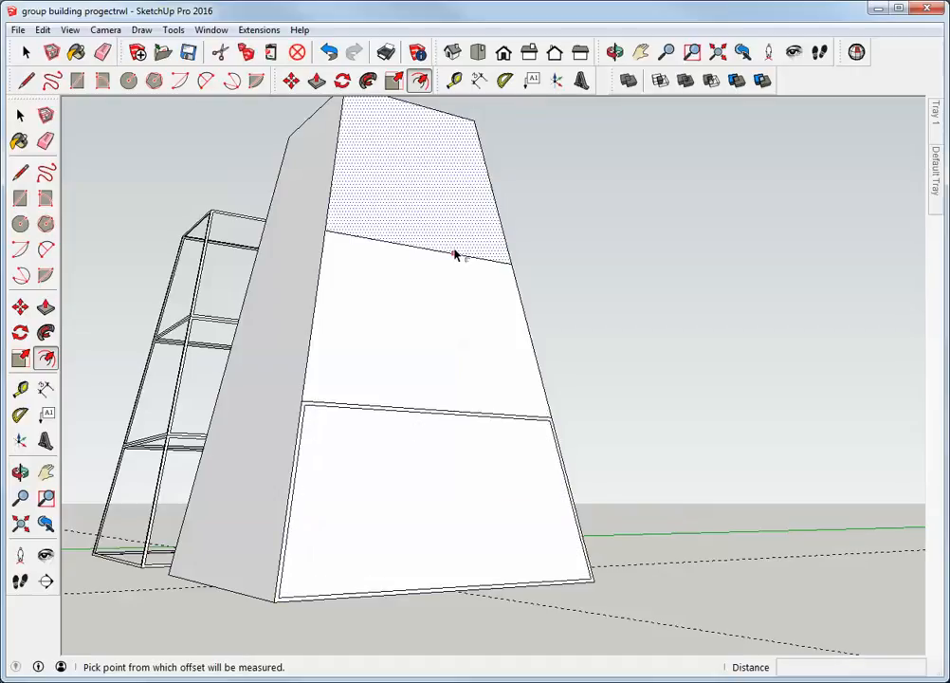
left_click(445, 251)
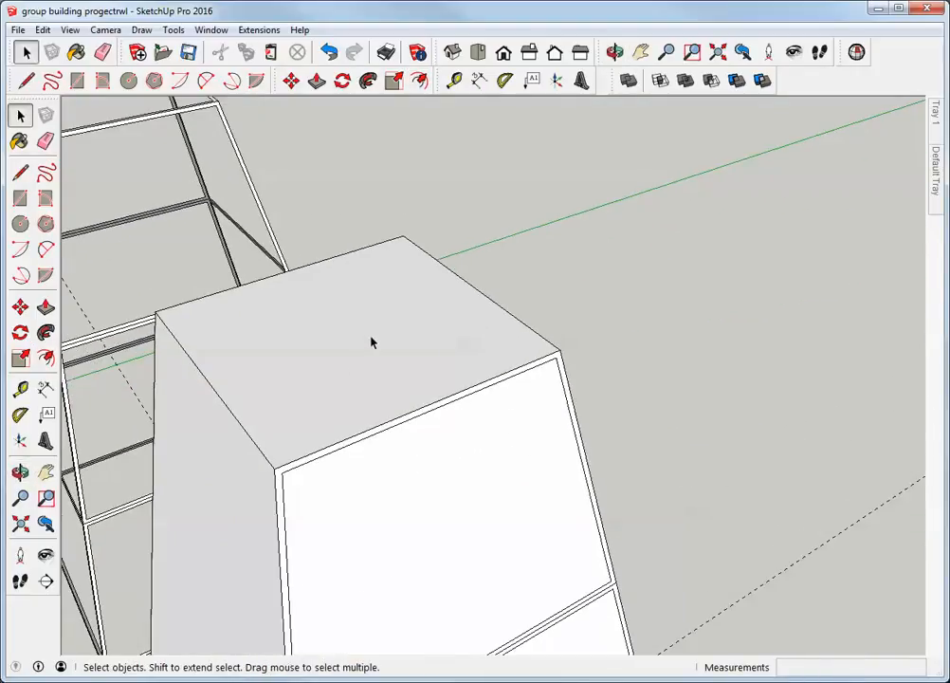
Offset the top face's edge inward by 4 to match the other borders.
left_click(46, 331)
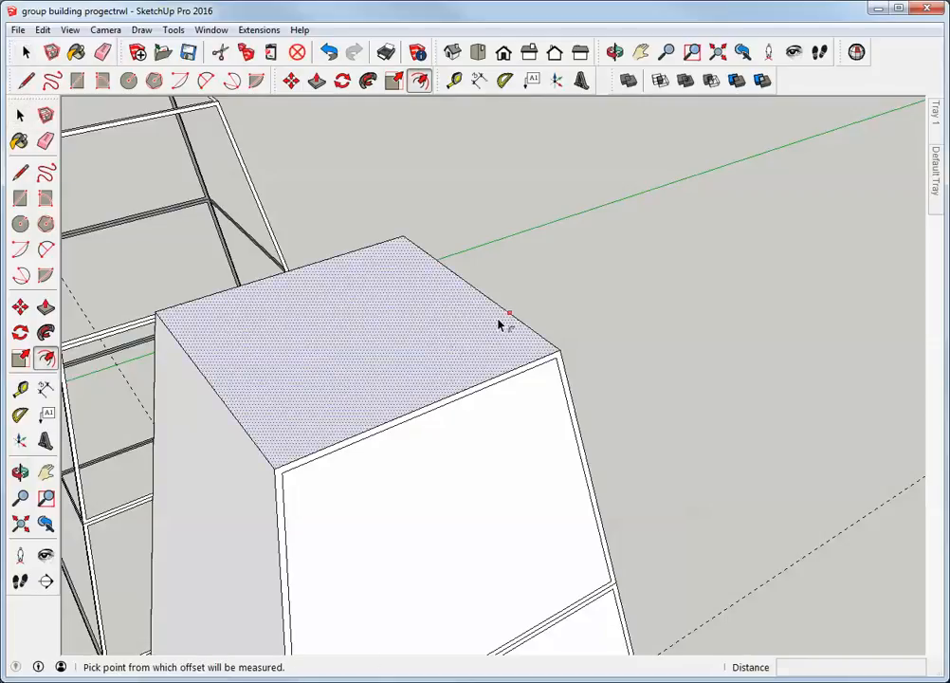
left_click(507, 312)
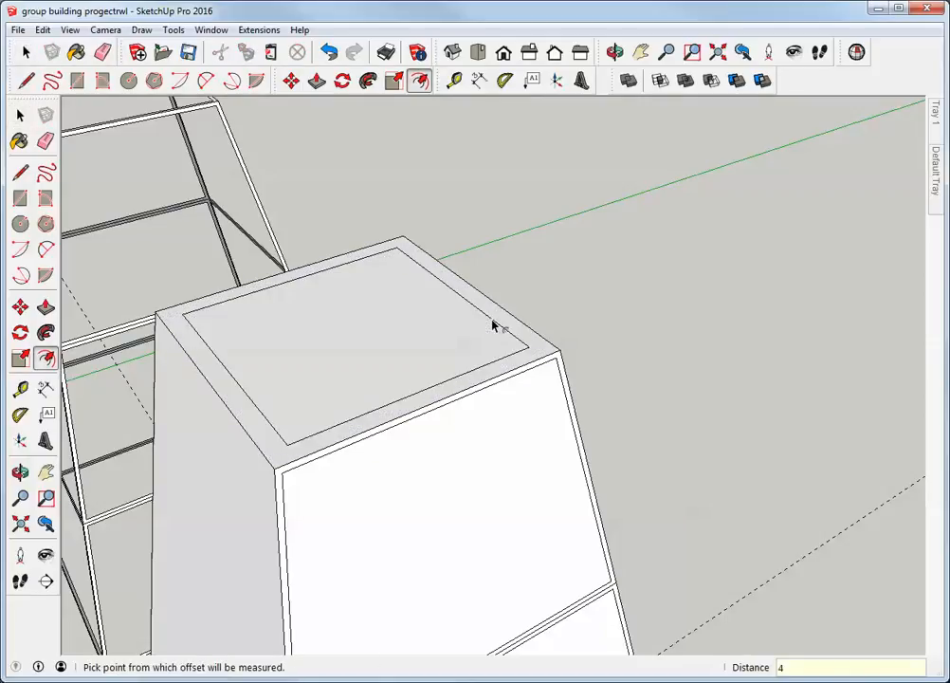
left_click(18, 115)
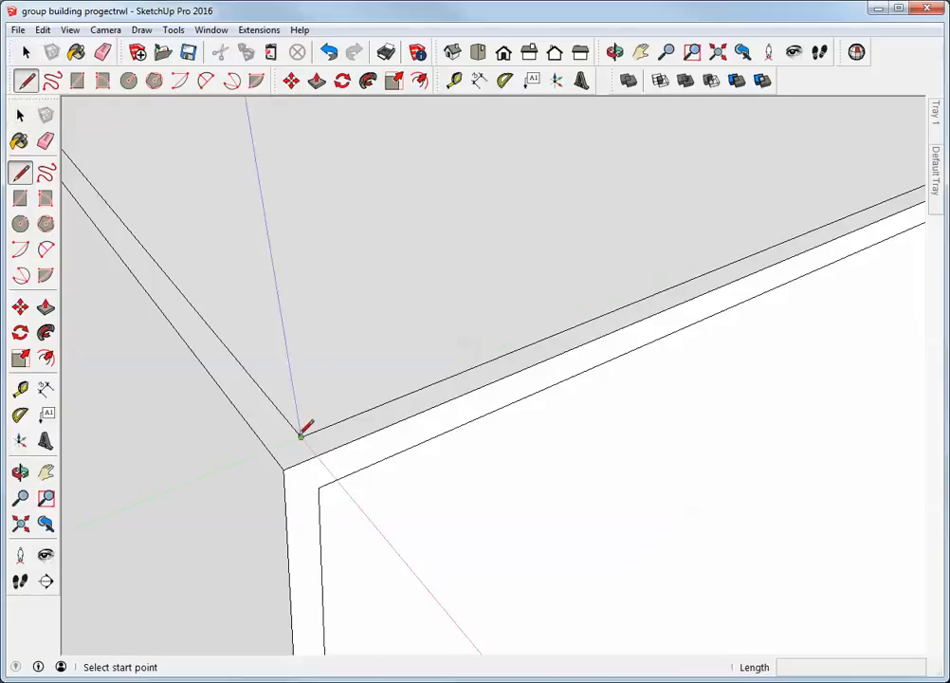
Draw a line joining the inset border corners across the block's adjacent faces.
left_click(301, 434)
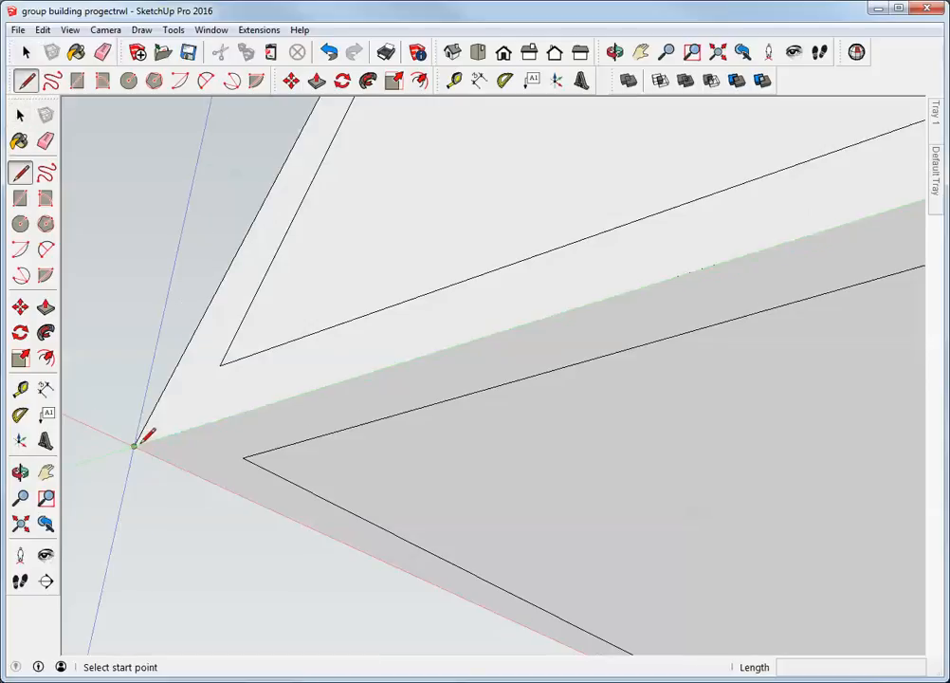
left_click(136, 445)
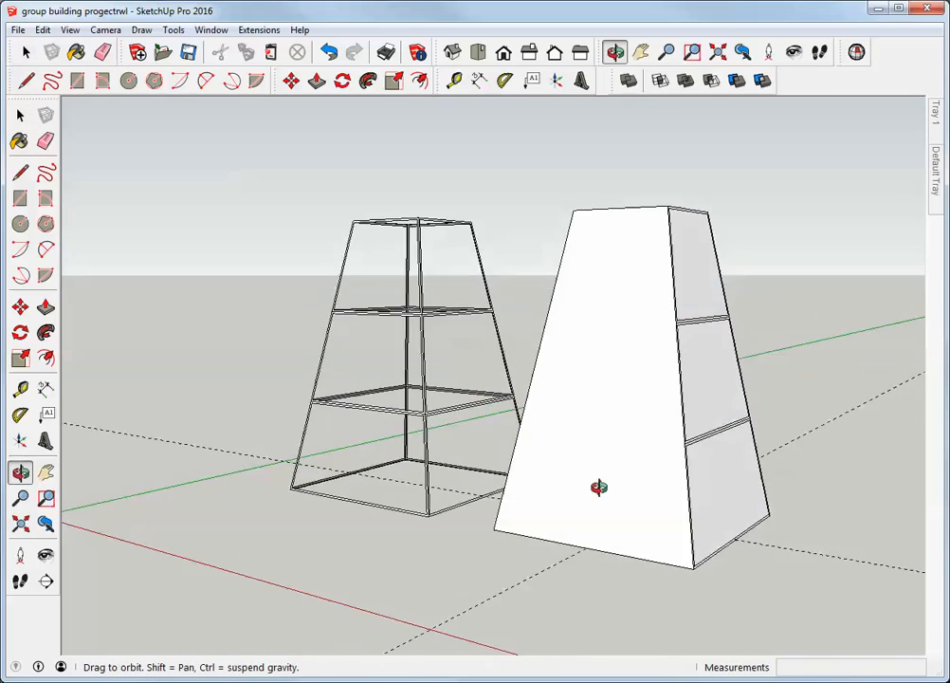
Make the block's slanted side face and its shelf divisions into their own group.
left_click_drag(597, 487, 688, 523)
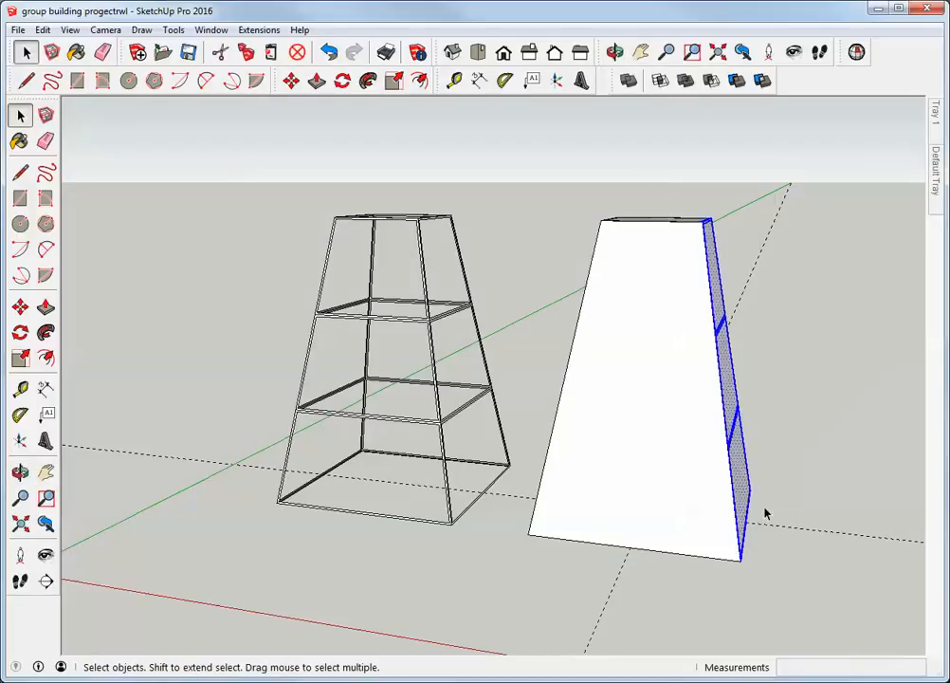
left_click(614, 52)
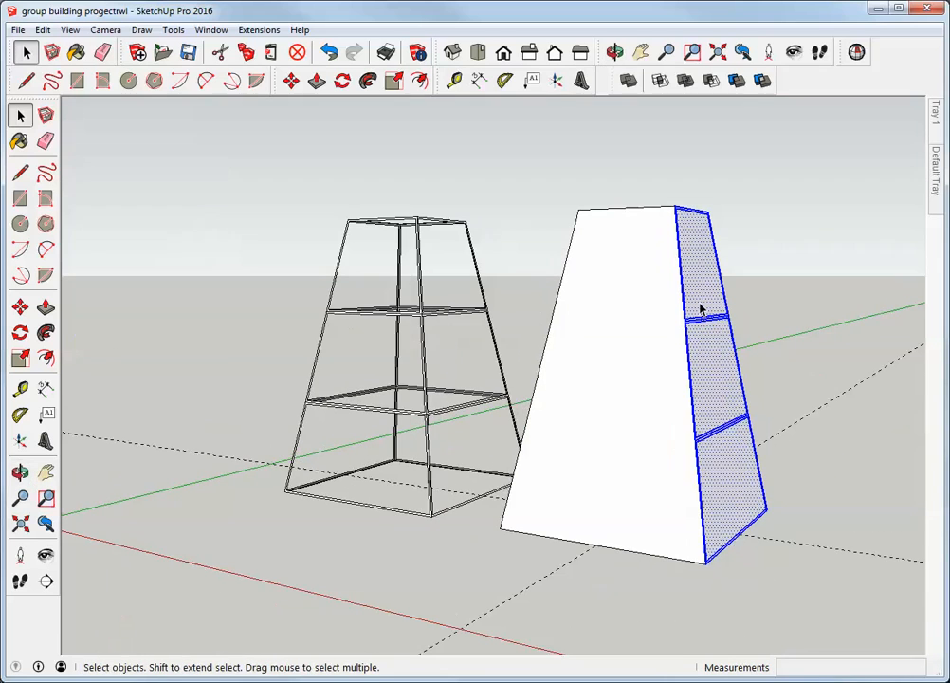
right_click(700, 309)
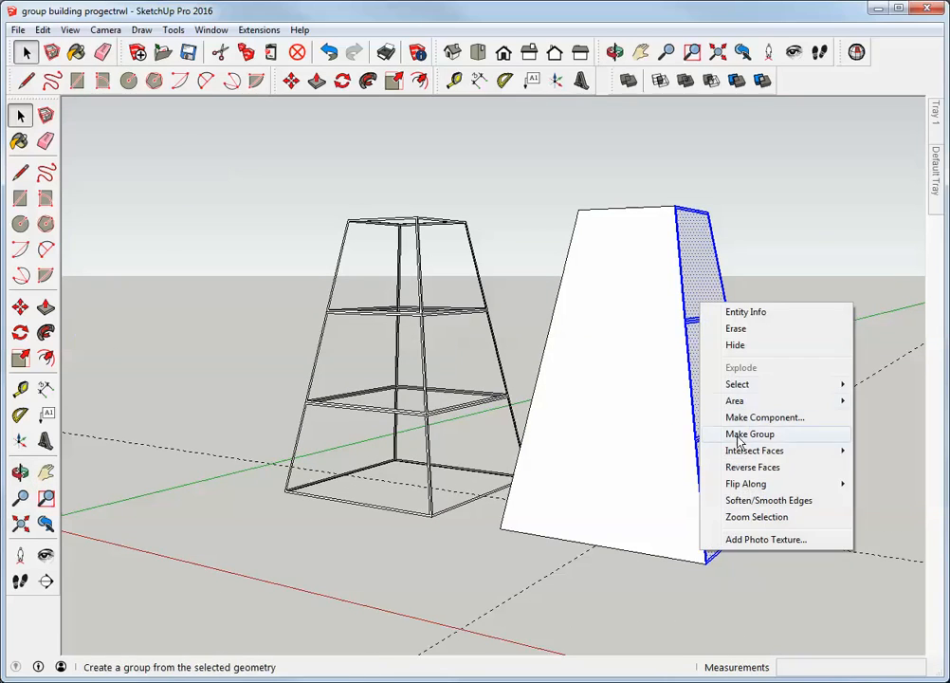
left_click(749, 433)
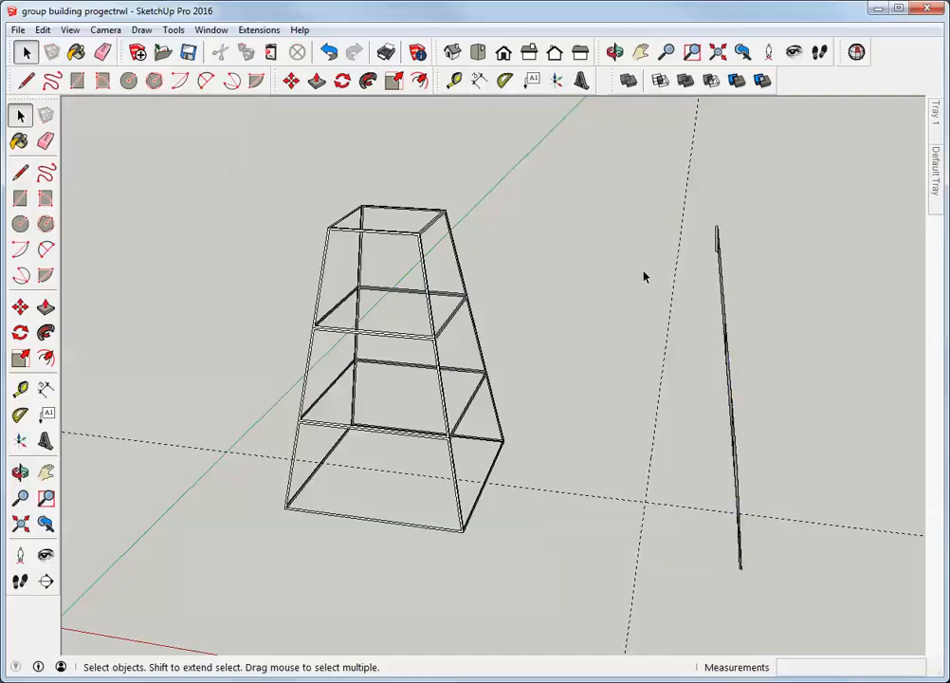
mouse_move(725, 326)
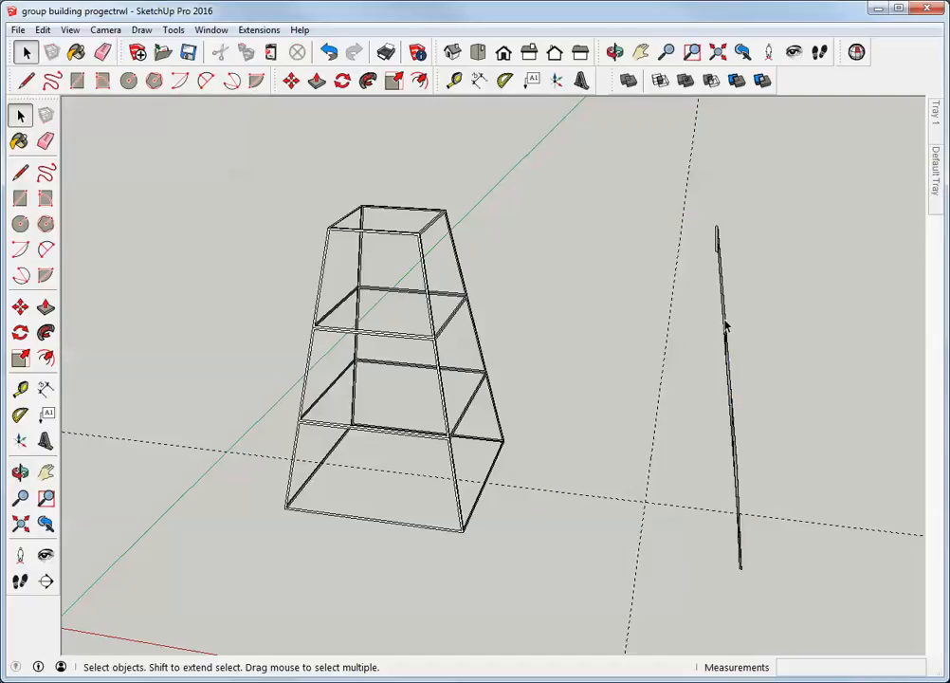
Enter the side panel group and select its top rail edges to inspect them.
left_click(614, 52)
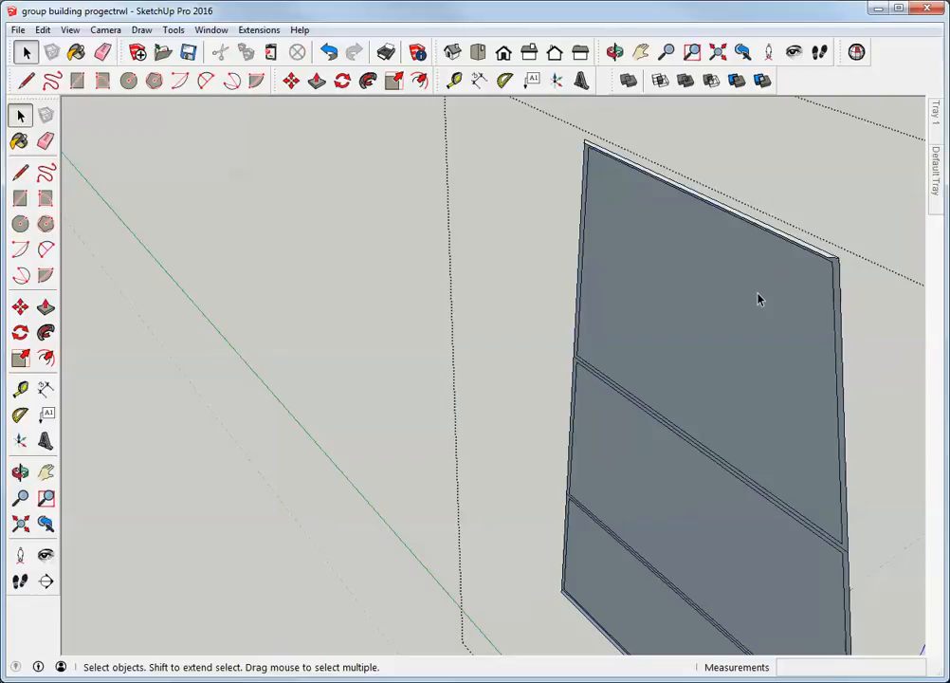
left_click(614, 52)
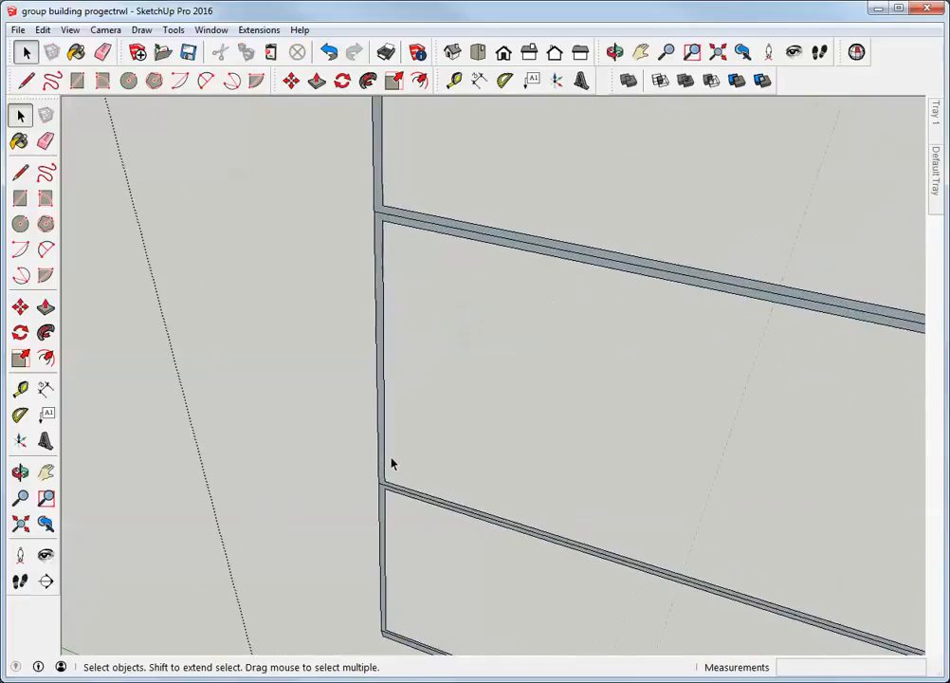
left_click(474, 205)
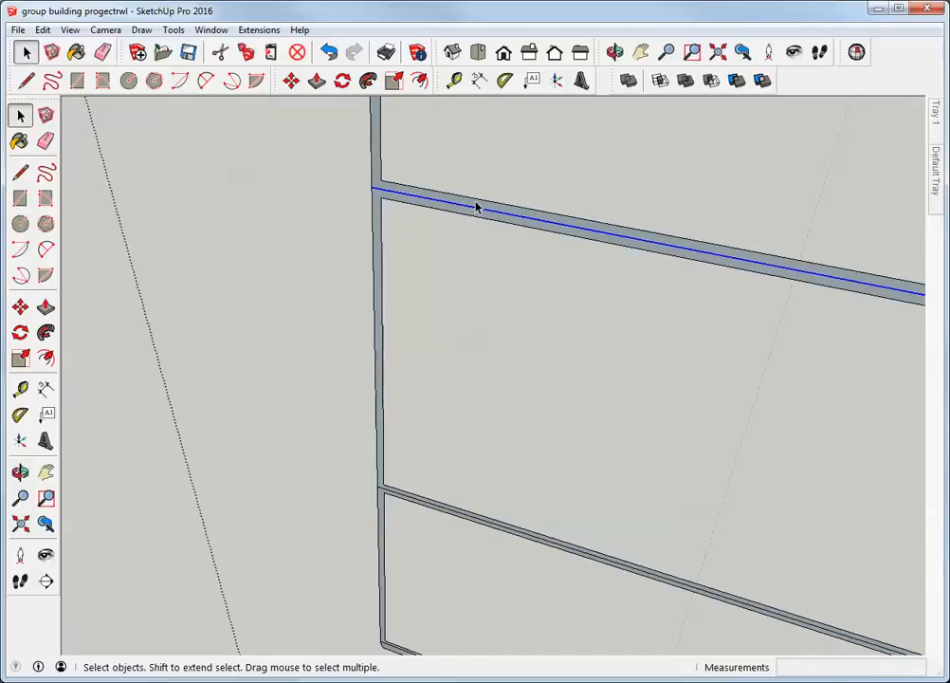
mouse_move(432, 512)
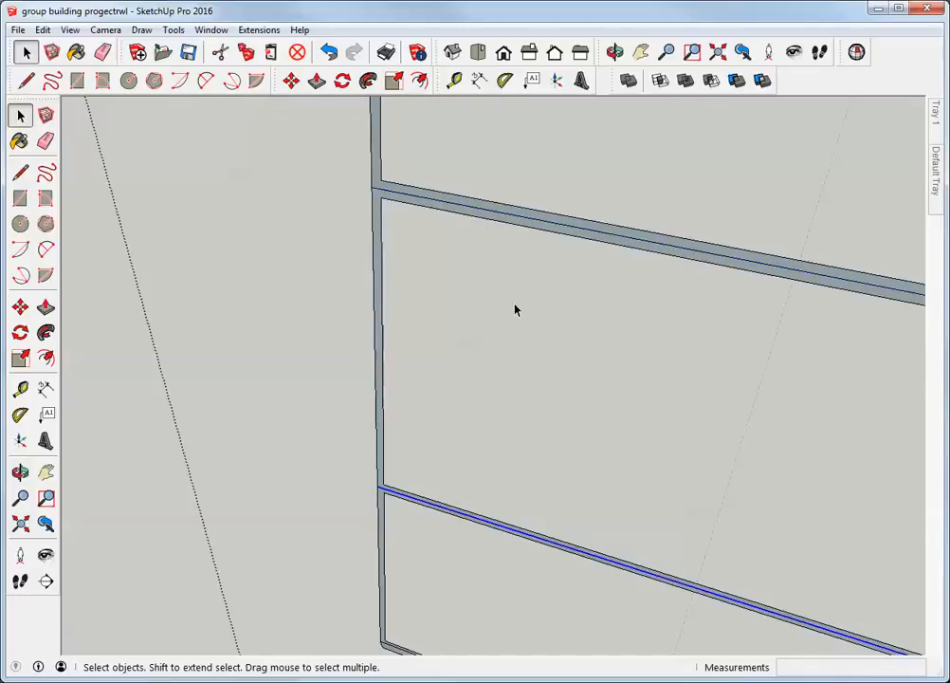
mouse_move(545, 225)
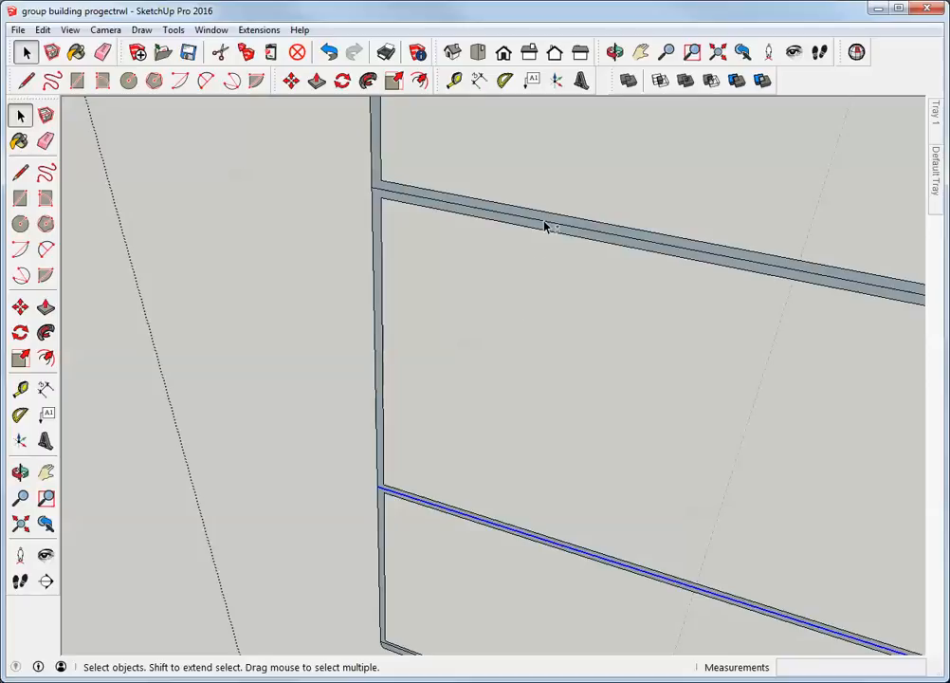
left_click(545, 225)
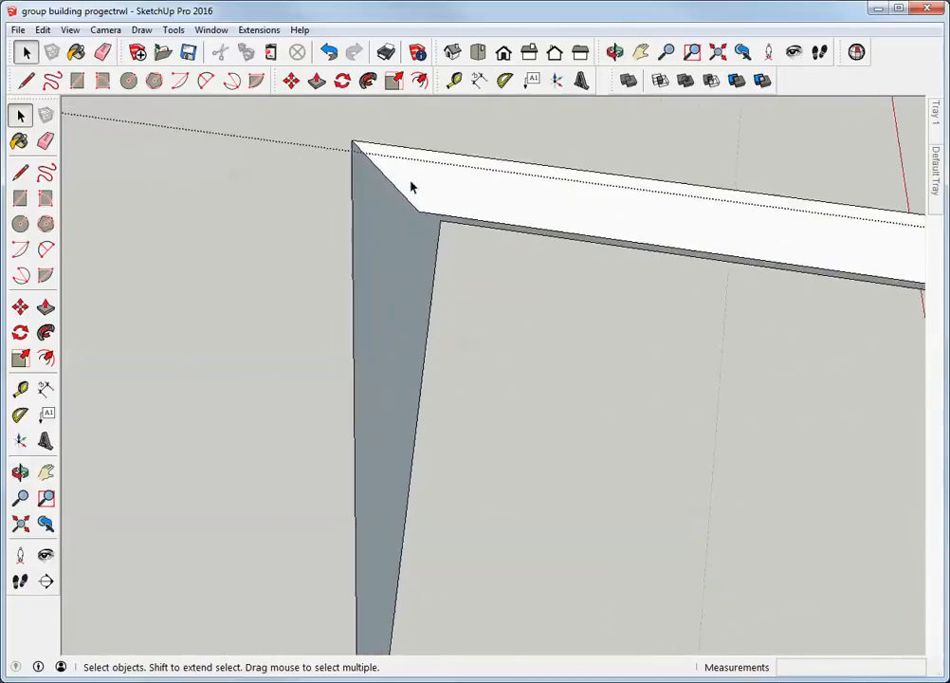
Retrace edges at the panel's top rail corners, snapping to the corner endpoints.
left_click(615, 52)
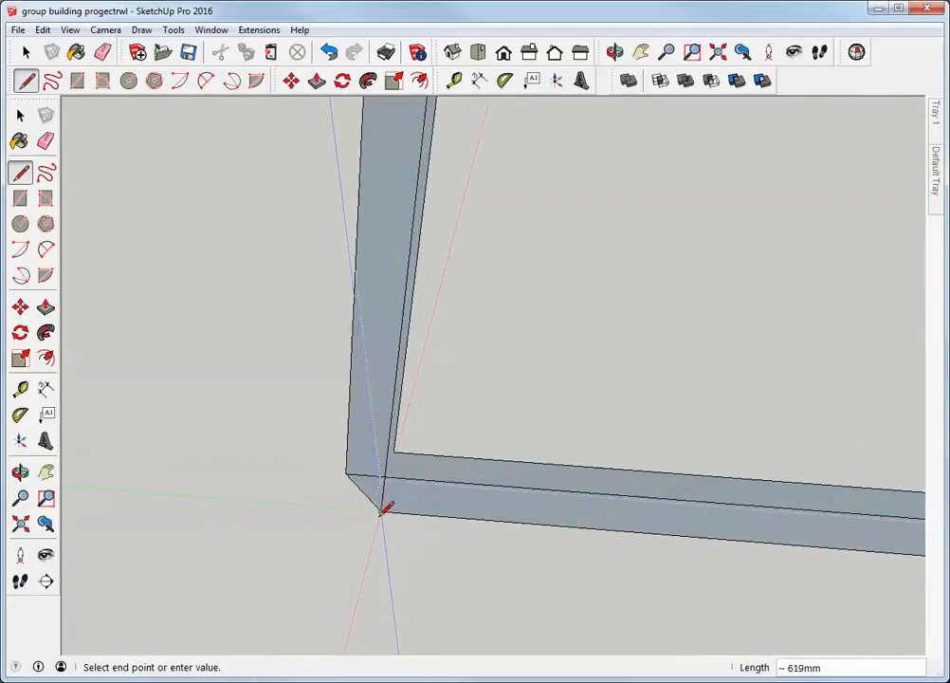
left_click(615, 52)
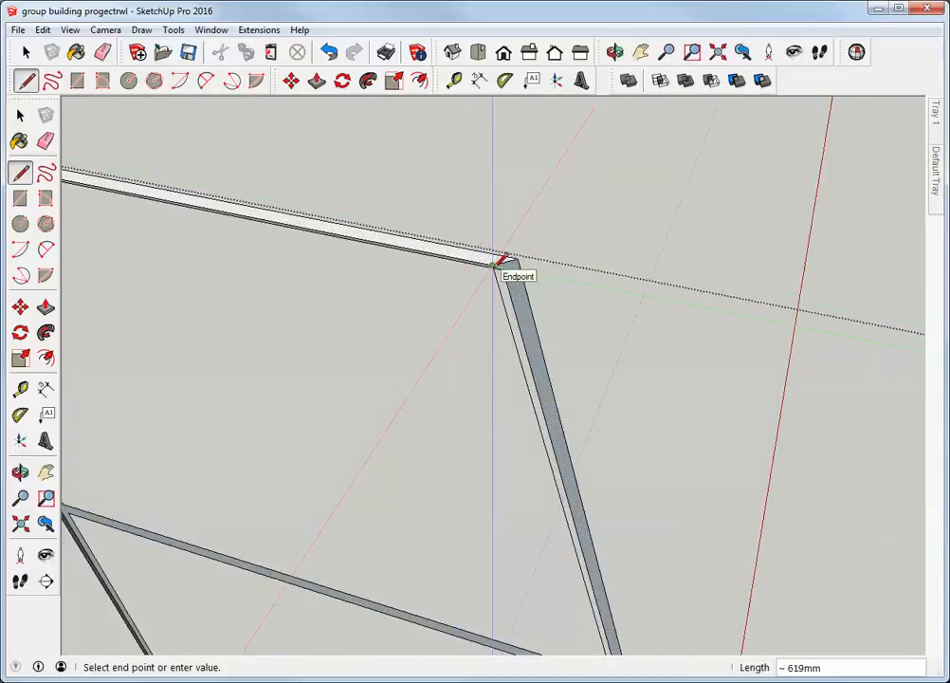
left_click(502, 260)
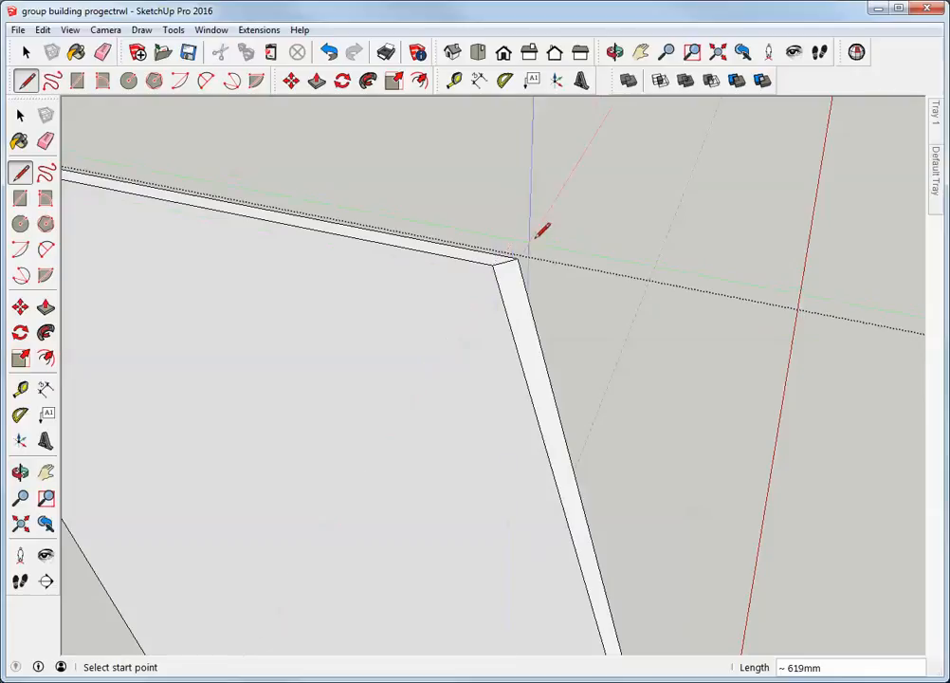
left_click(19, 114)
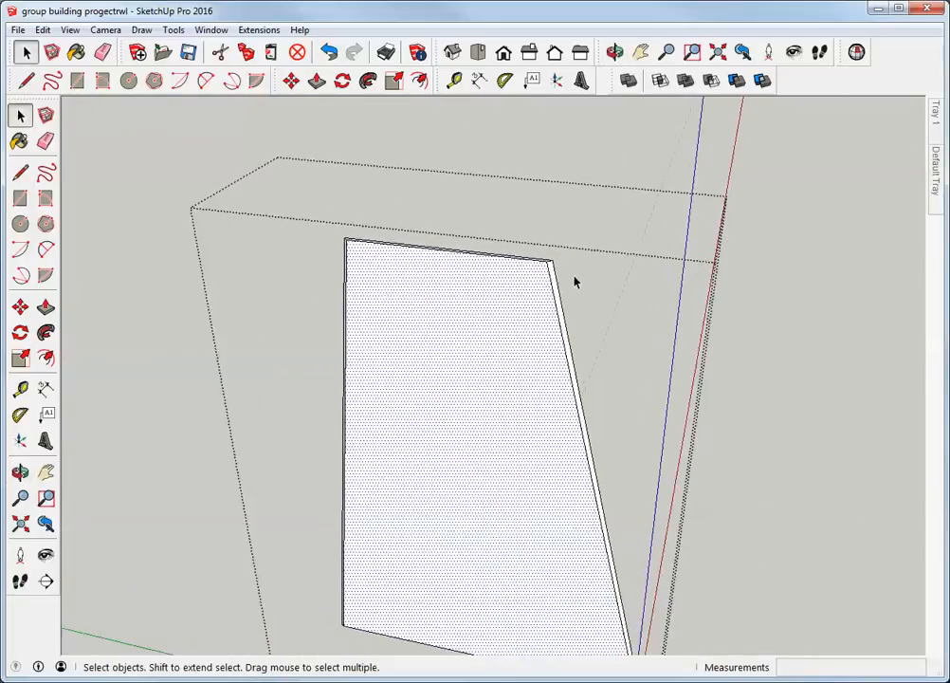
Divide the panel's slanted right edge and draw lines across to the left edge.
left_click(614, 52)
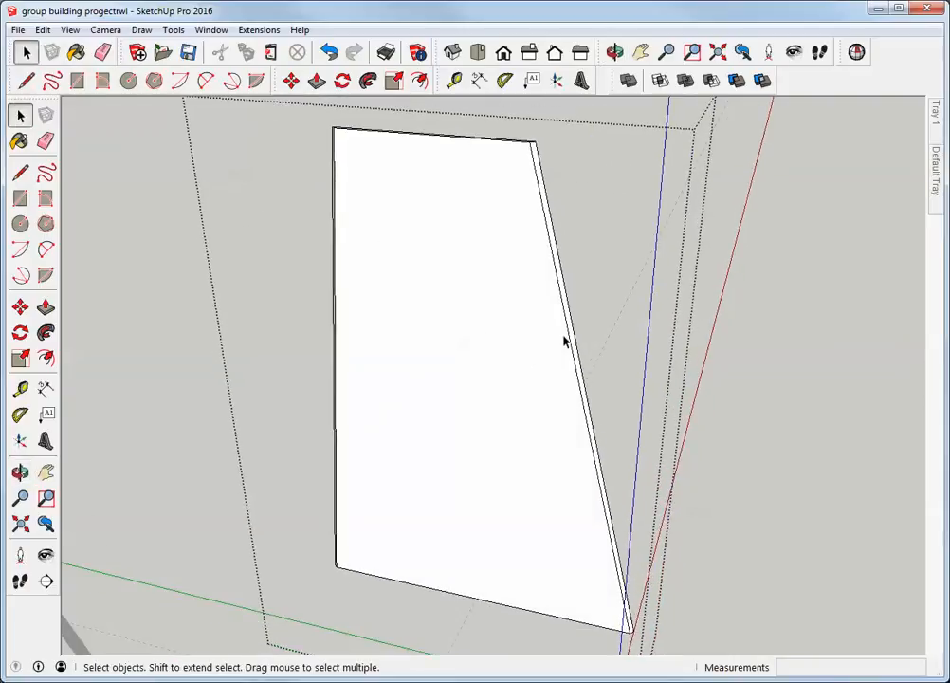
right_click(562, 341)
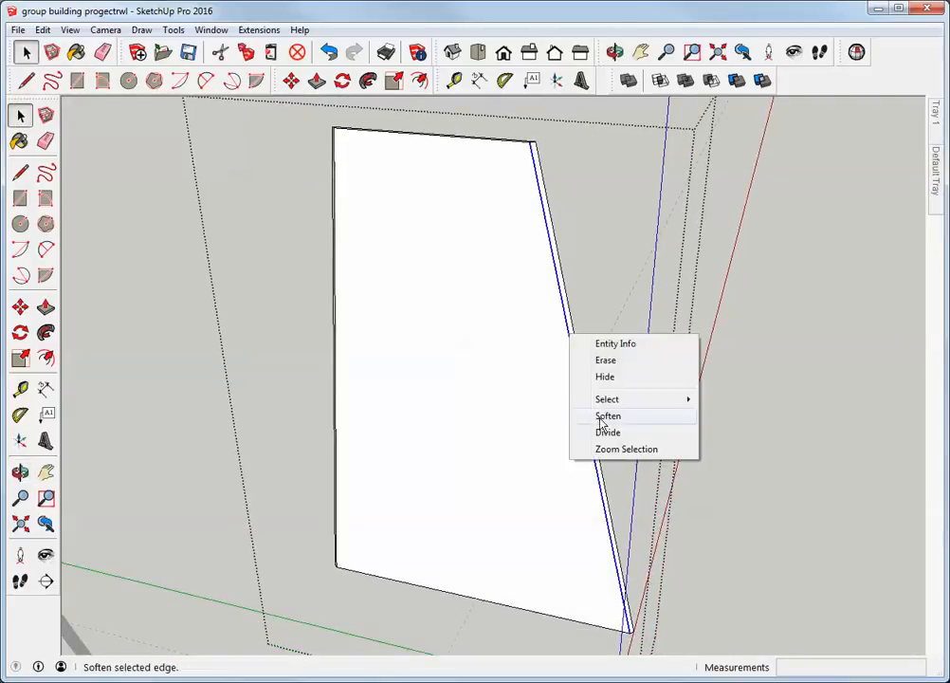
mouse_move(608, 431)
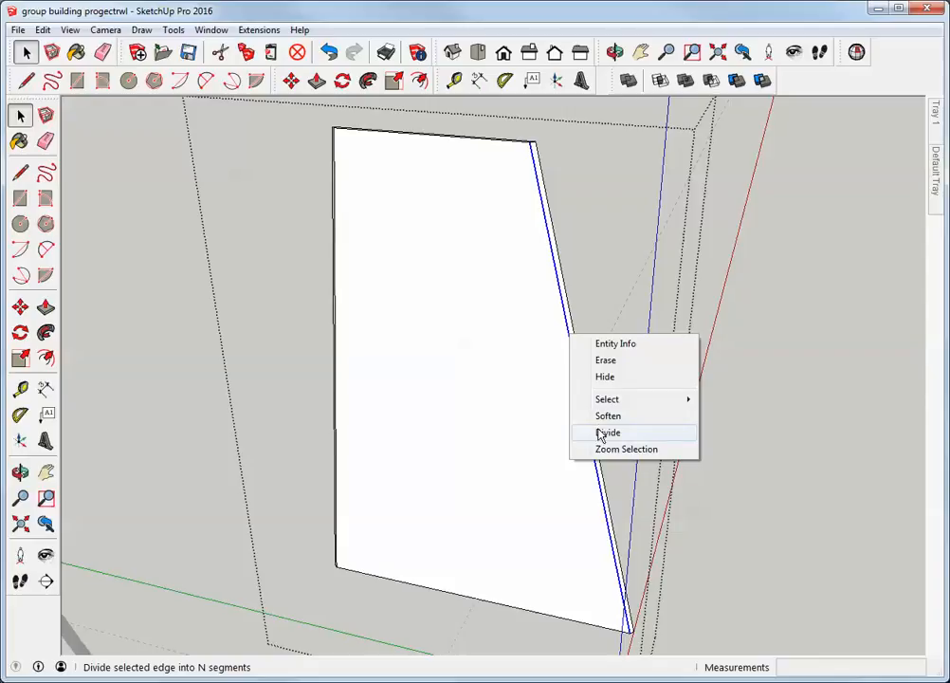
mouse_move(605, 436)
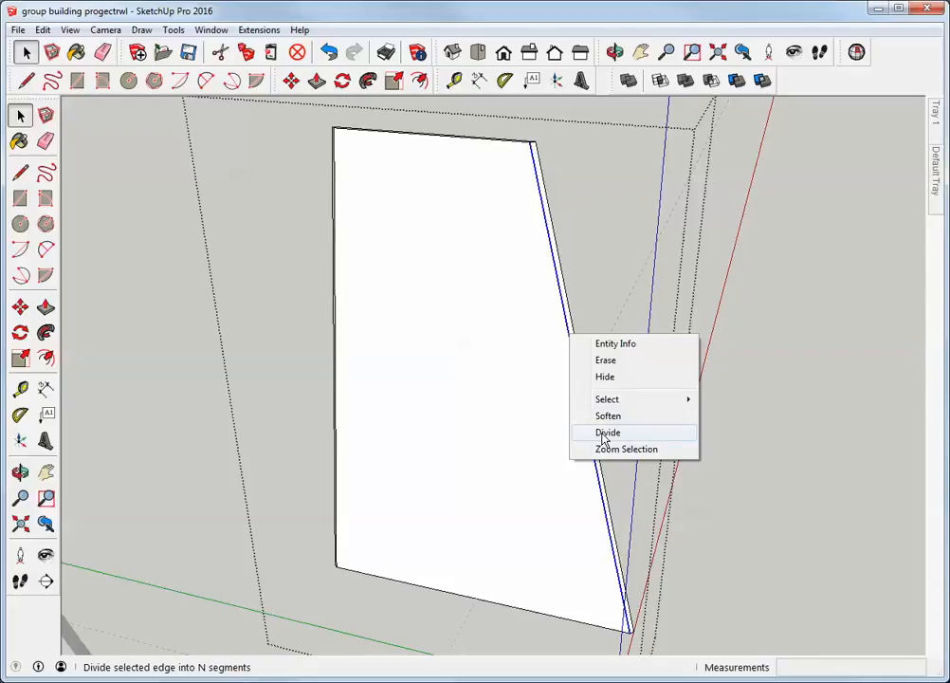
left_click(608, 431)
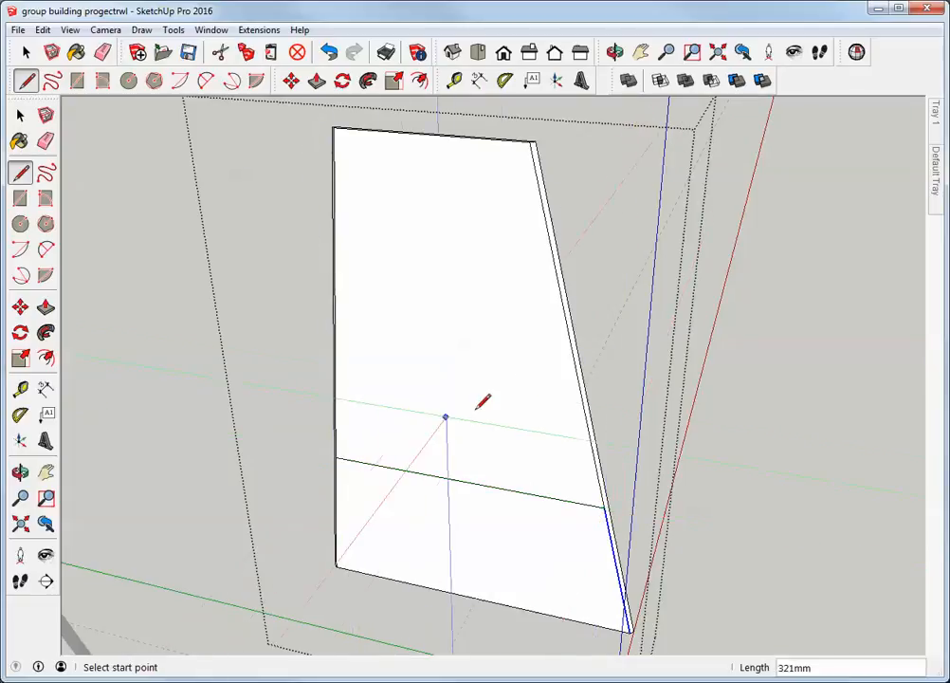
mouse_move(573, 344)
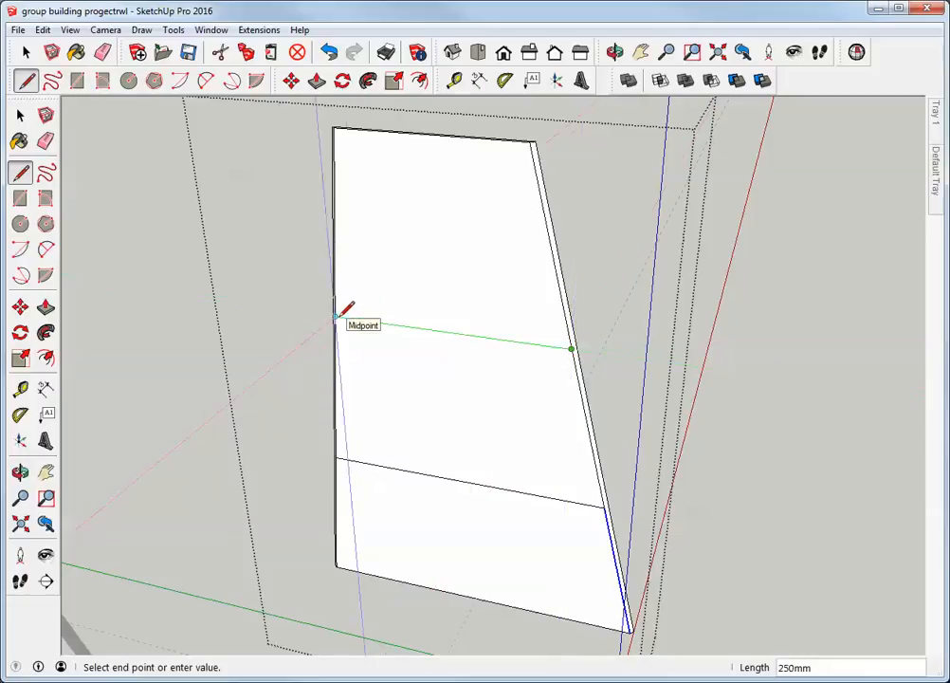
left_click(338, 315)
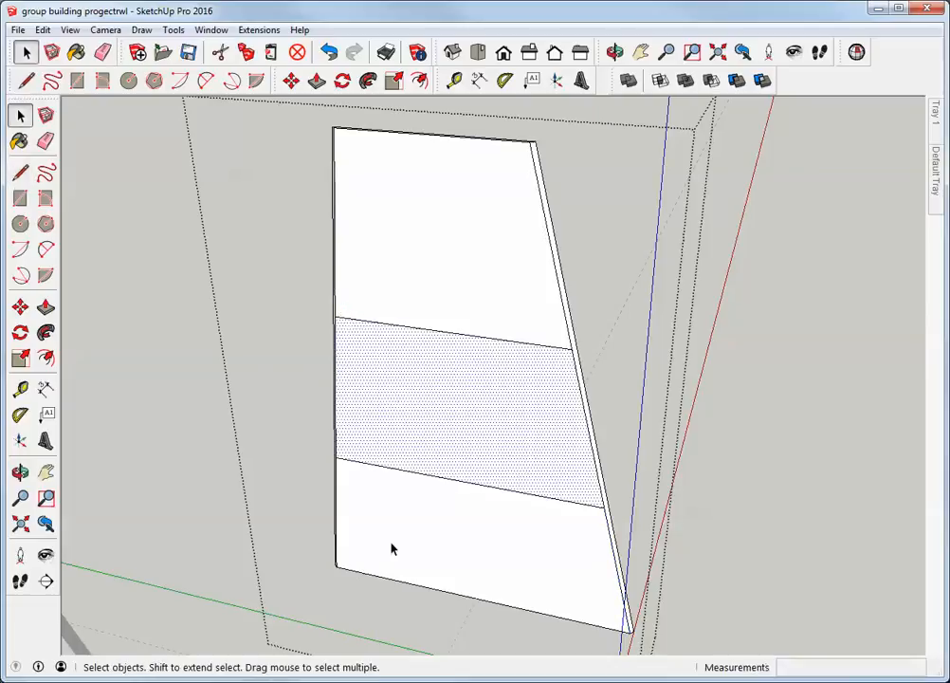
Offset the middle and top bands' outlines inward by 4 to form inset borders.
left_click(614, 52)
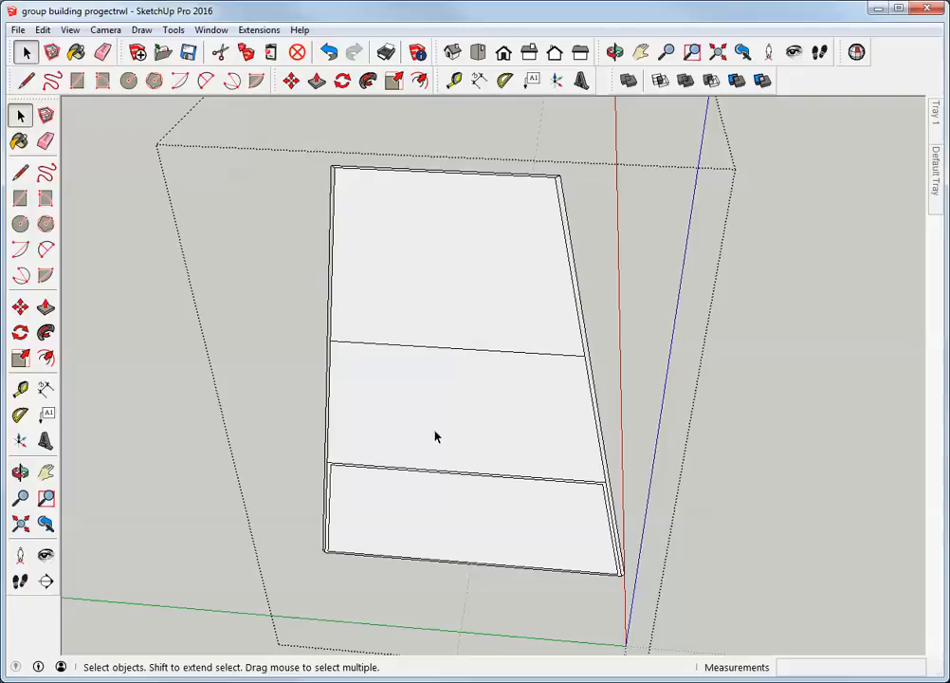
left_click(418, 80)
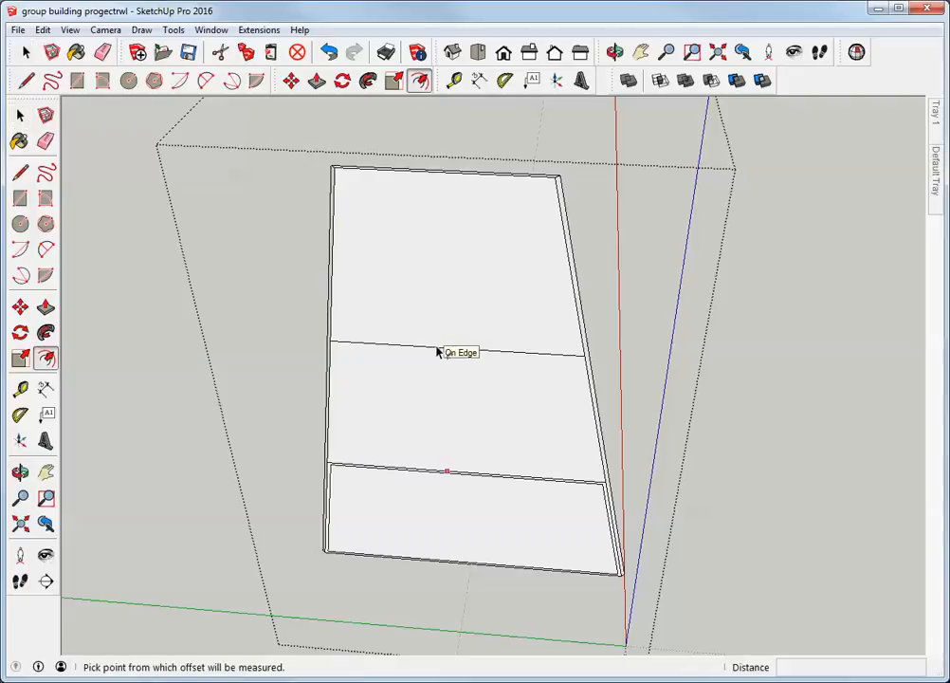
left_click(445, 408)
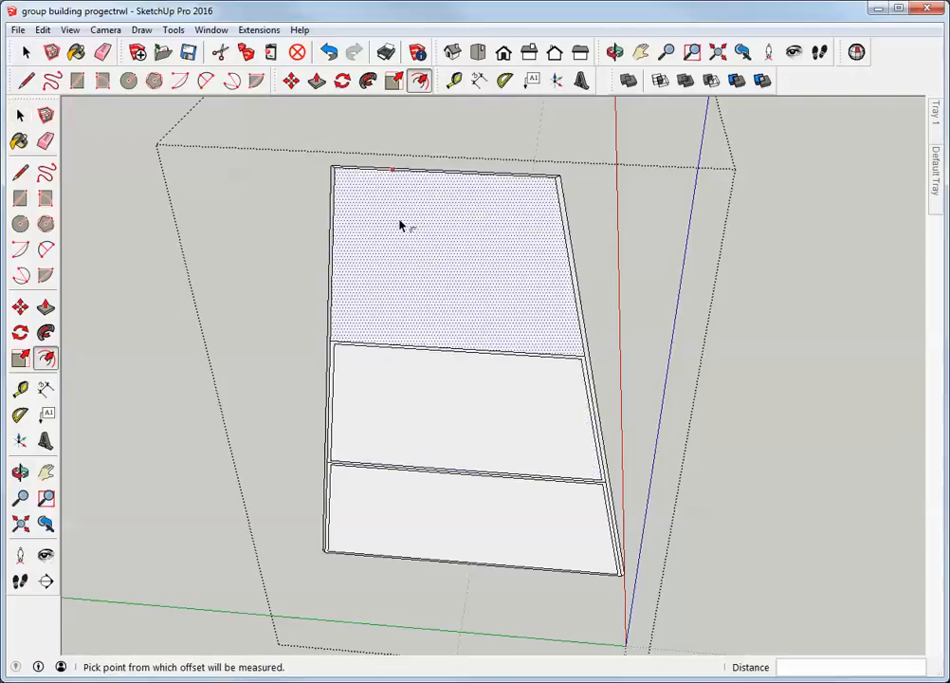
left_click(399, 225)
type("4")
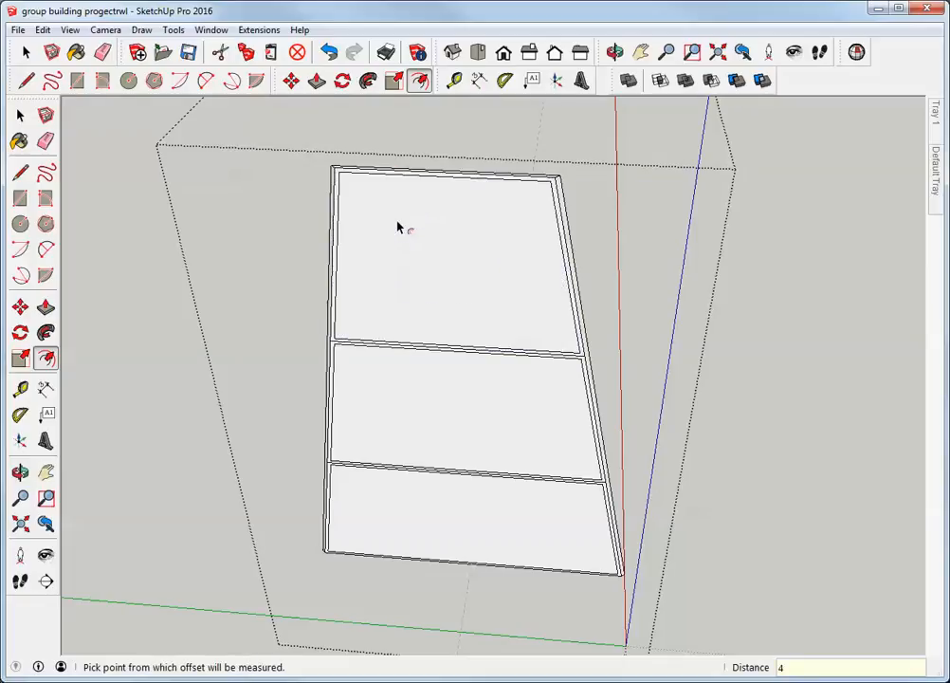
left_click(19, 114)
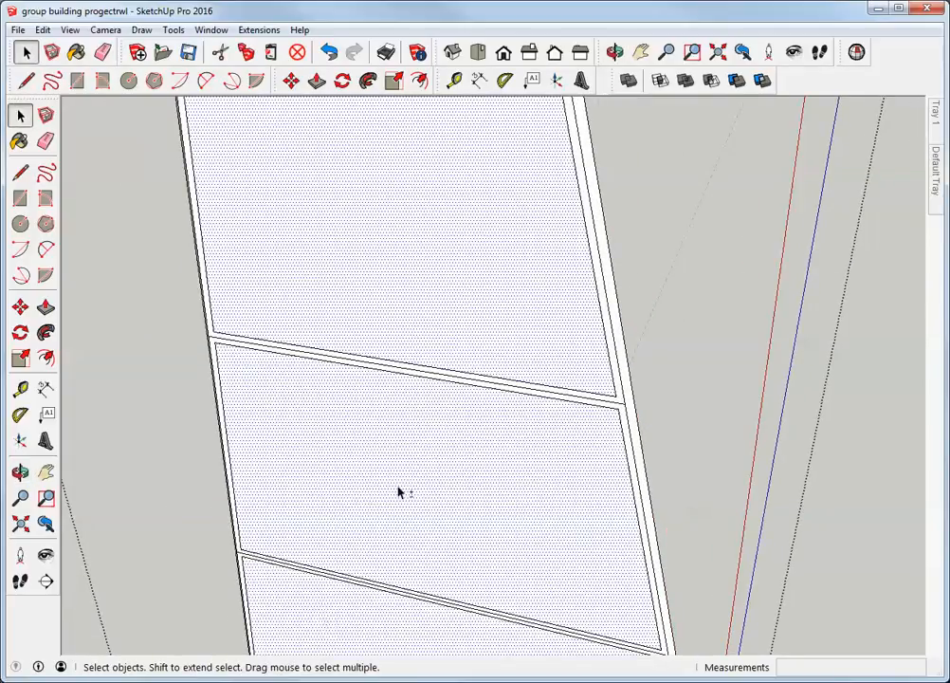
mouse_move(379, 368)
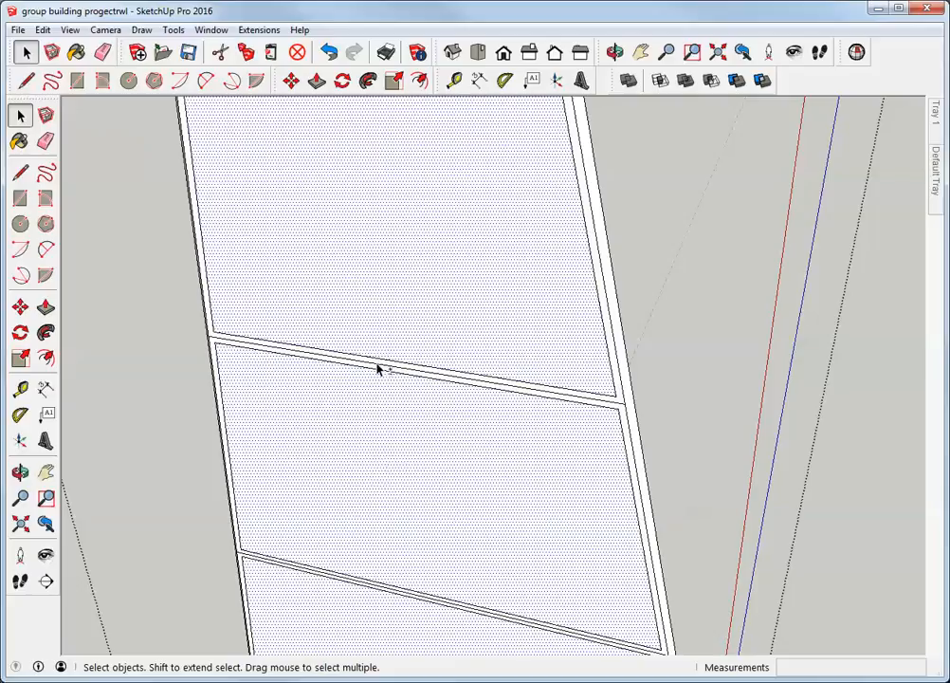
left_click(380, 369)
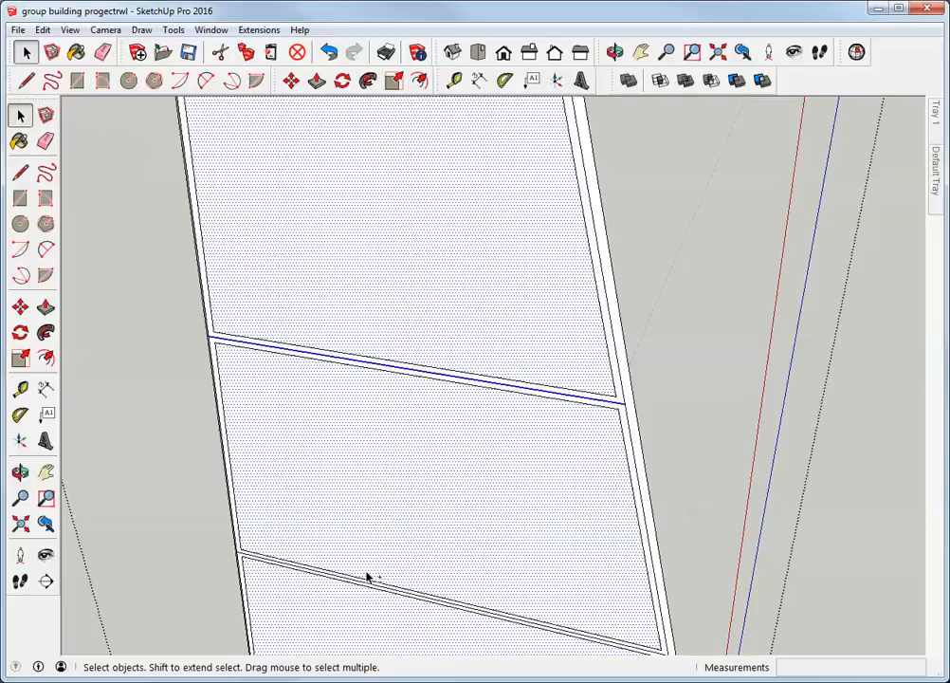
mouse_move(370, 590)
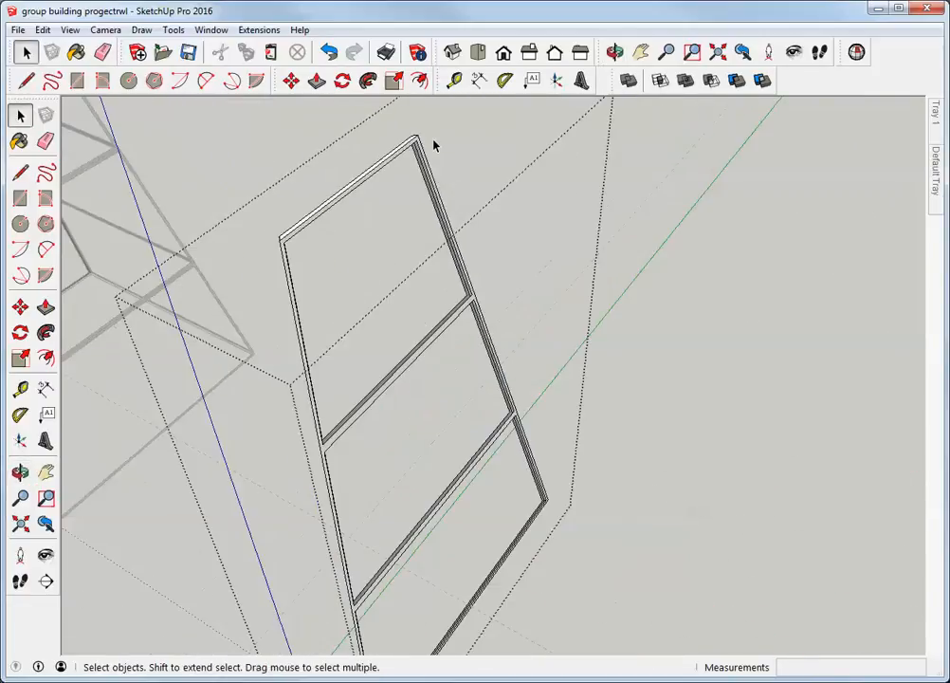
With X-Ray on, draw edges across the side frame's top and bottom corner joints.
left_click(614, 52)
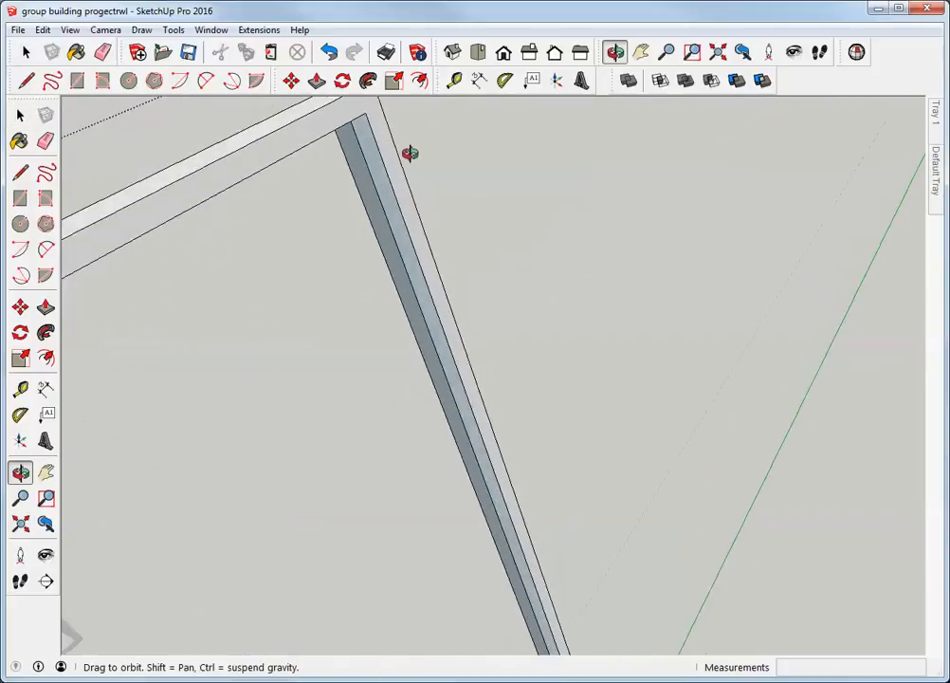
left_click_drag(410, 153, 391, 247)
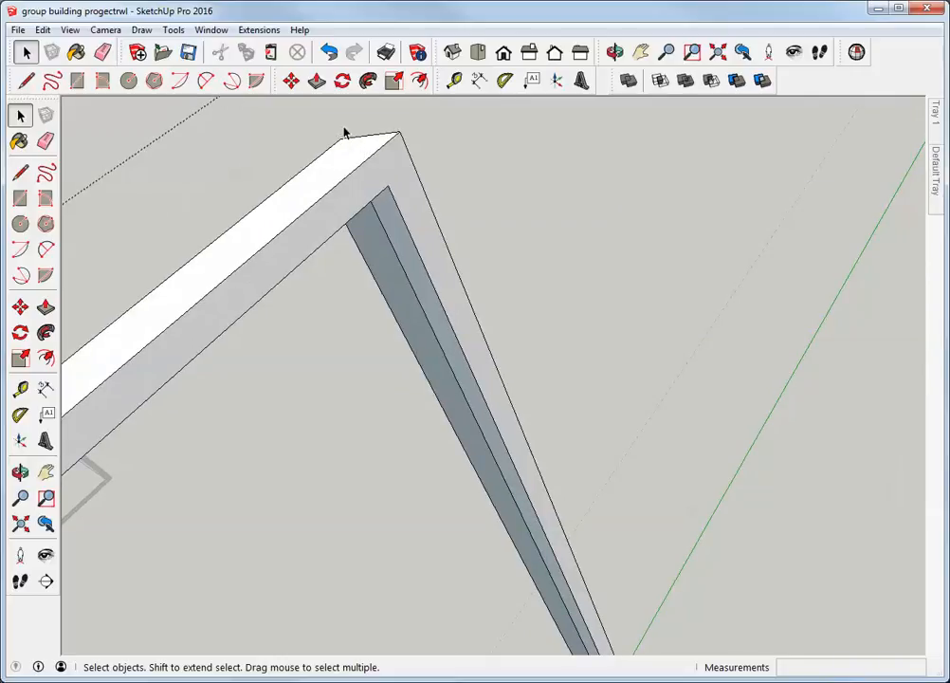
mouse_move(352, 114)
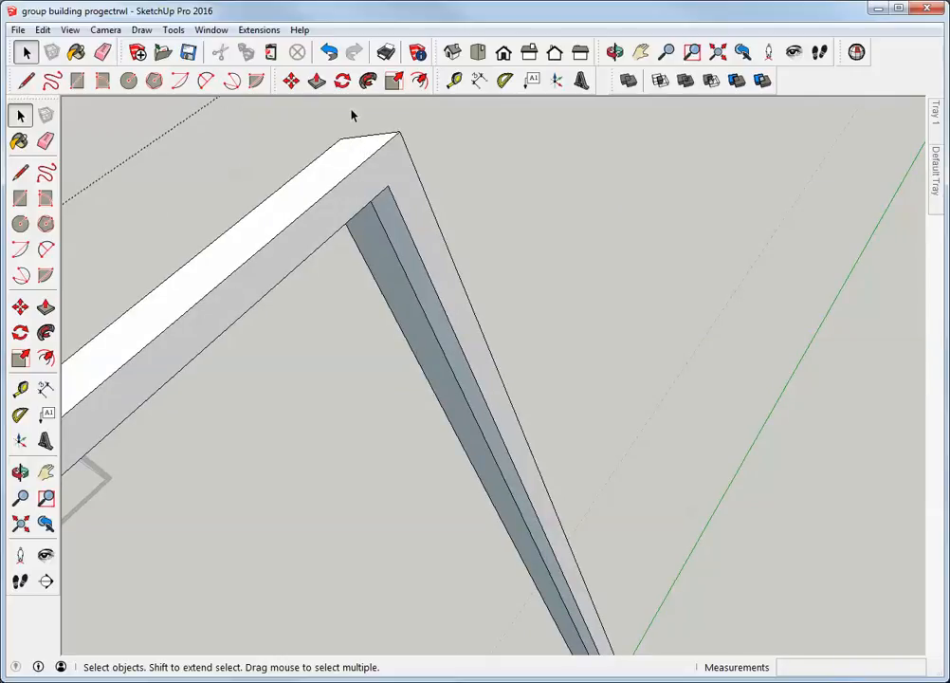
left_click(614, 52)
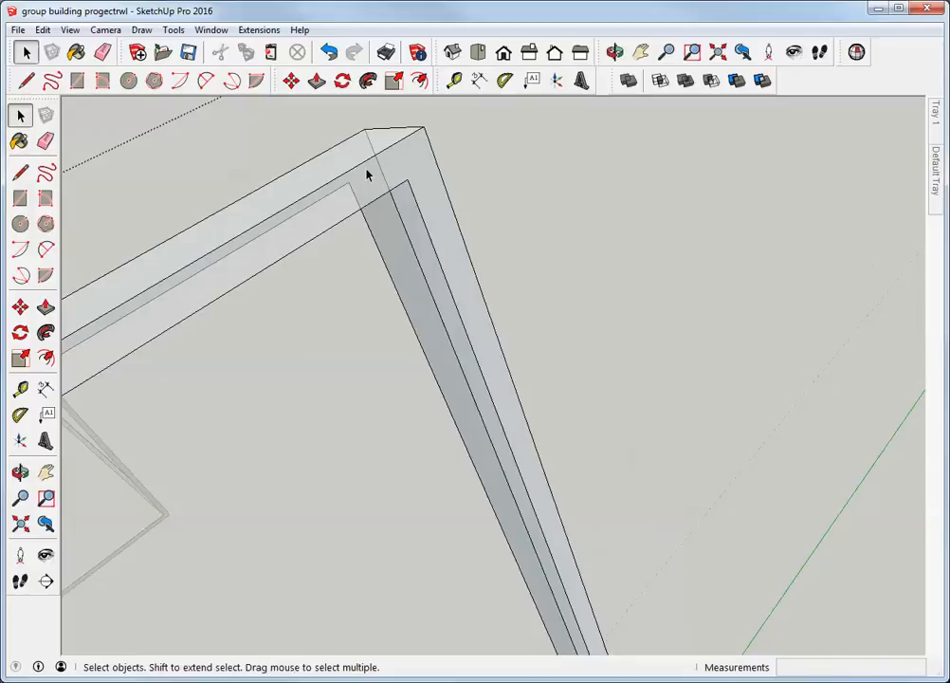
left_click(26, 80)
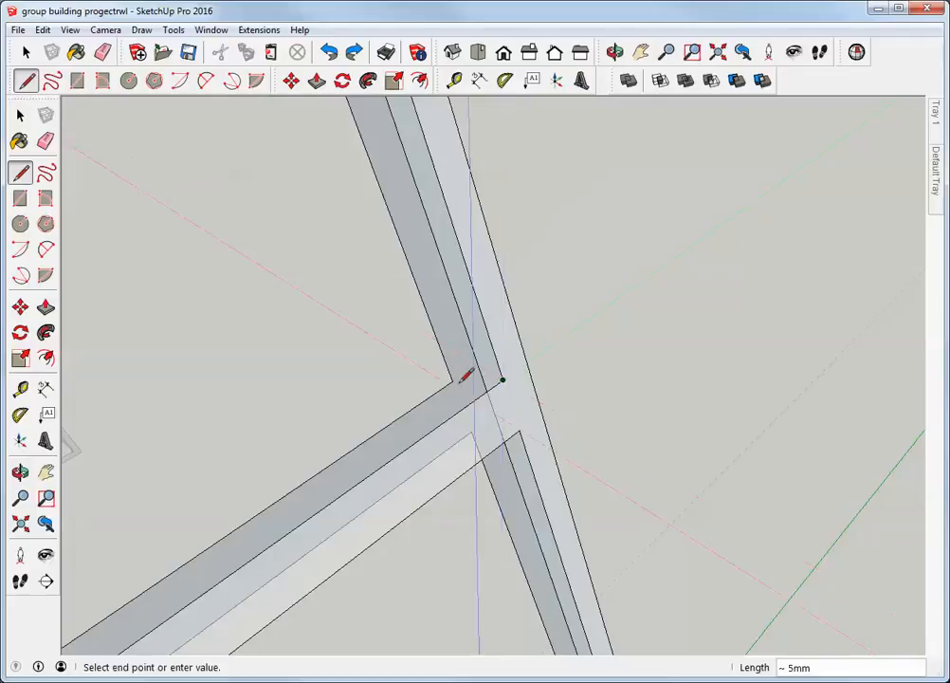
left_click(503, 379)
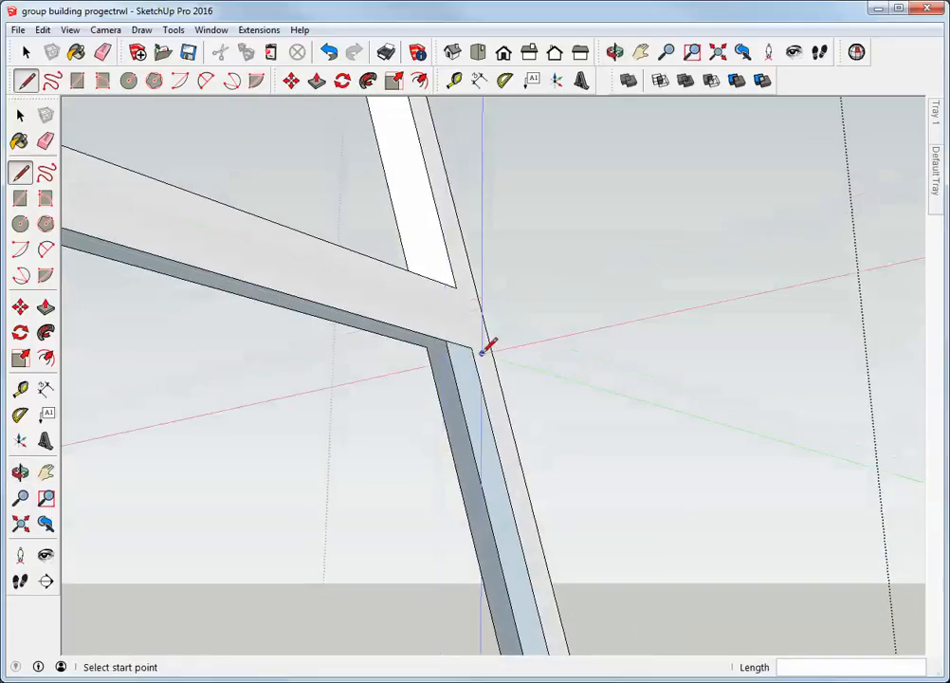
left_click(487, 347)
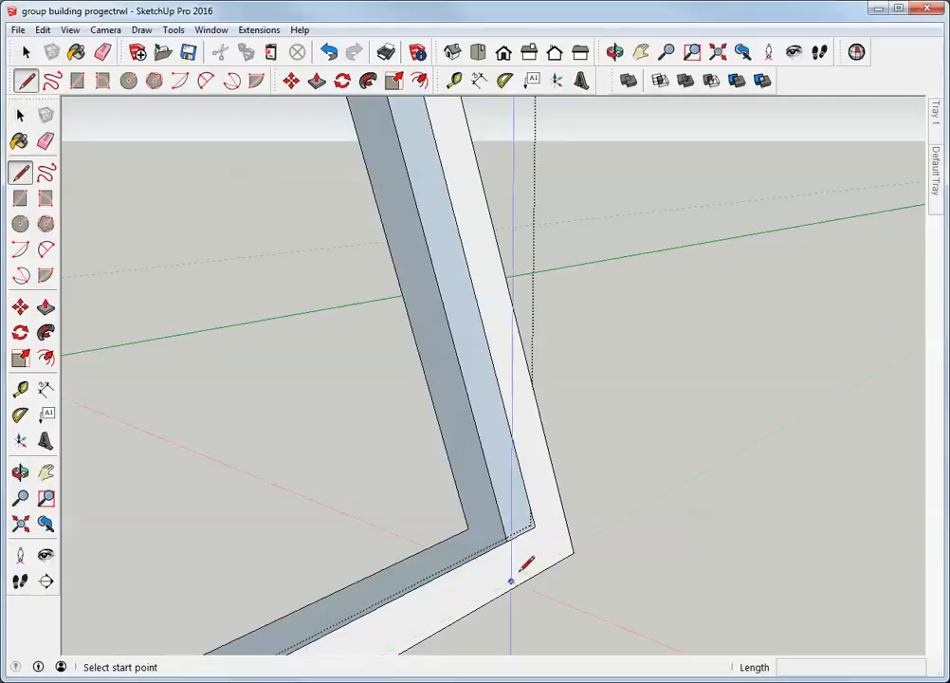
left_click(510, 580)
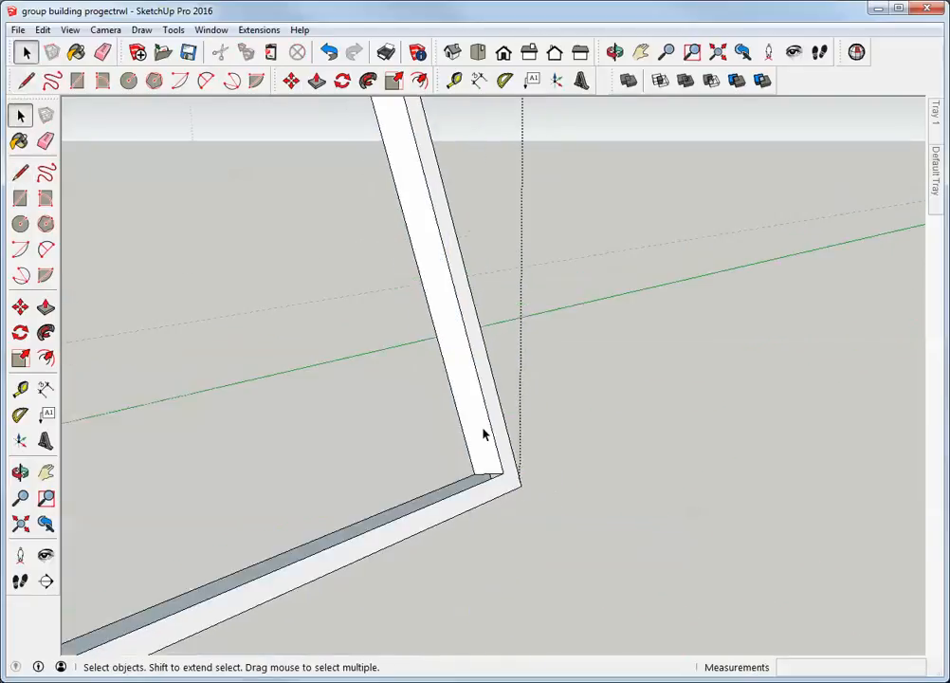
Trace an edge across the remaining top rail corner joint of the side frame.
left_click(614, 53)
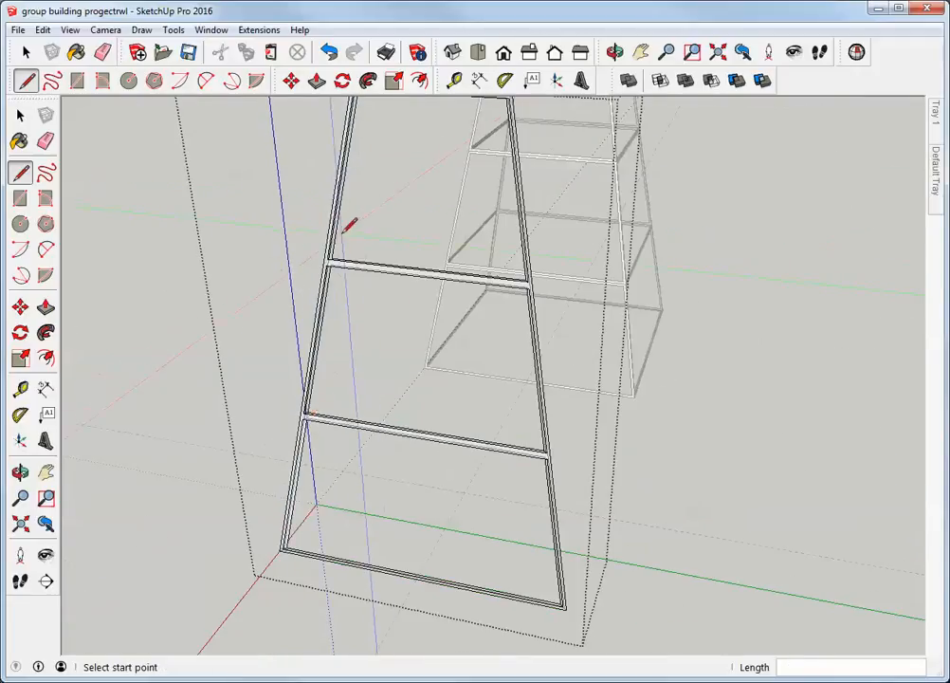
scroll("up", 3)
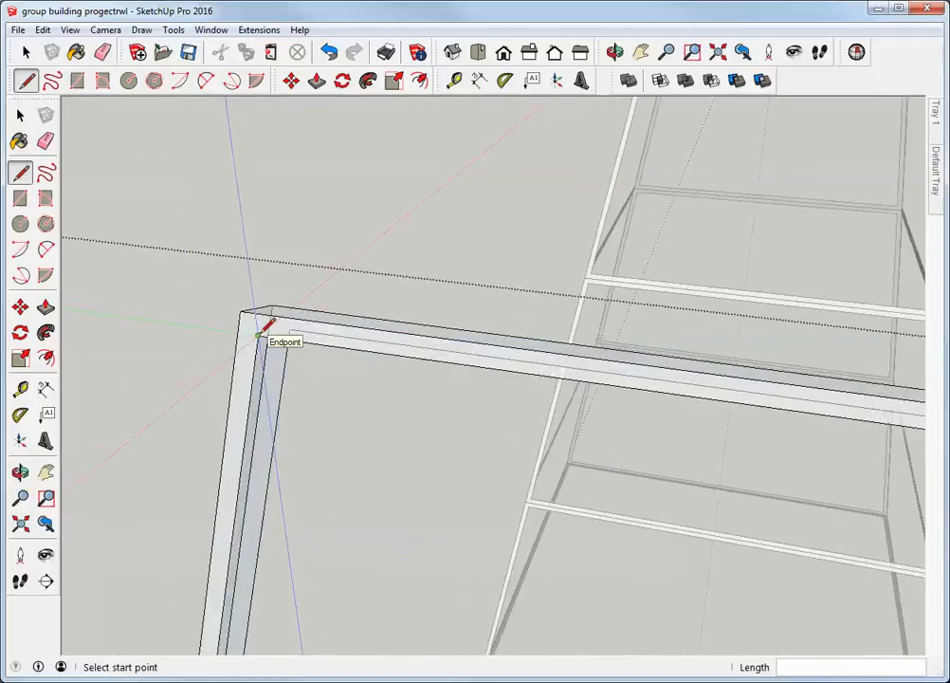
left_click(259, 337)
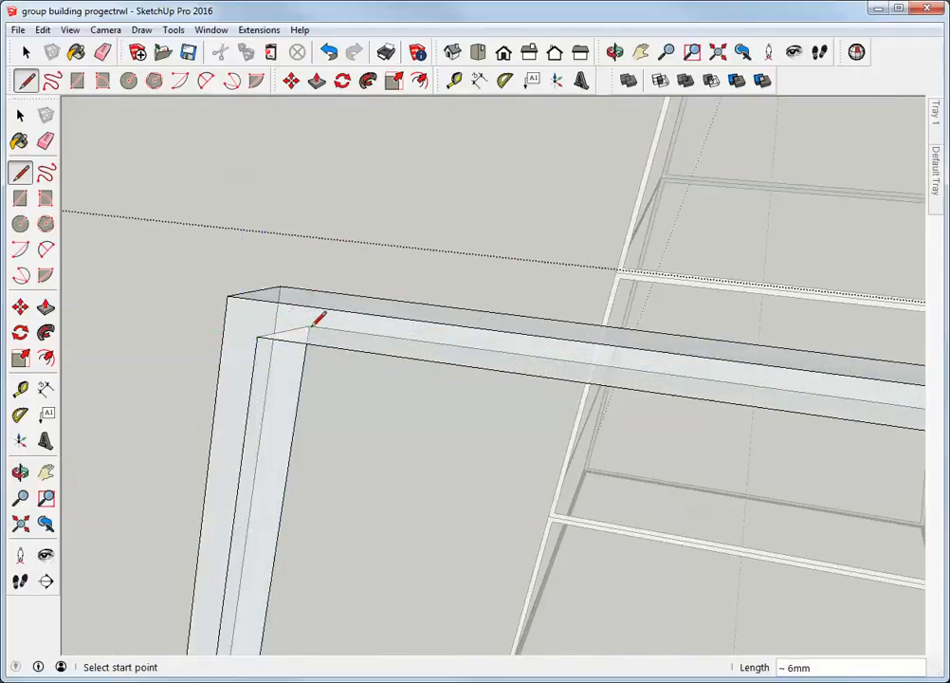
left_click(20, 114)
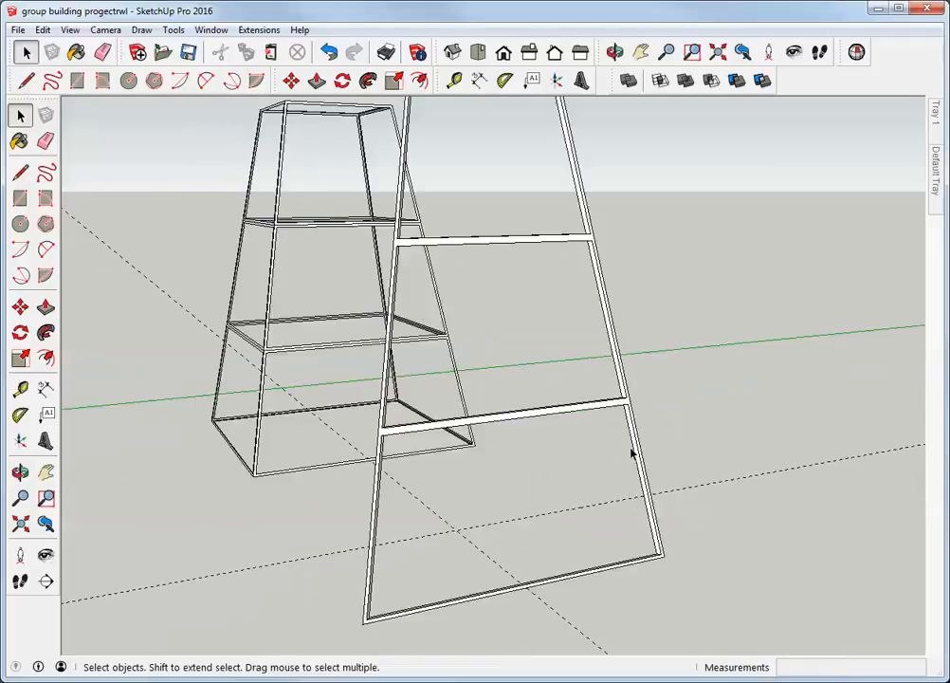
Select the side frame to see Entity Info report a solid group of 46088 mm³.
left_click(630, 453)
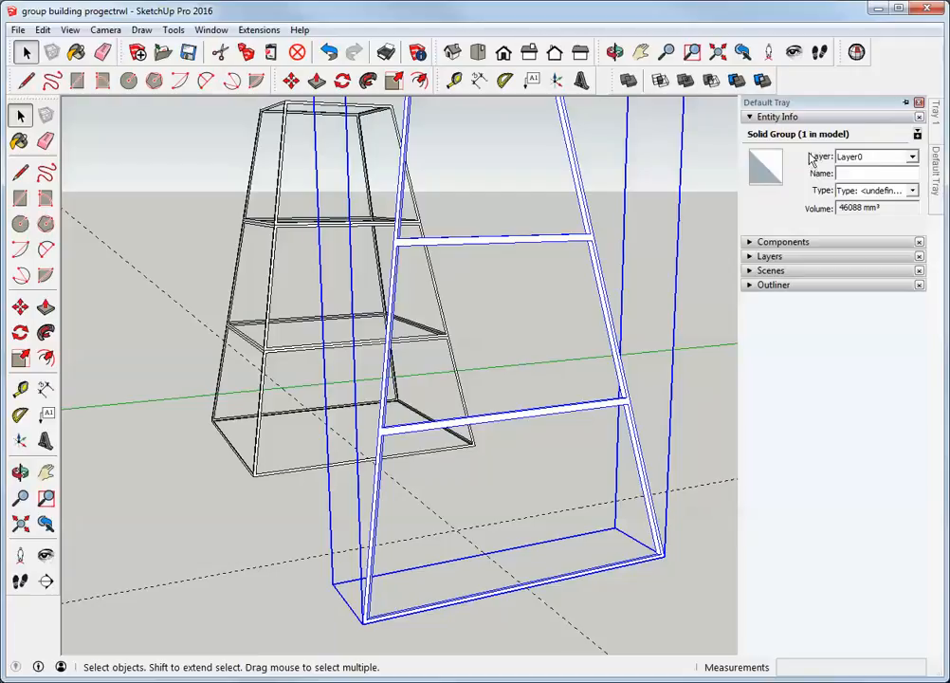
mouse_move(716, 218)
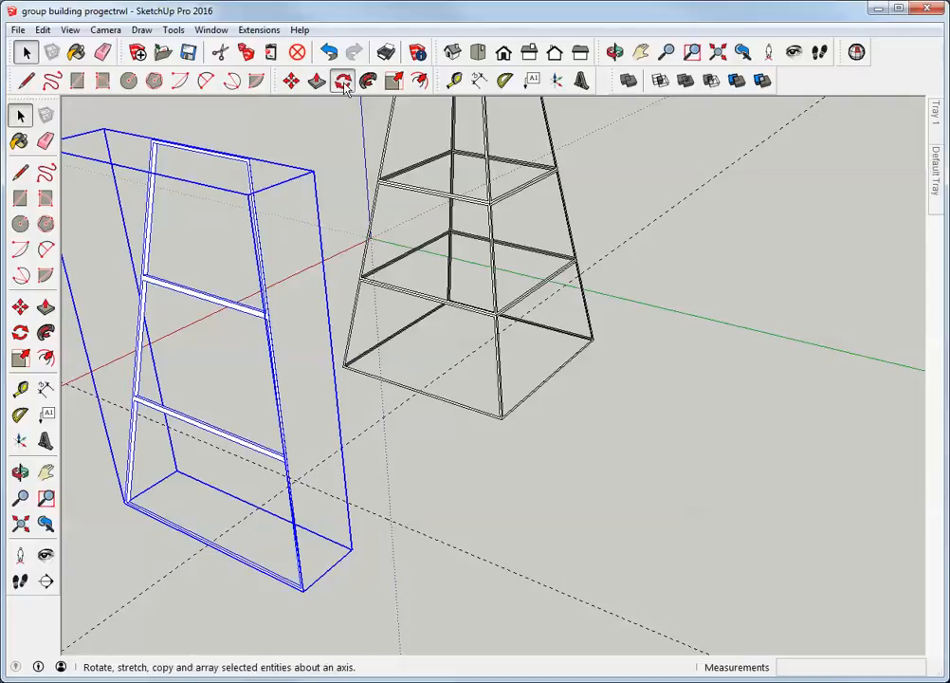
Rotate-copy the side frame 90° about the base center, entering 3x for three copies.
left_click(343, 80)
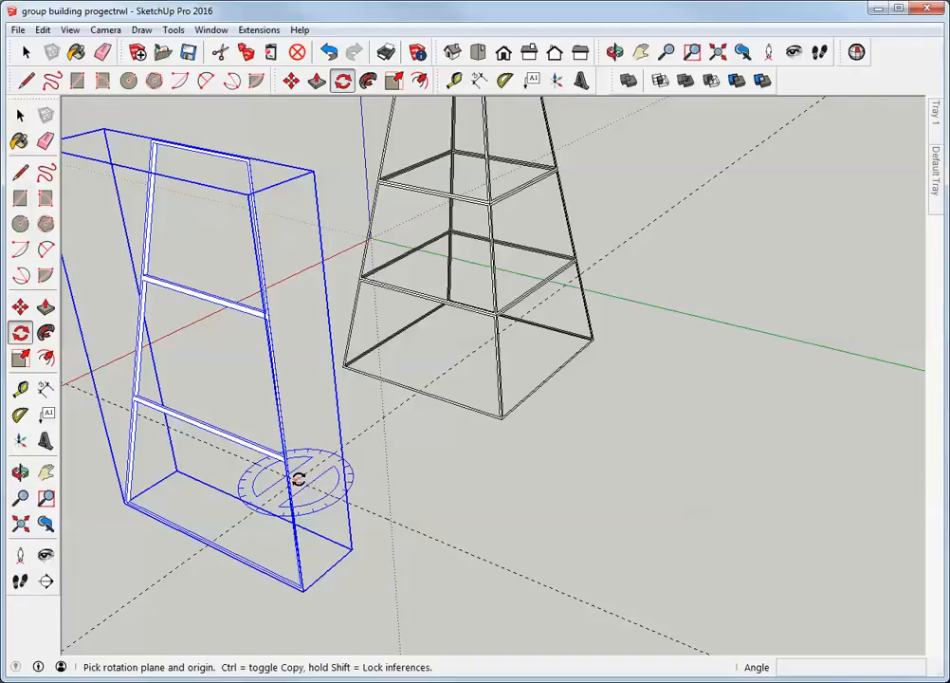
mouse_move(312, 487)
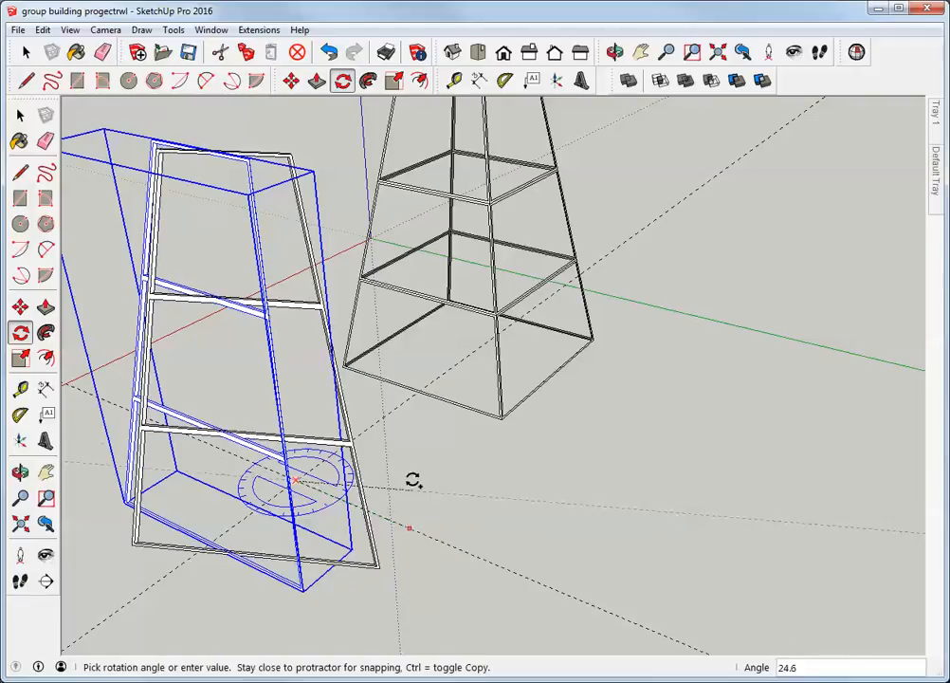
mouse_move(393, 415)
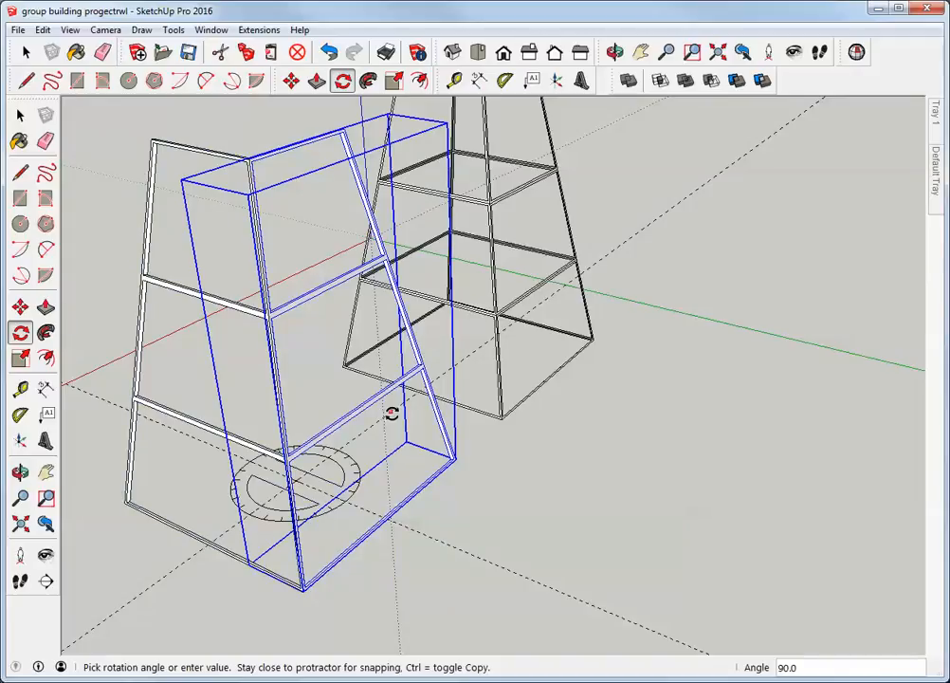
type("3X")
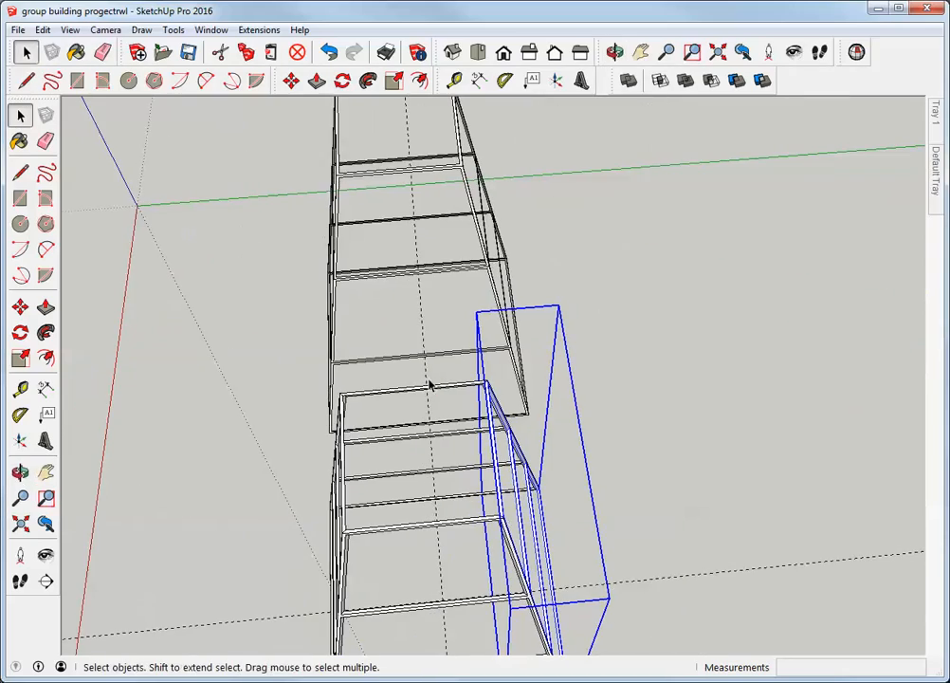
left_click(615, 52)
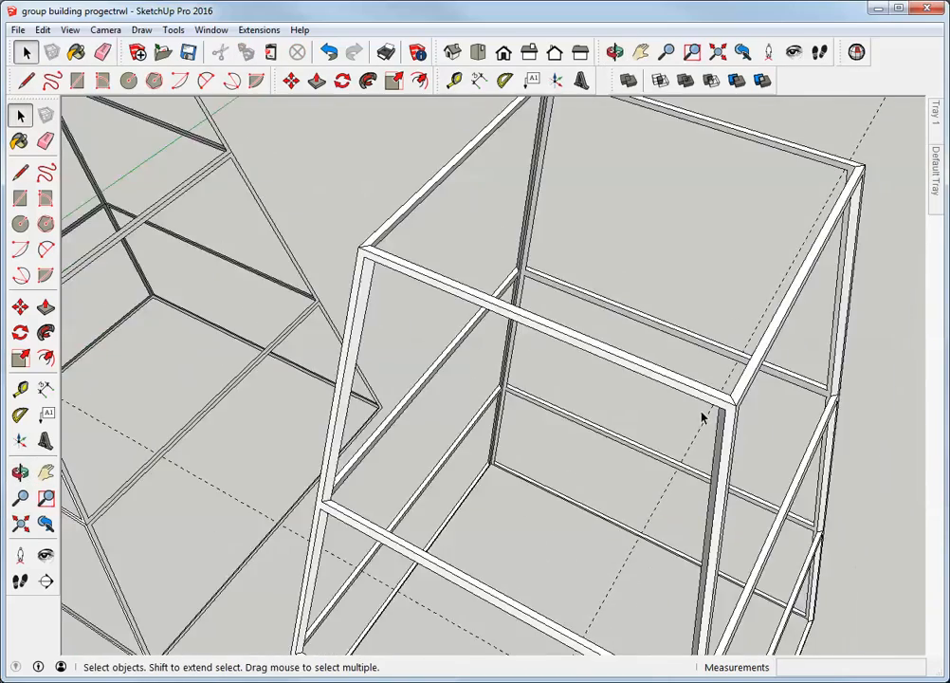
left_click(614, 52)
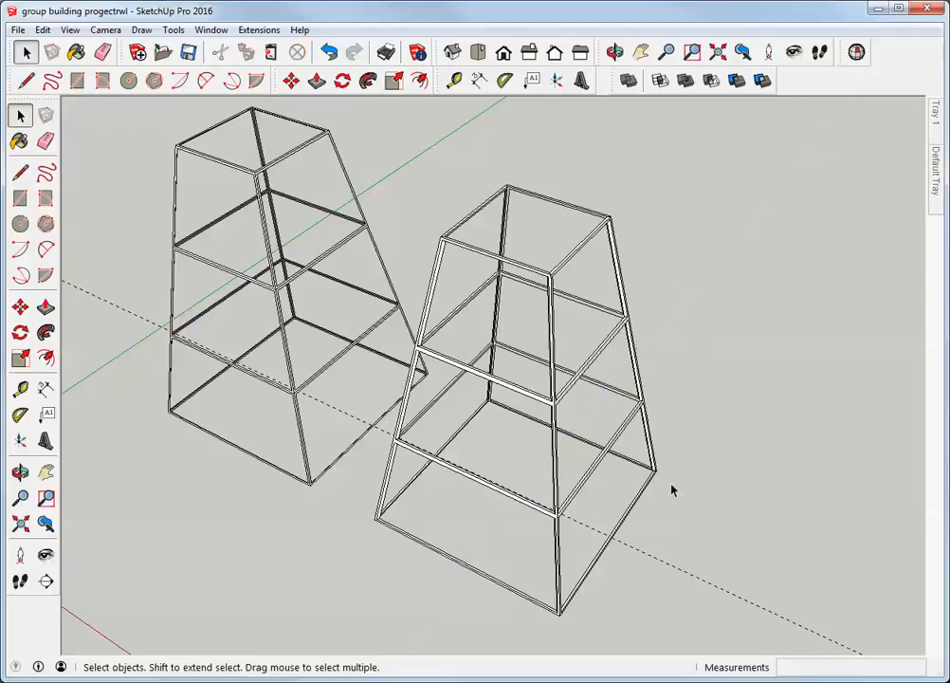
mouse_move(714, 294)
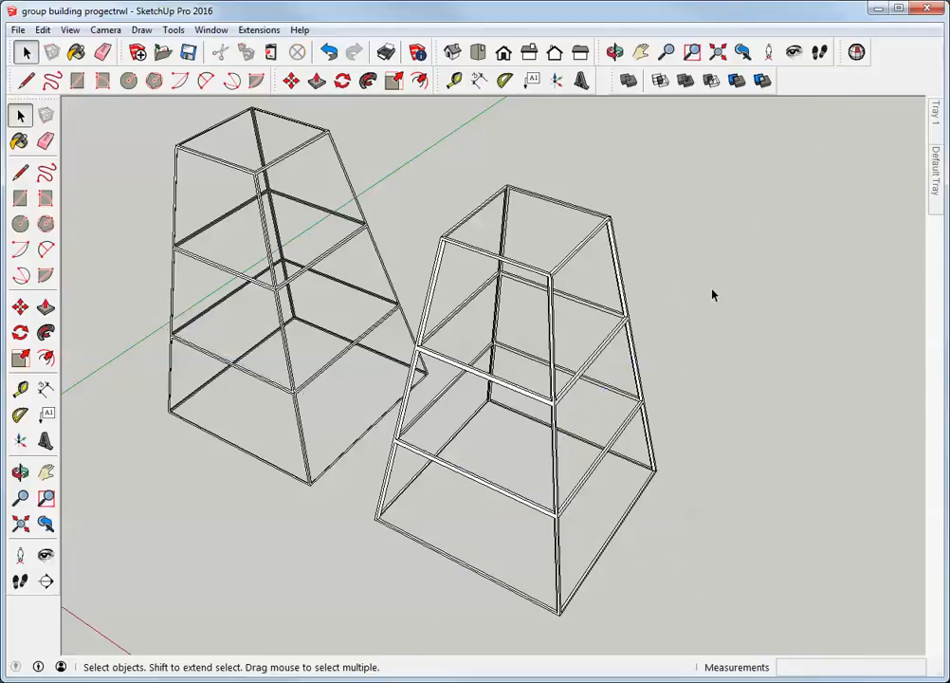
left_click(614, 52)
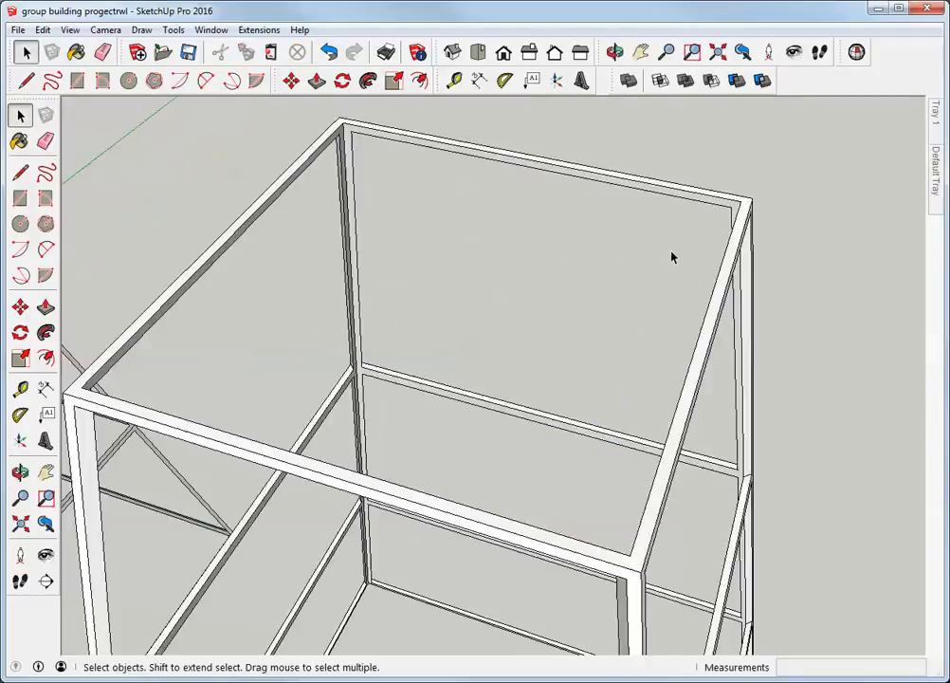
left_click(614, 52)
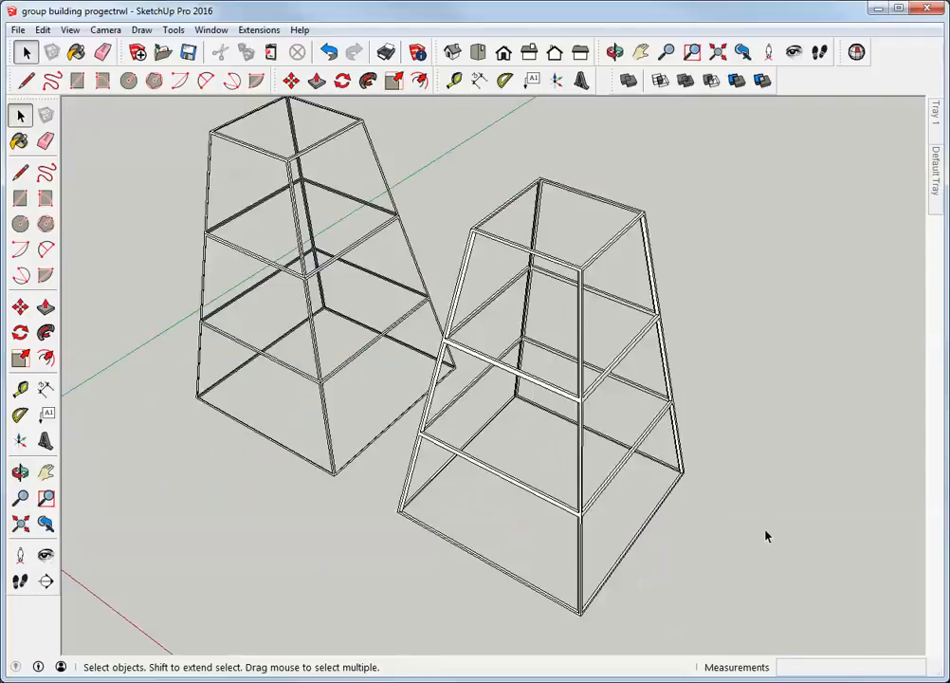
left_click(614, 52)
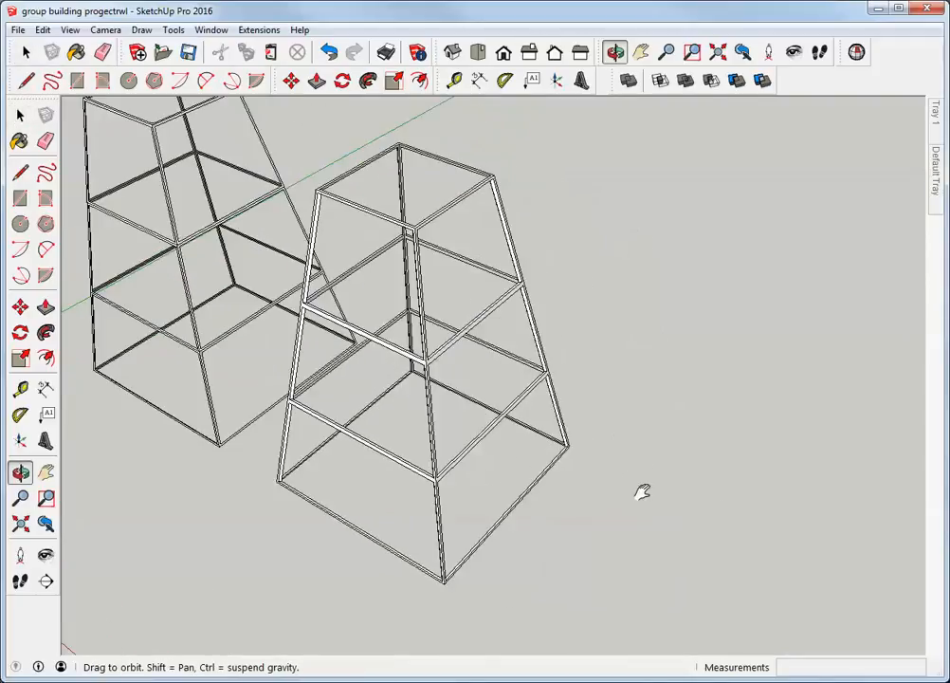